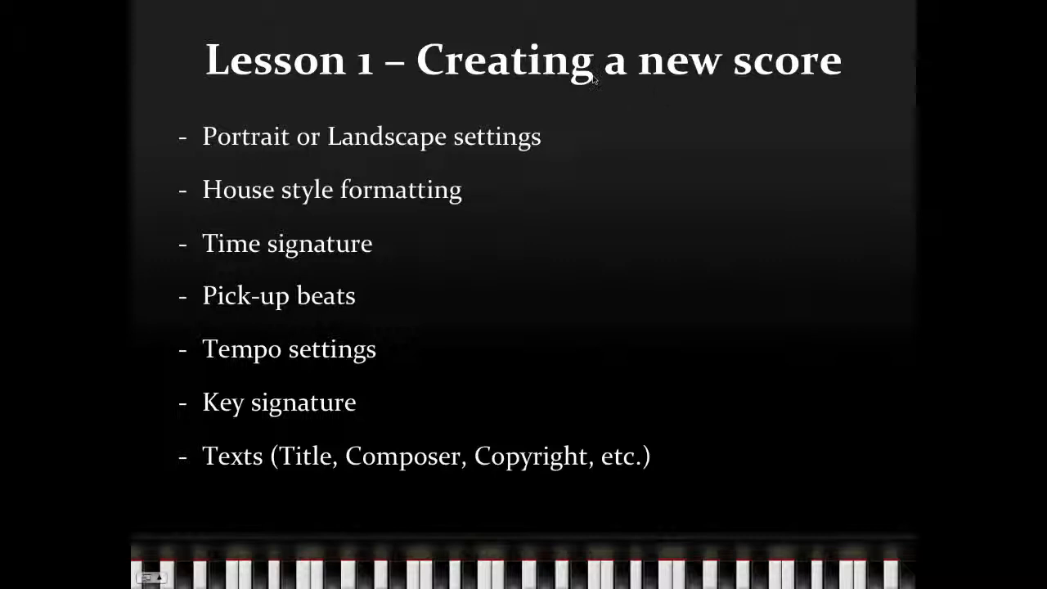
pyautogui.moveTo(553, 90)
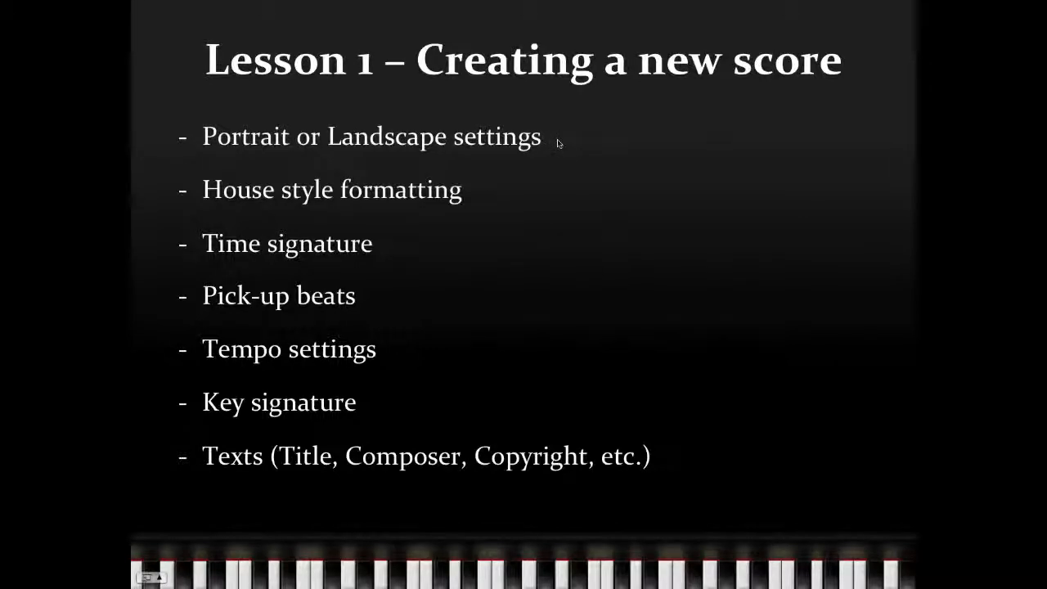
pyautogui.moveTo(565, 139)
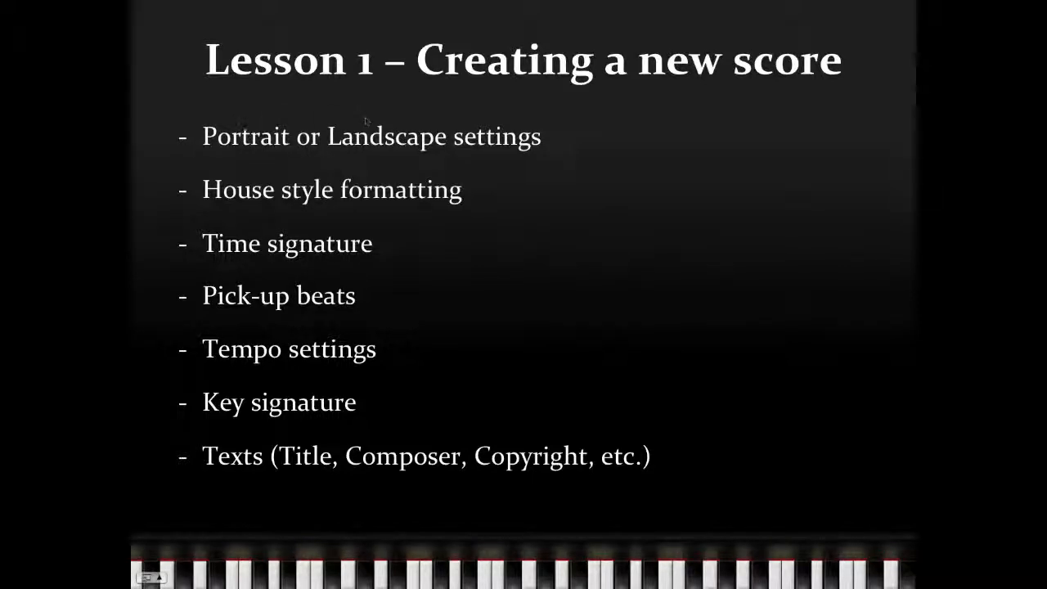
pyautogui.moveTo(390, 132)
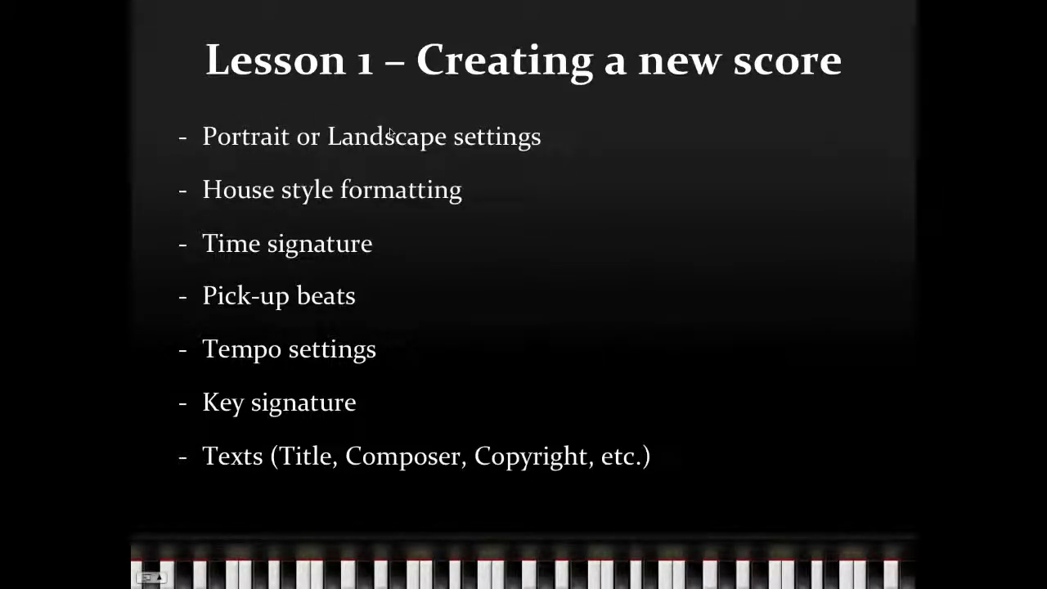
pyautogui.moveTo(285, 164)
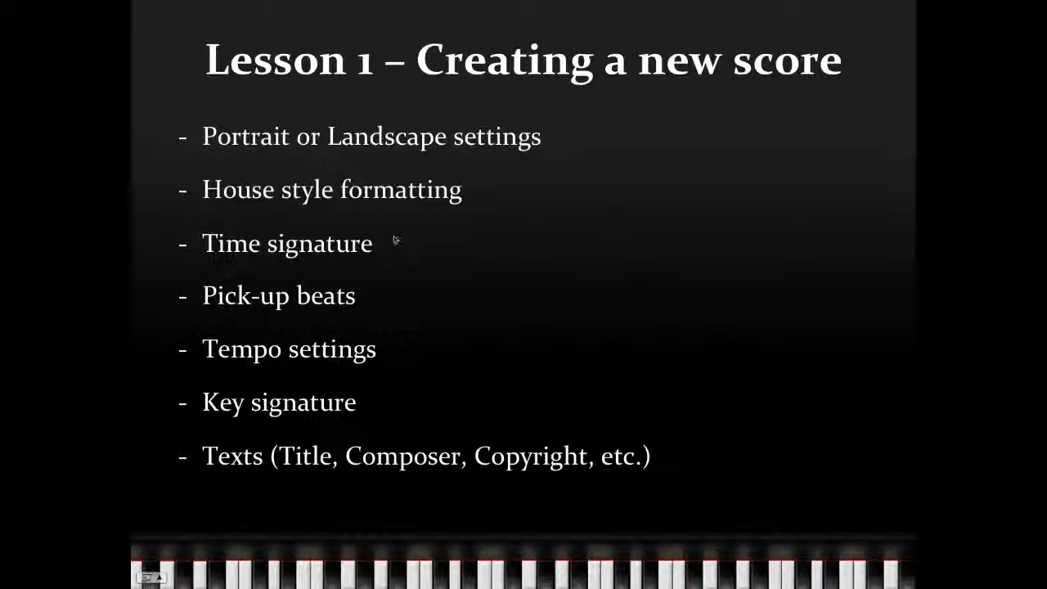
pyautogui.moveTo(353, 294)
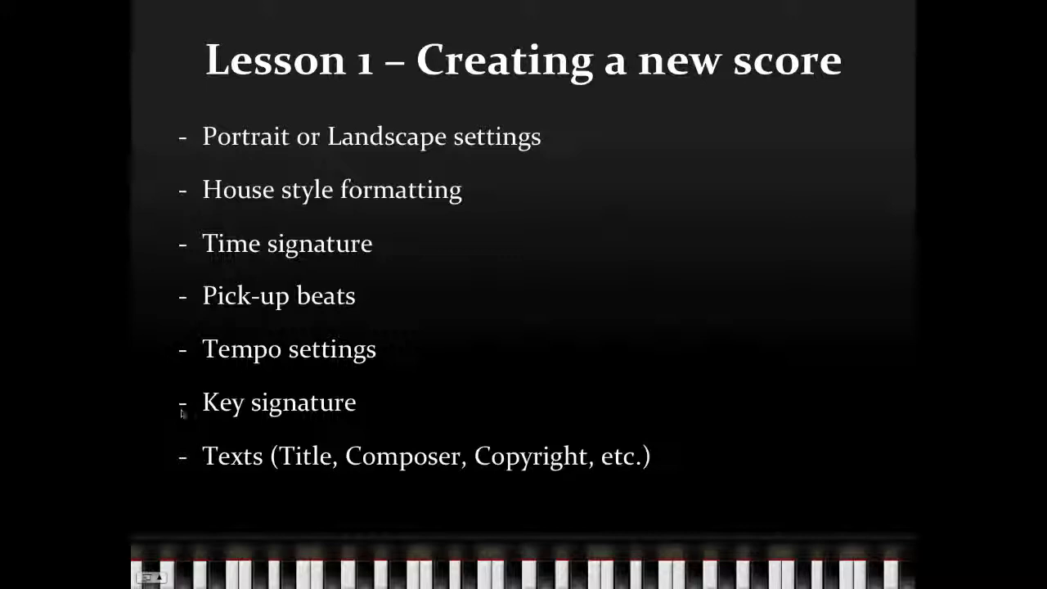
pyautogui.moveTo(209, 422)
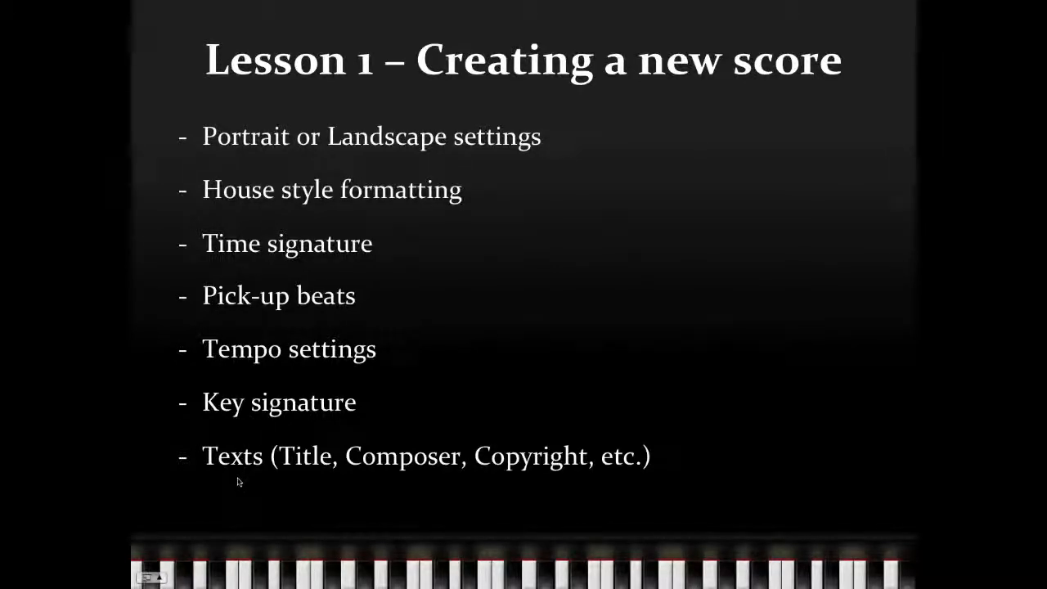
pyautogui.moveTo(450, 467)
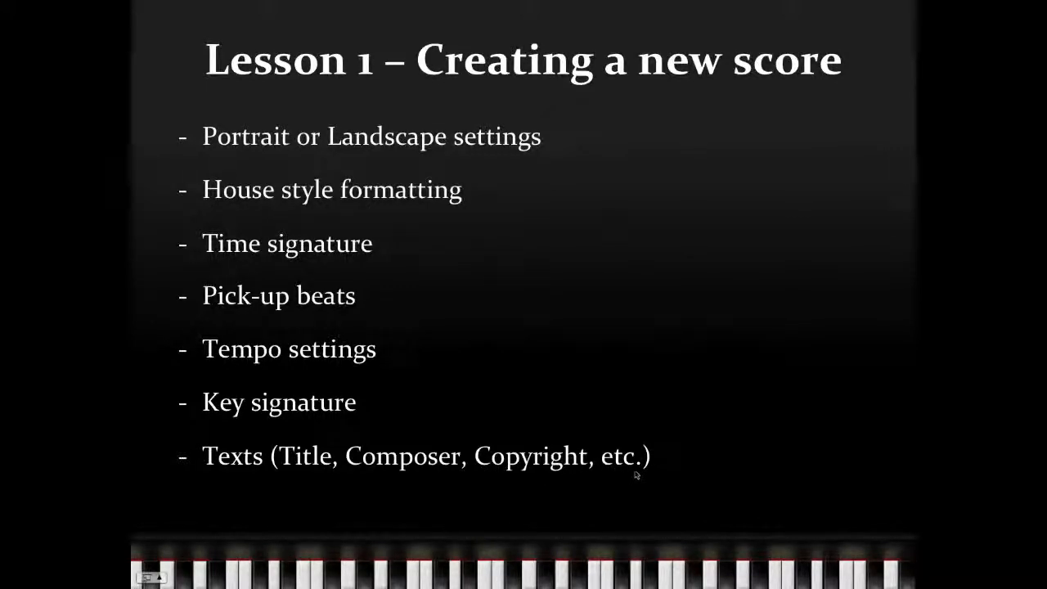
pyautogui.moveTo(638, 337)
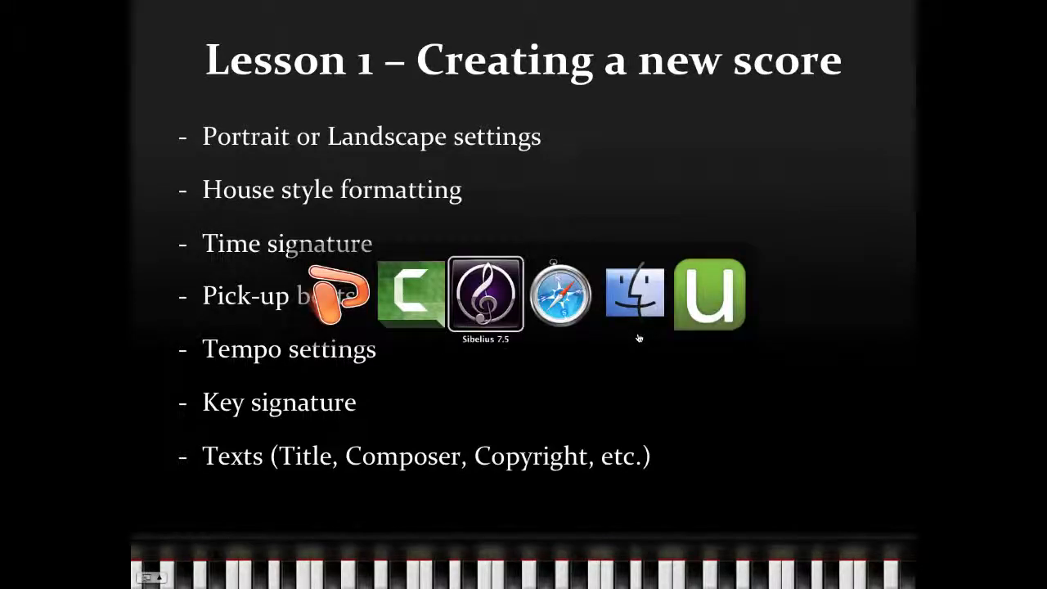
# Bring Sibelius 7.5 to the front so the Quick Start New Score gallery appears.
pyautogui.click(486, 295)
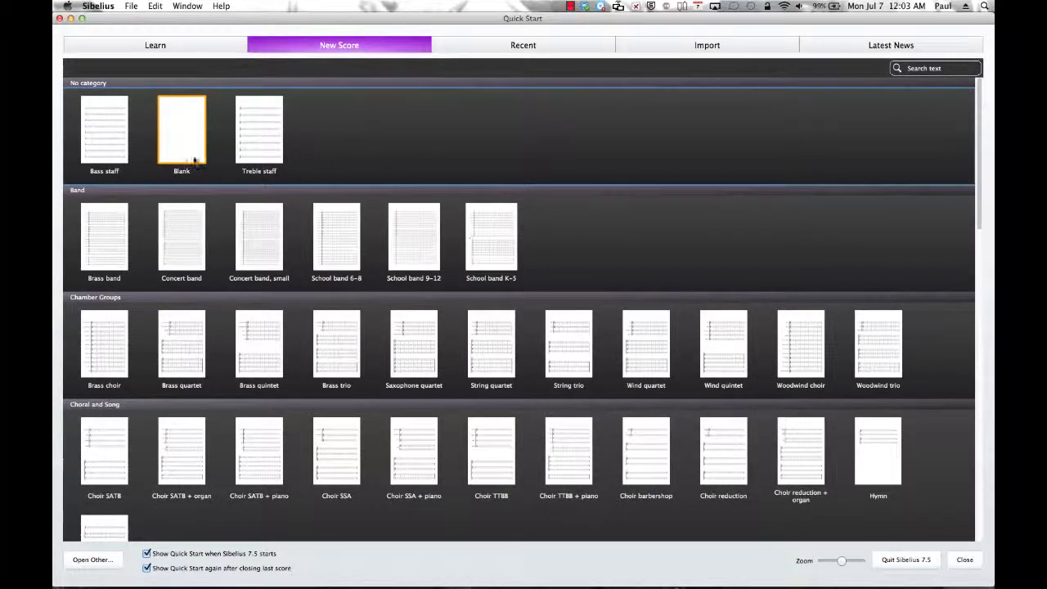
pyautogui.moveTo(363, 190)
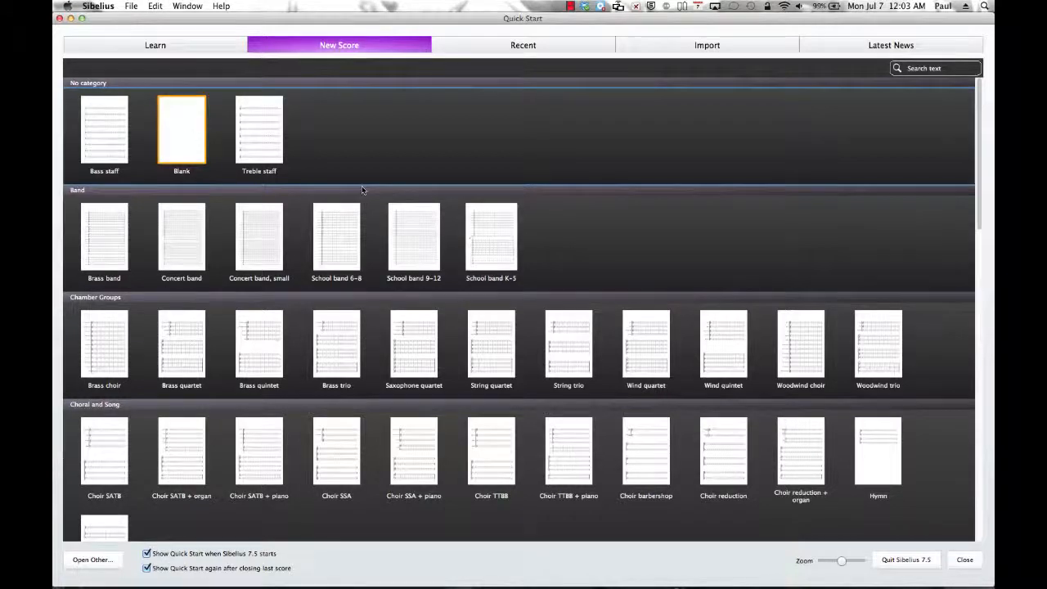
# Start a new score from the Blank template, keeping Letter as the page size.
pyautogui.click(180, 131)
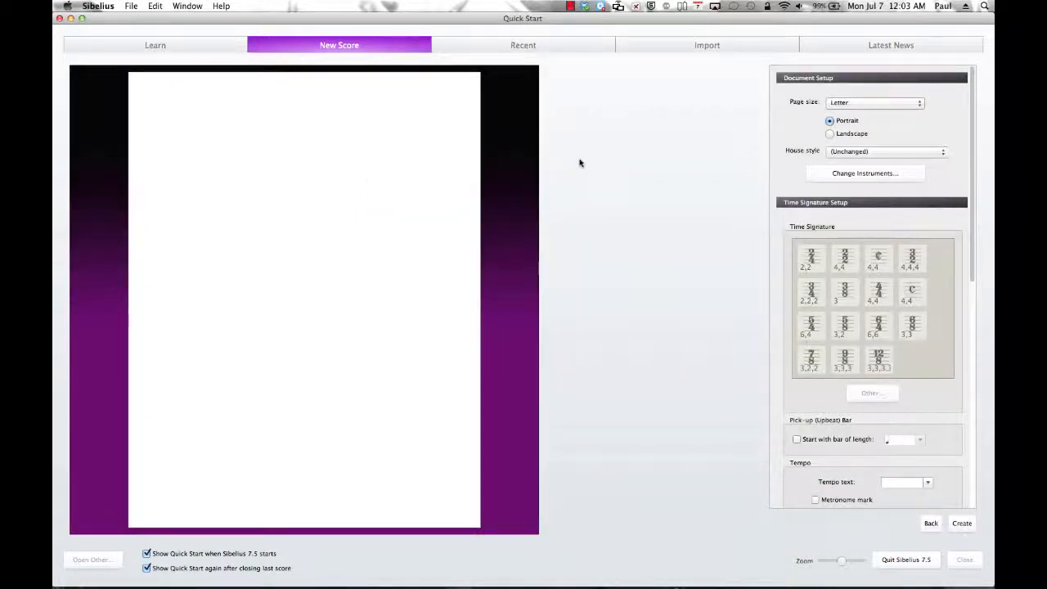
pyautogui.moveTo(730, 128)
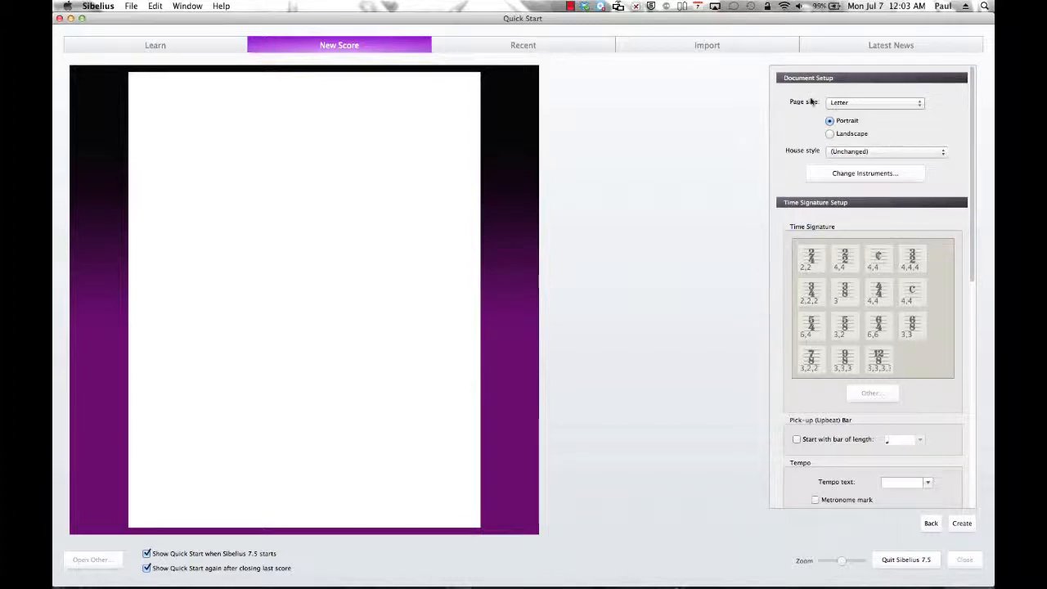
pyautogui.click(875, 101)
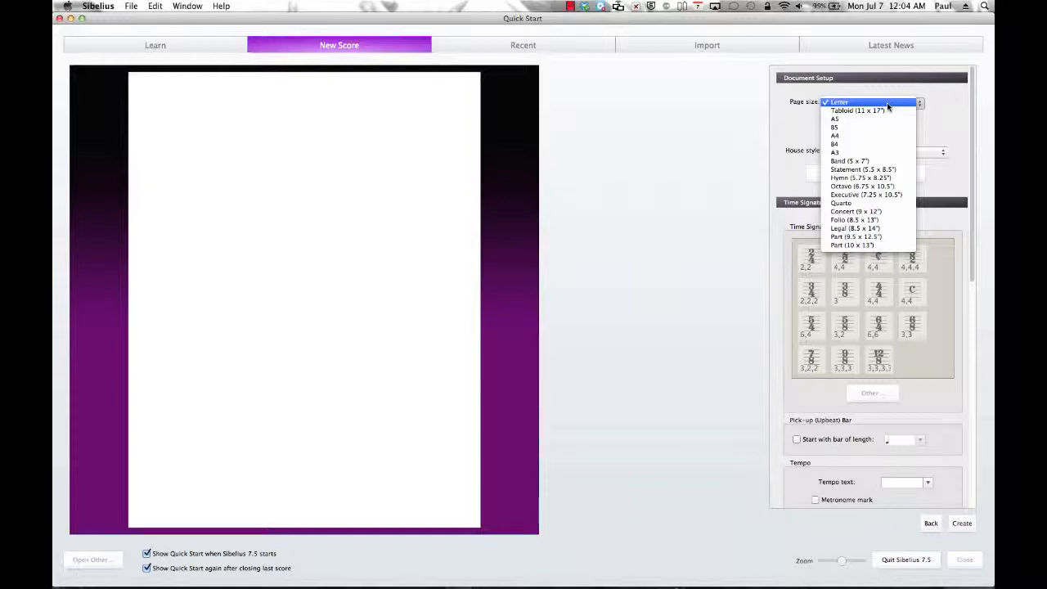
pyautogui.click(838, 102)
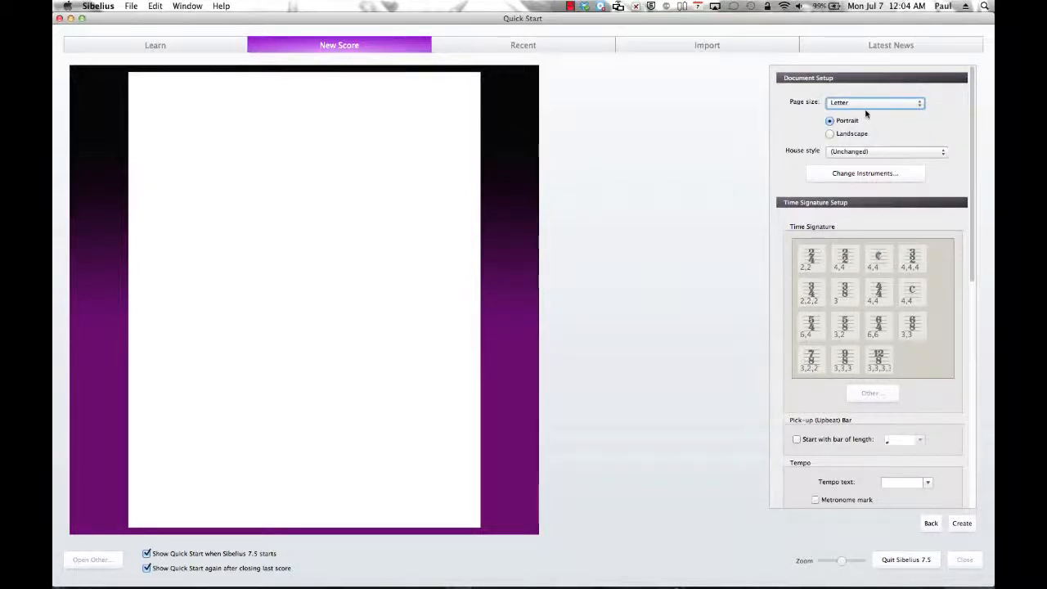
pyautogui.moveTo(254, 314)
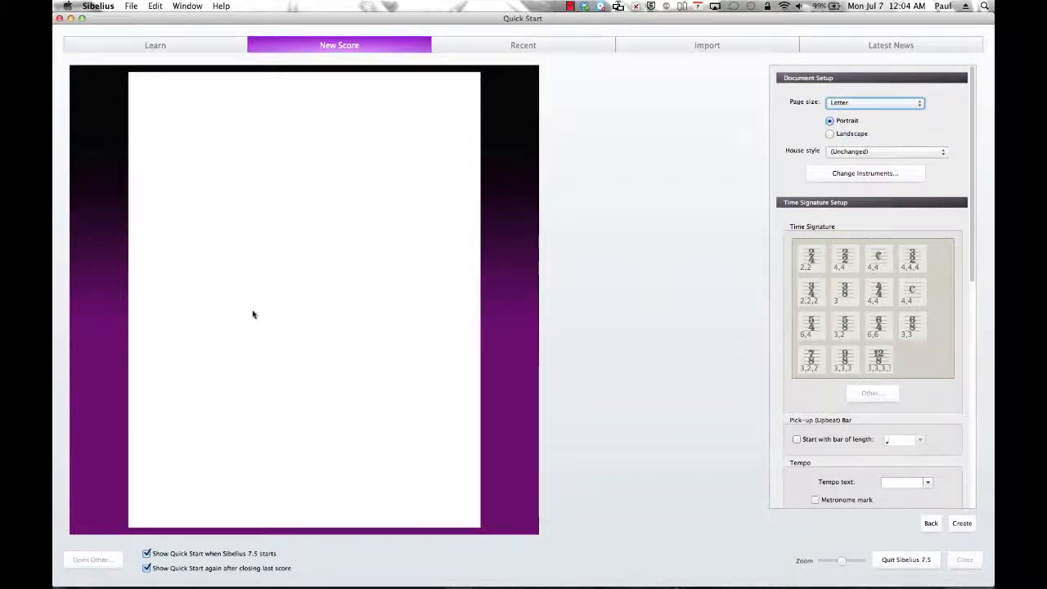
pyautogui.moveTo(171, 217)
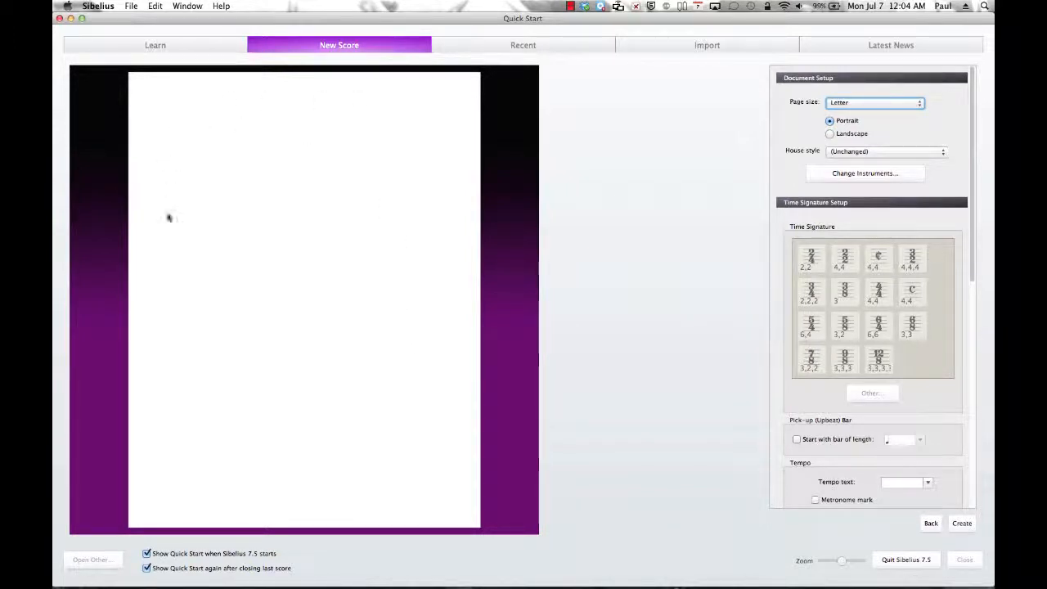
pyautogui.moveTo(773, 164)
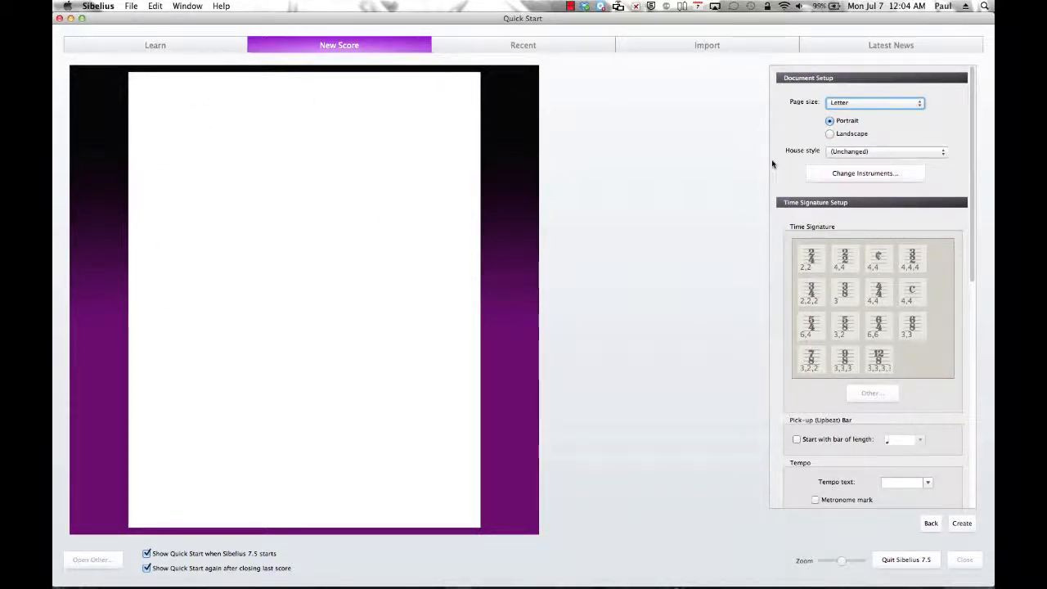
# Try landscape orientation, then settle on portrait for the page.
pyautogui.click(830, 134)
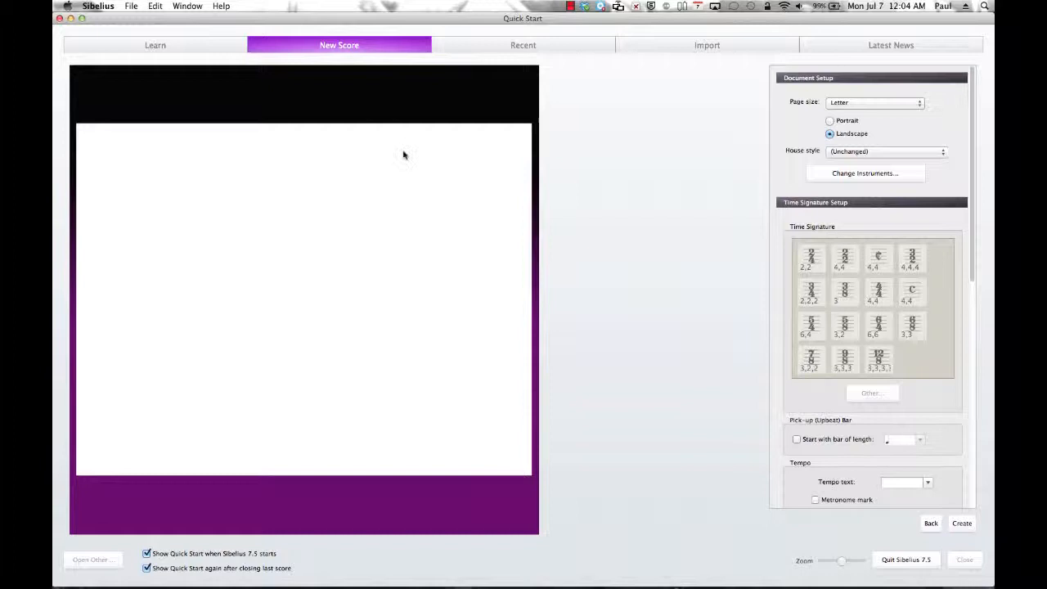
pyautogui.moveTo(329, 230)
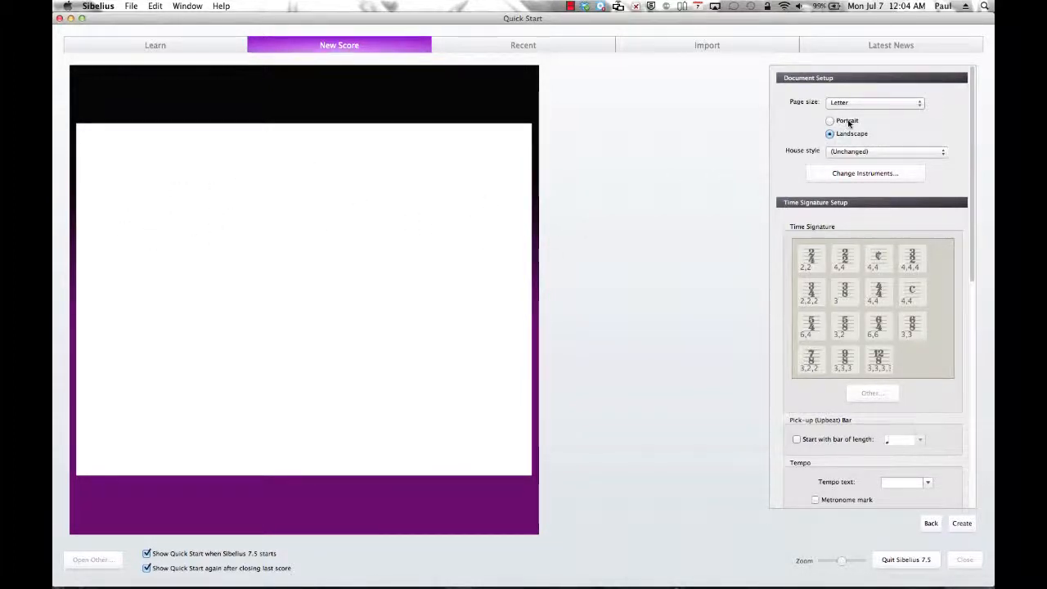
pyautogui.click(830, 121)
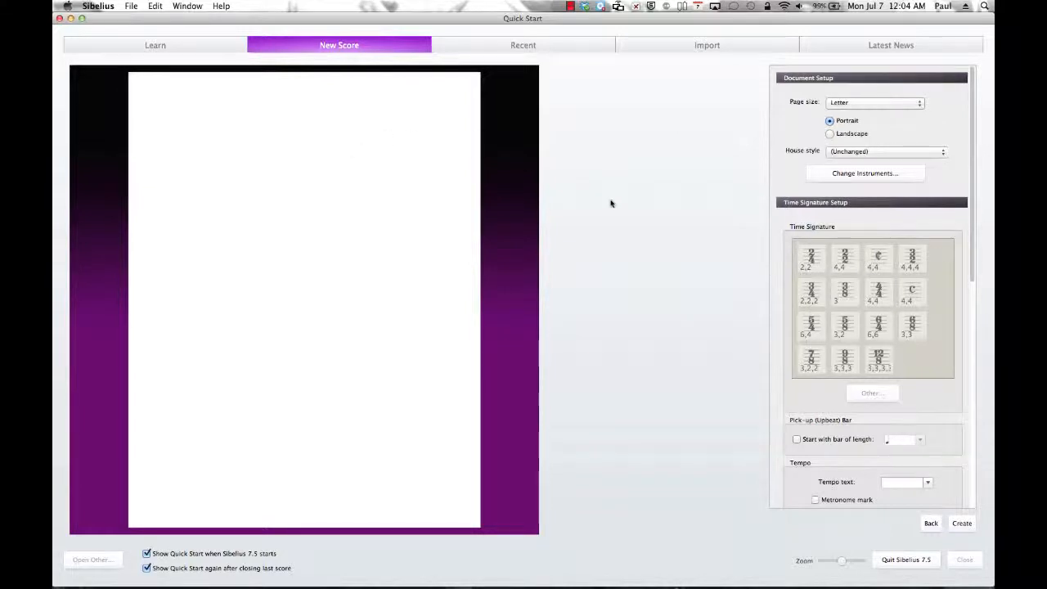
pyautogui.click(887, 150)
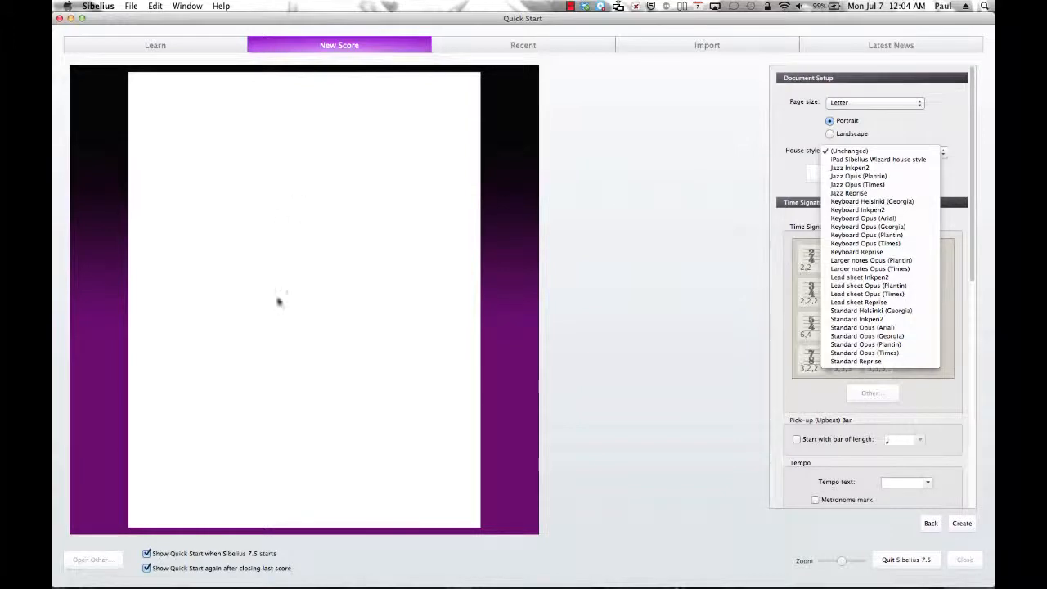
pyautogui.moveTo(310, 216)
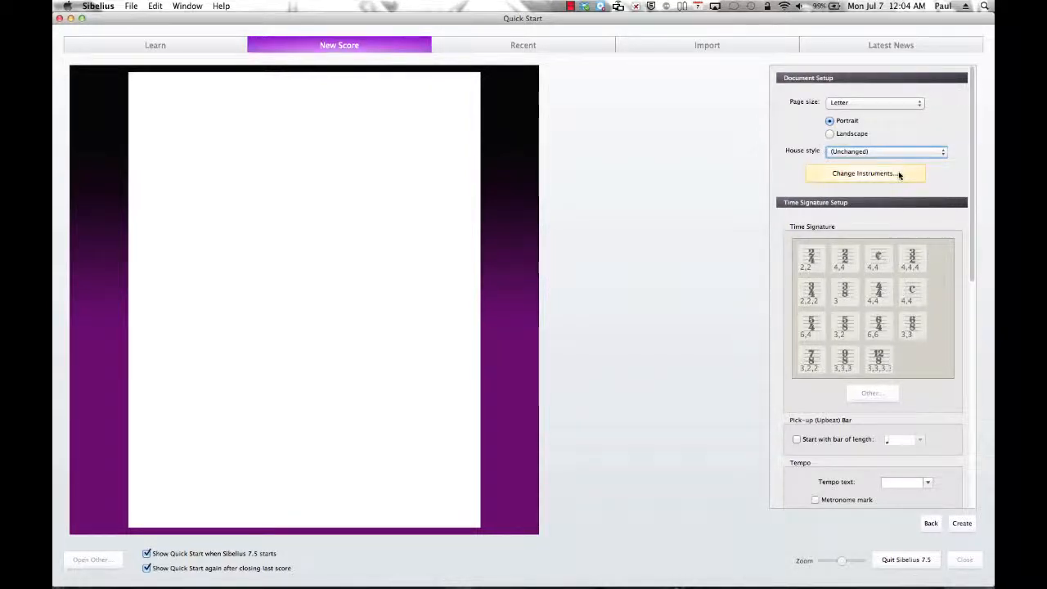
# Add Piano to the score from the Add or Remove Instruments list.
pyautogui.click(864, 173)
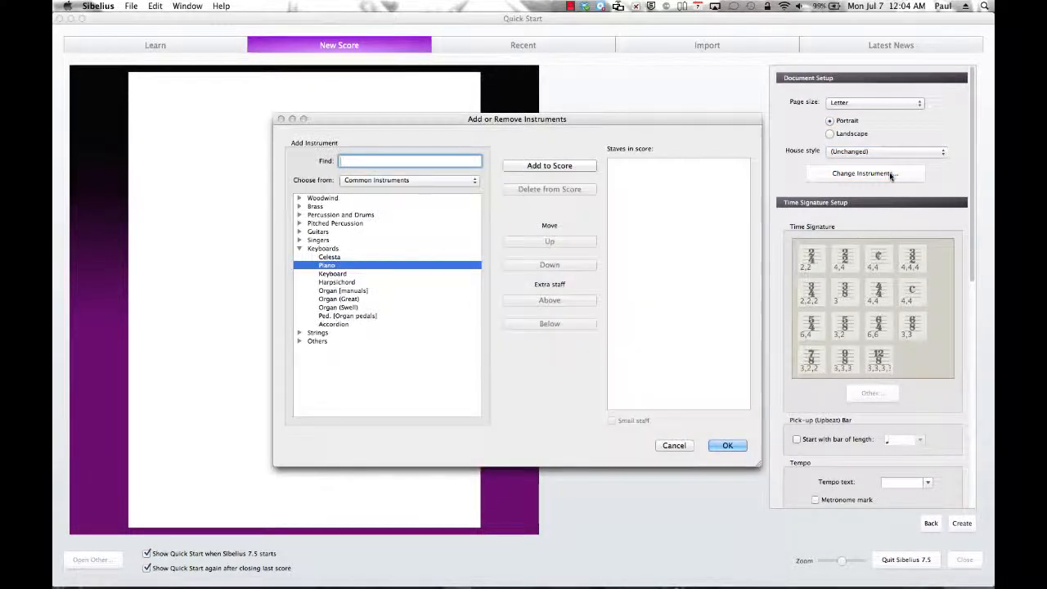
pyautogui.moveTo(347, 259)
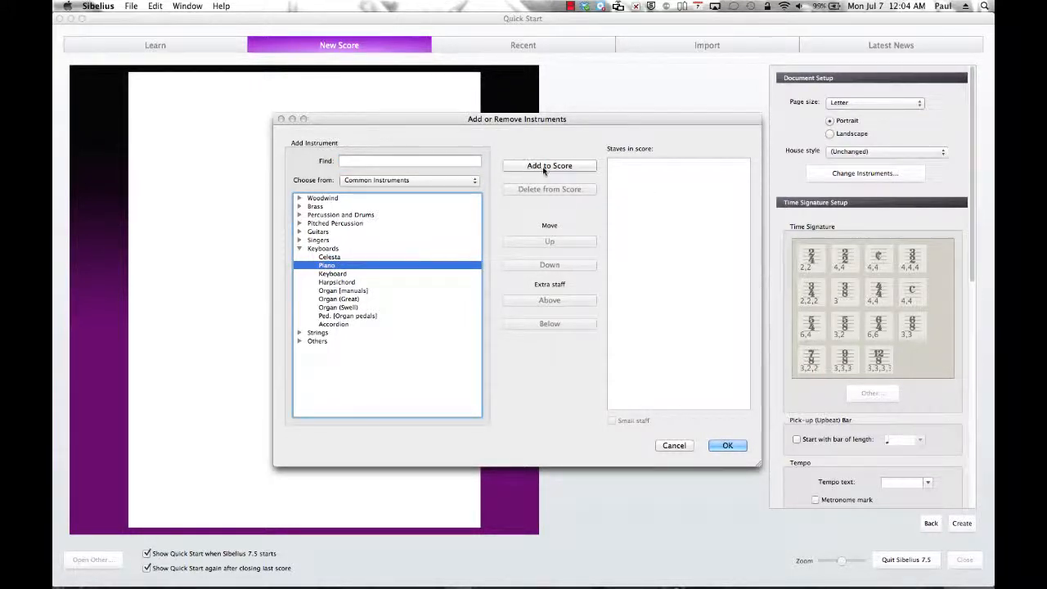
pyautogui.click(549, 165)
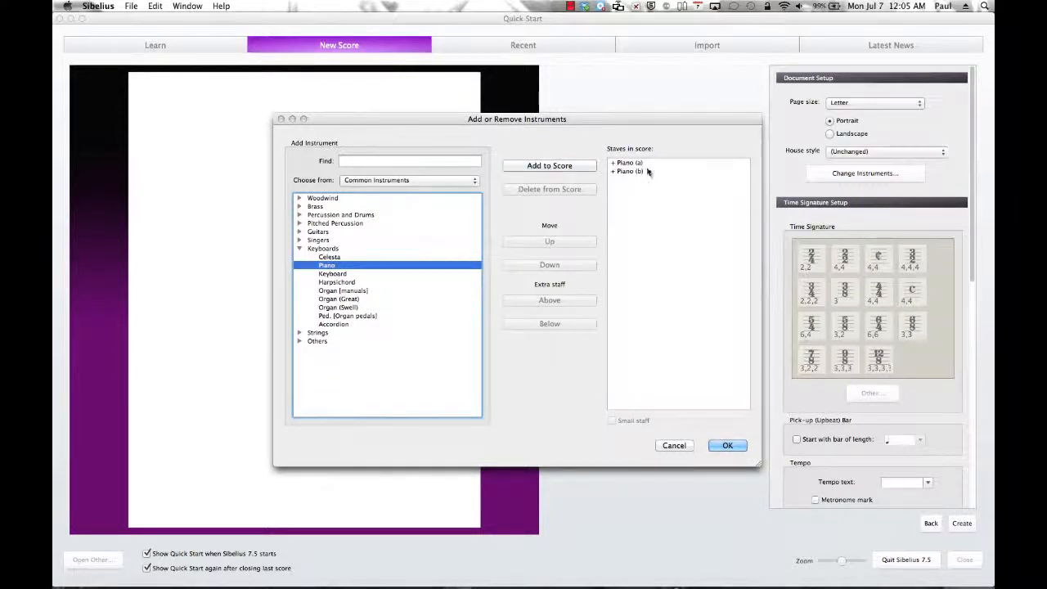
pyautogui.moveTo(651, 171)
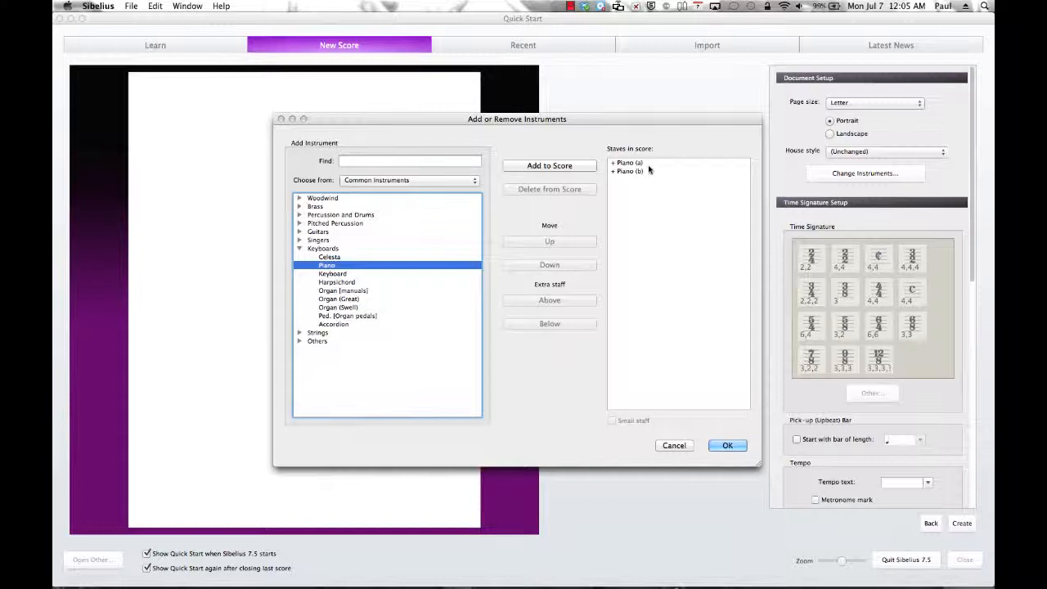
pyautogui.moveTo(646, 175)
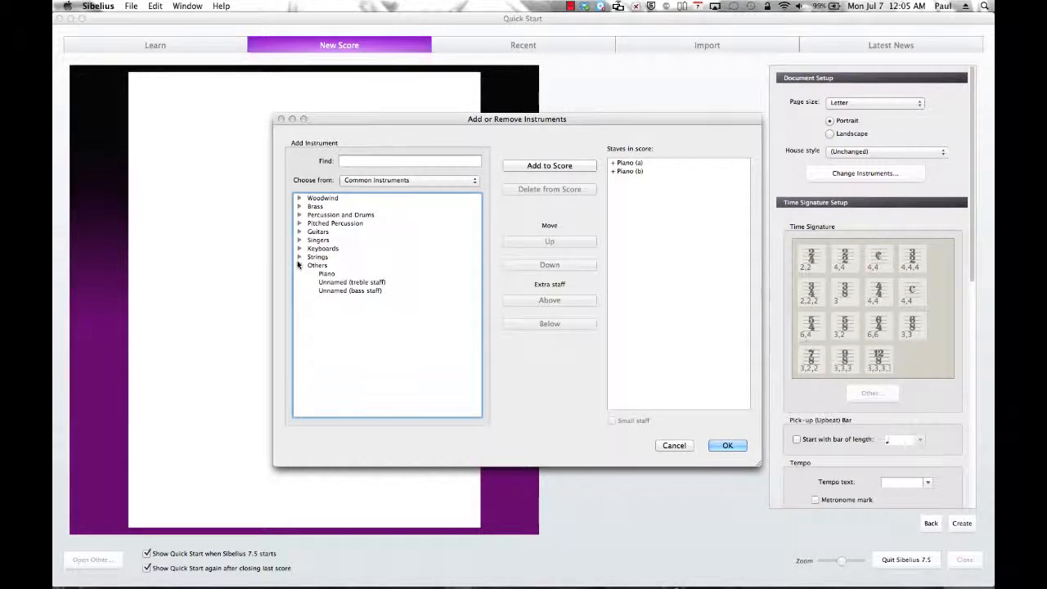
# Add Violin I from the Strings family and move it above the piano staves.
pyautogui.click(300, 257)
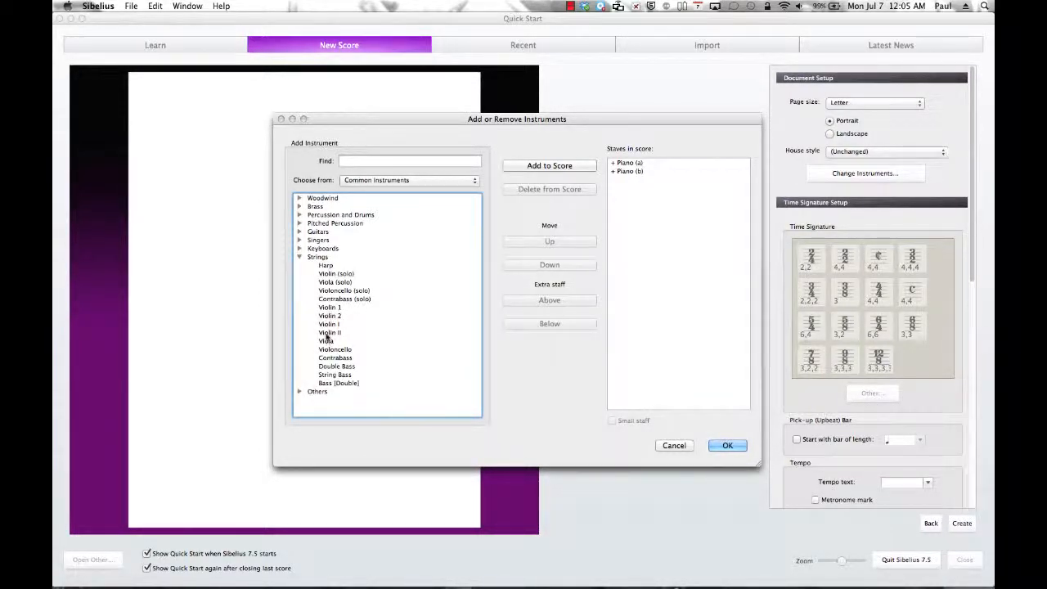
pyautogui.click(331, 324)
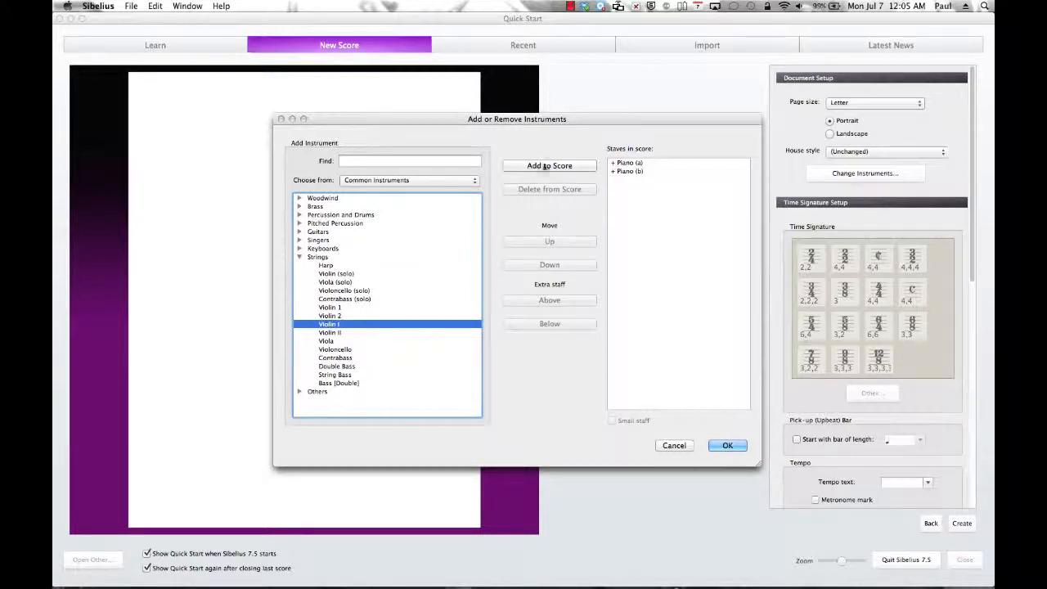
pyautogui.click(550, 165)
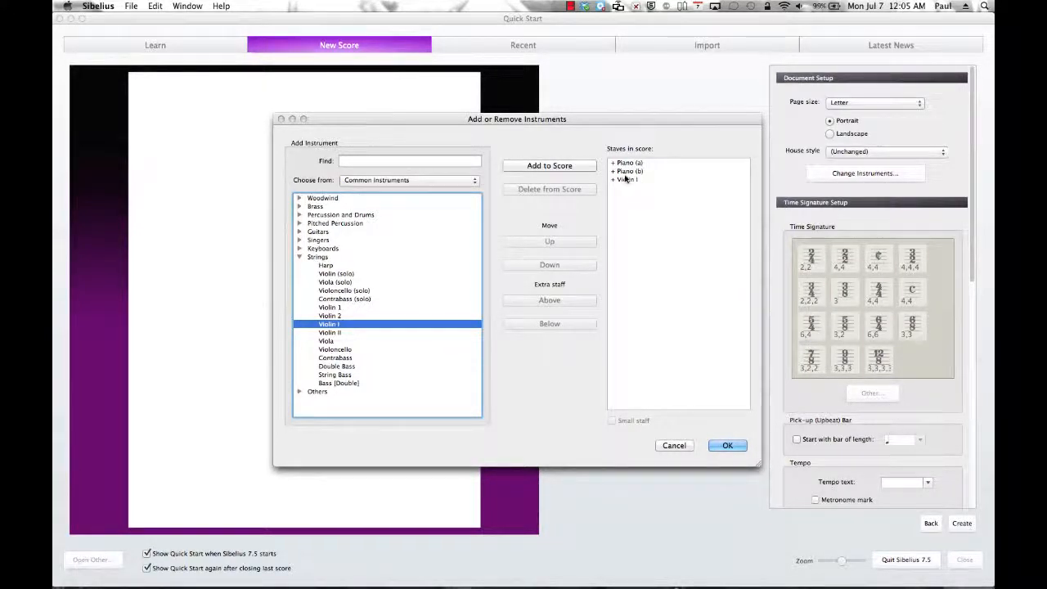
pyautogui.moveTo(629, 180)
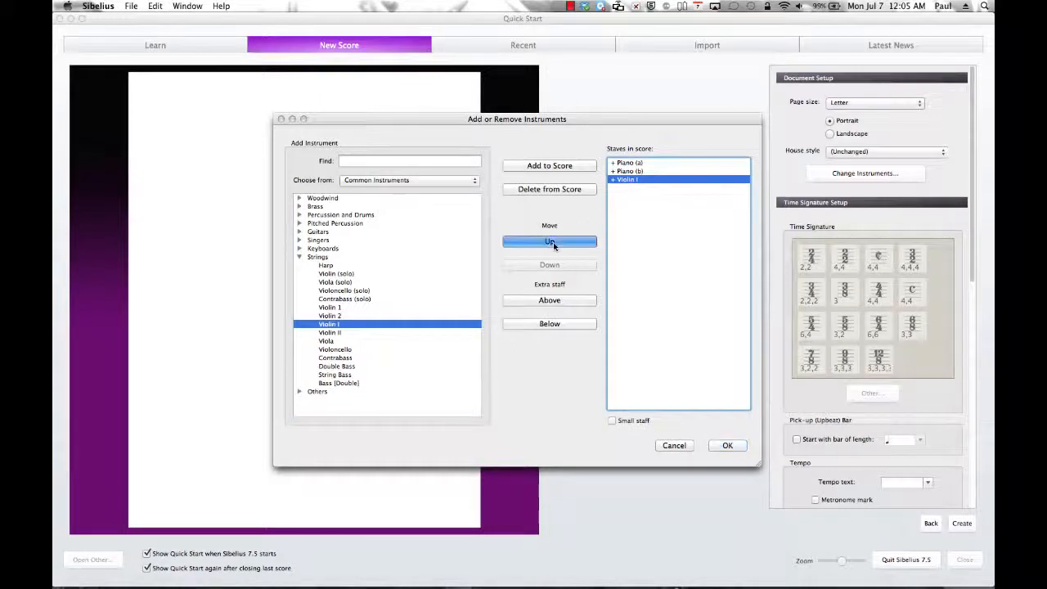
pyautogui.click(550, 243)
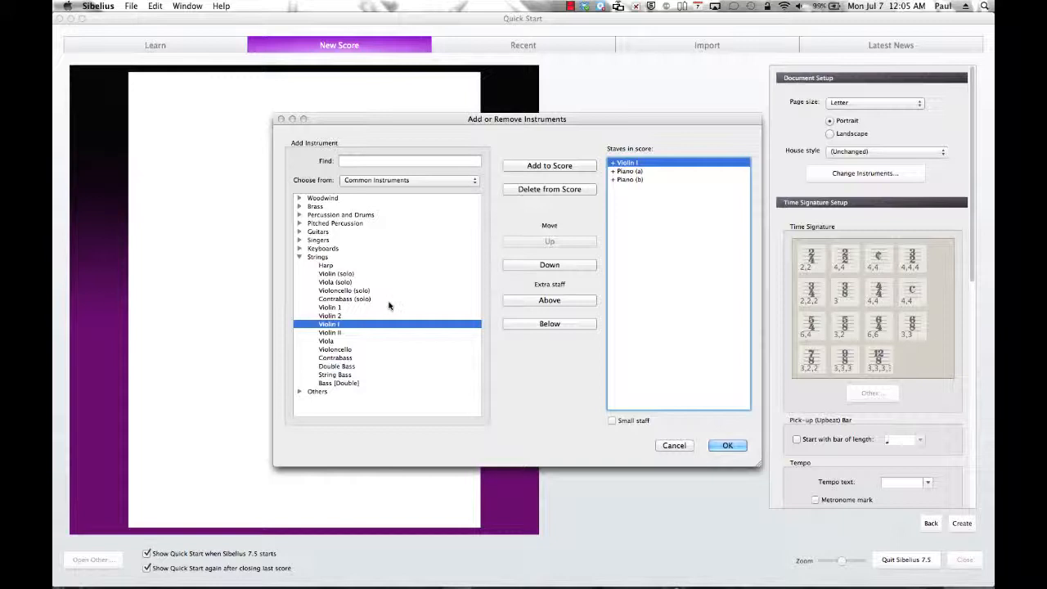
pyautogui.moveTo(311, 262)
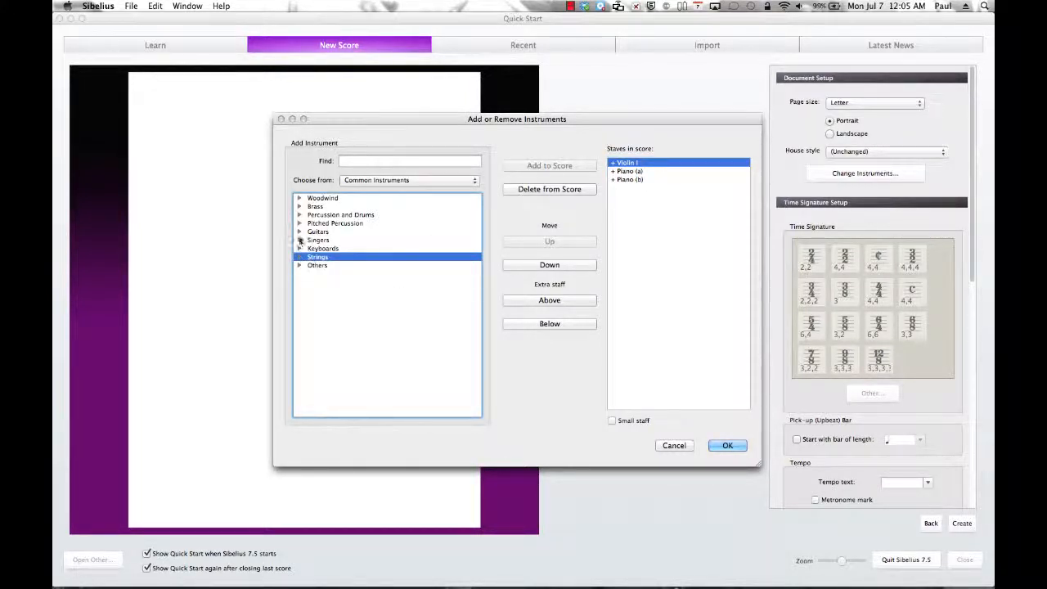
# Add Flute from the Woodwind family to the score.
pyautogui.click(300, 198)
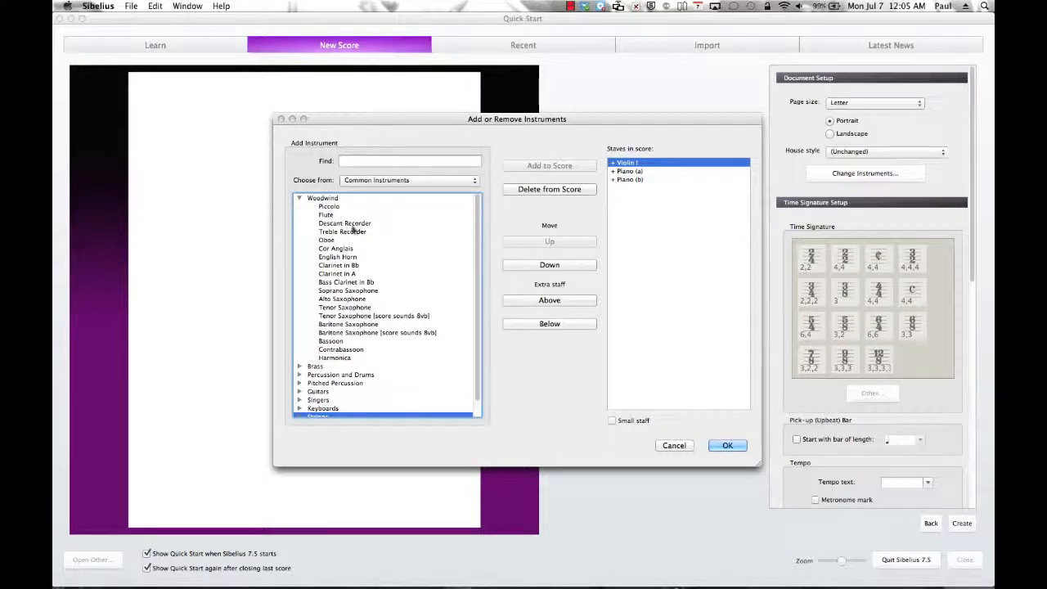
pyautogui.click(325, 214)
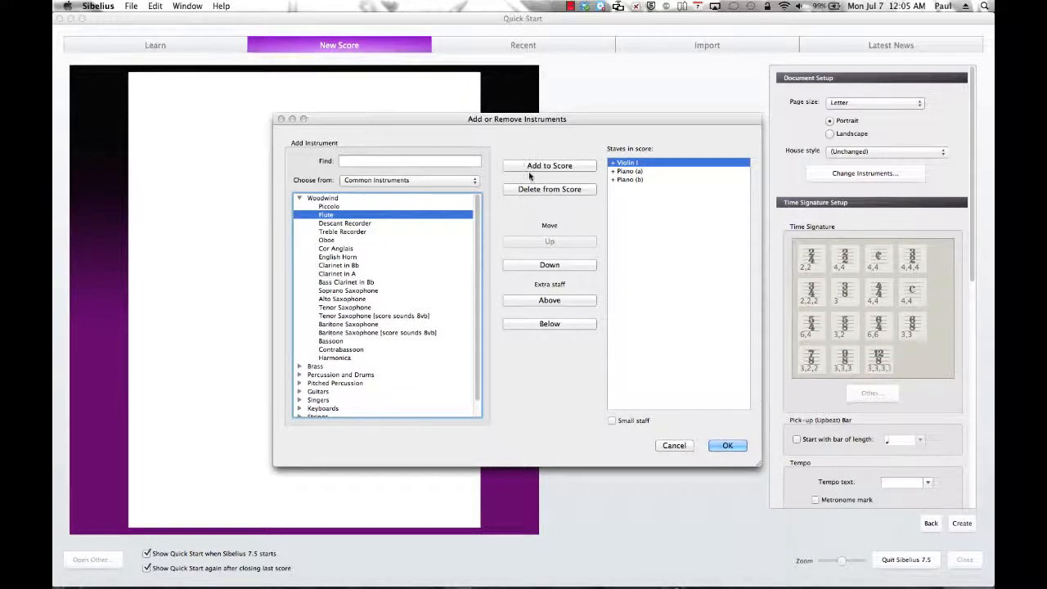
pyautogui.click(550, 165)
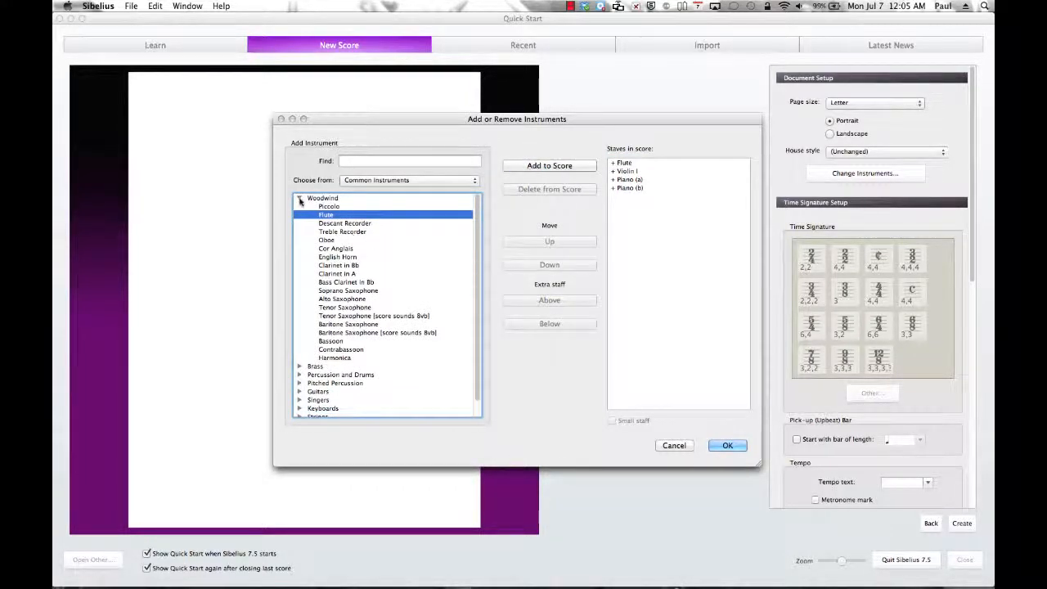
pyautogui.click(300, 198)
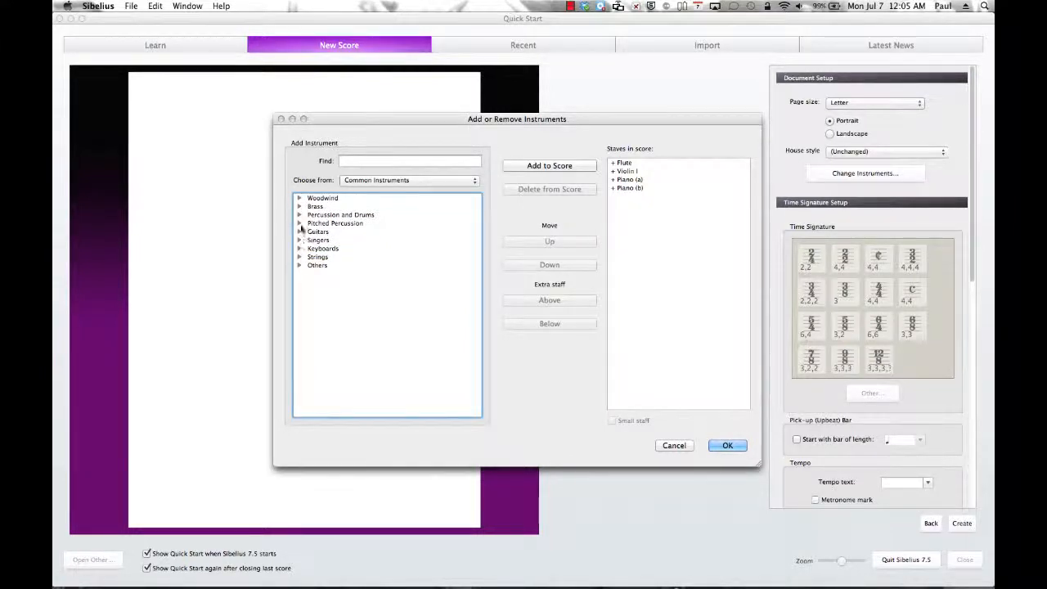
# Add Trumpet in Bb from the Brass family to the score.
pyautogui.click(300, 206)
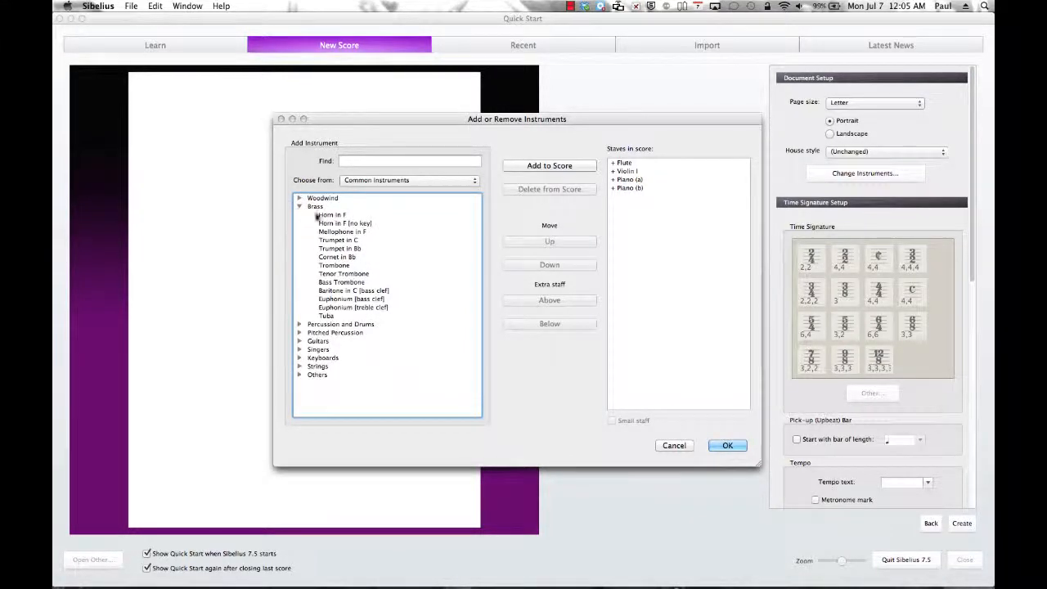
pyautogui.moveTo(334, 239)
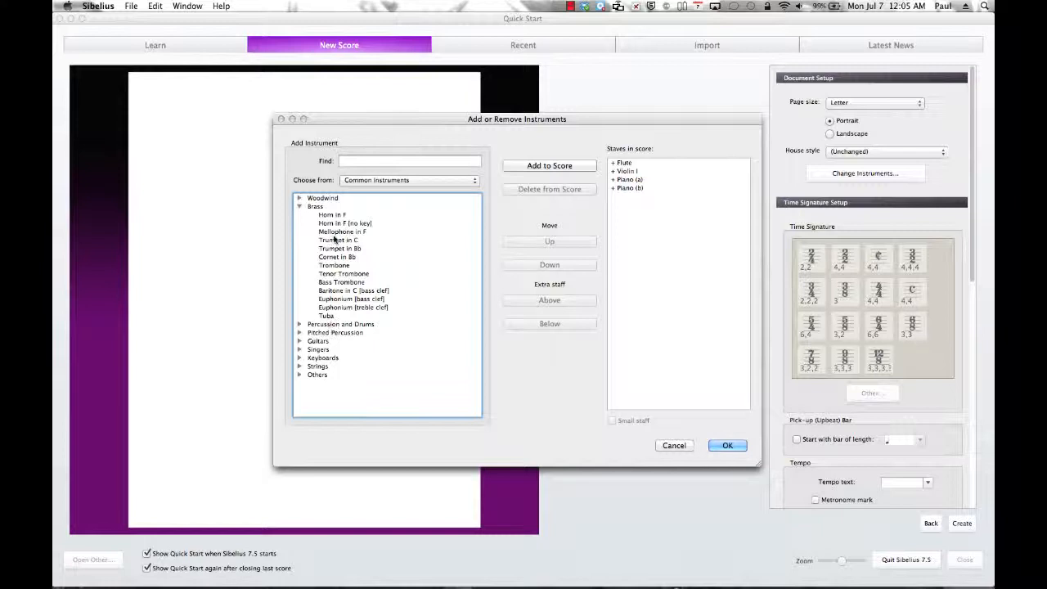
pyautogui.click(341, 249)
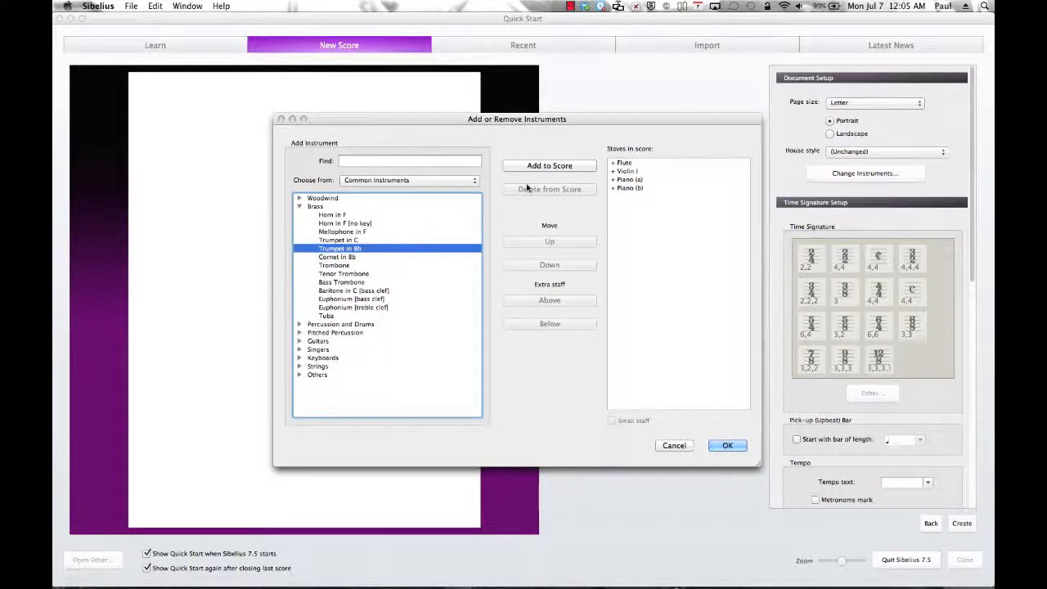
pyautogui.click(550, 165)
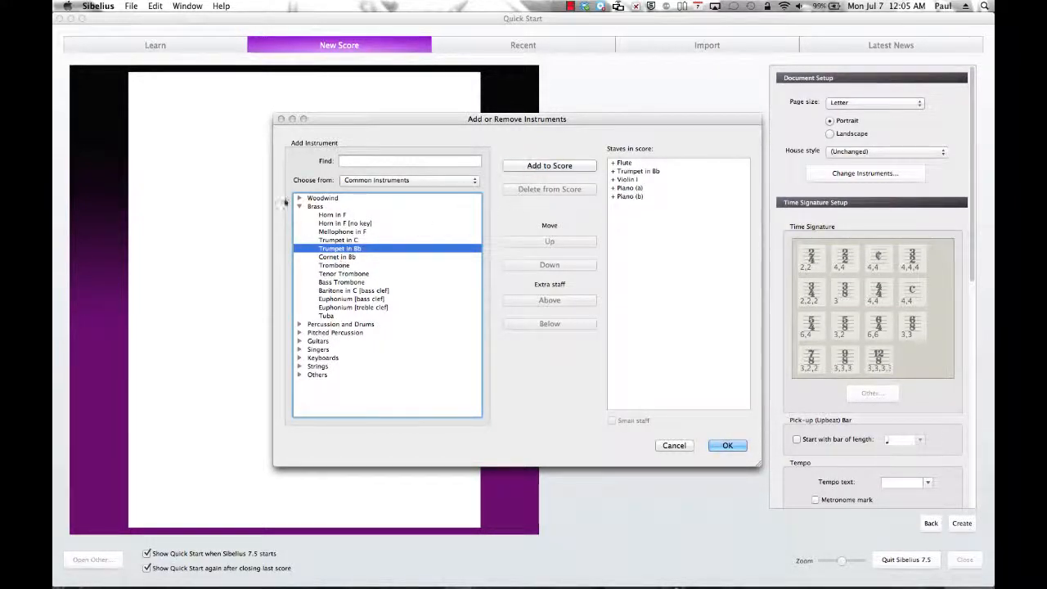
pyautogui.click(300, 206)
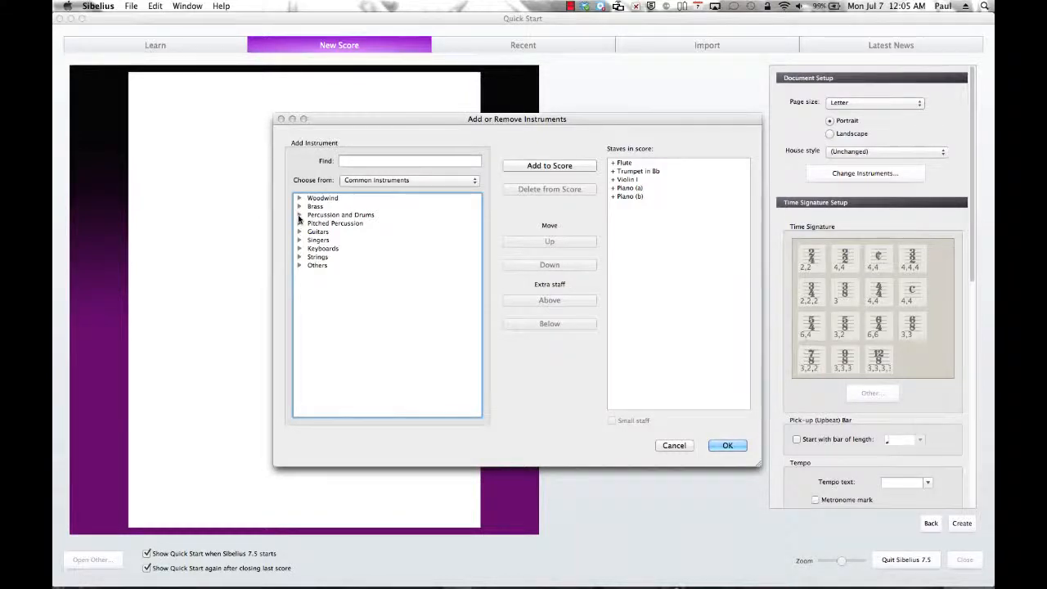
# Add Timpani (with key) from Percussion and Drums to the score.
pyautogui.click(301, 214)
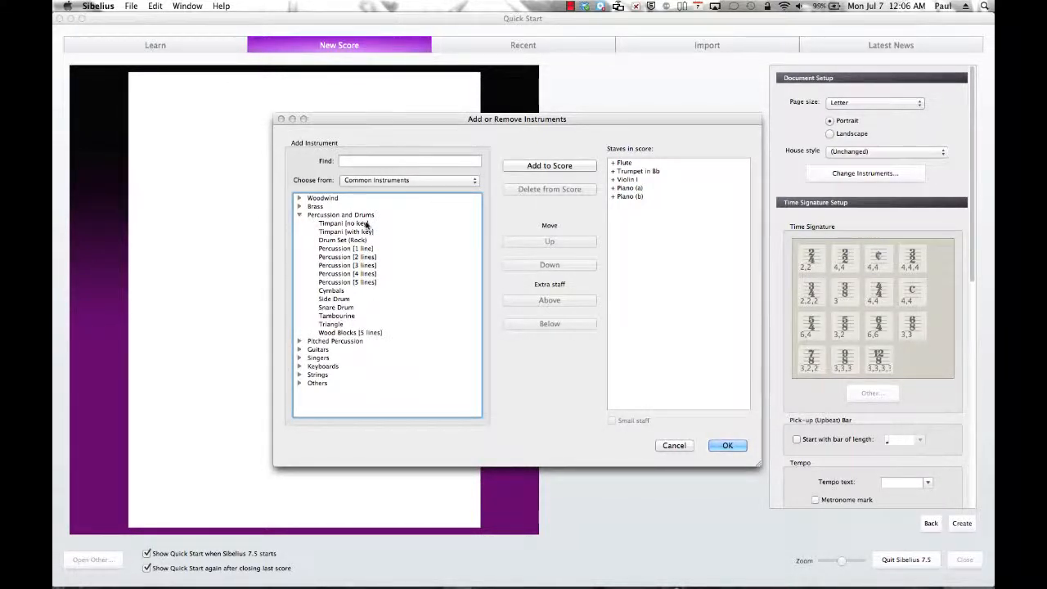
pyautogui.click(345, 232)
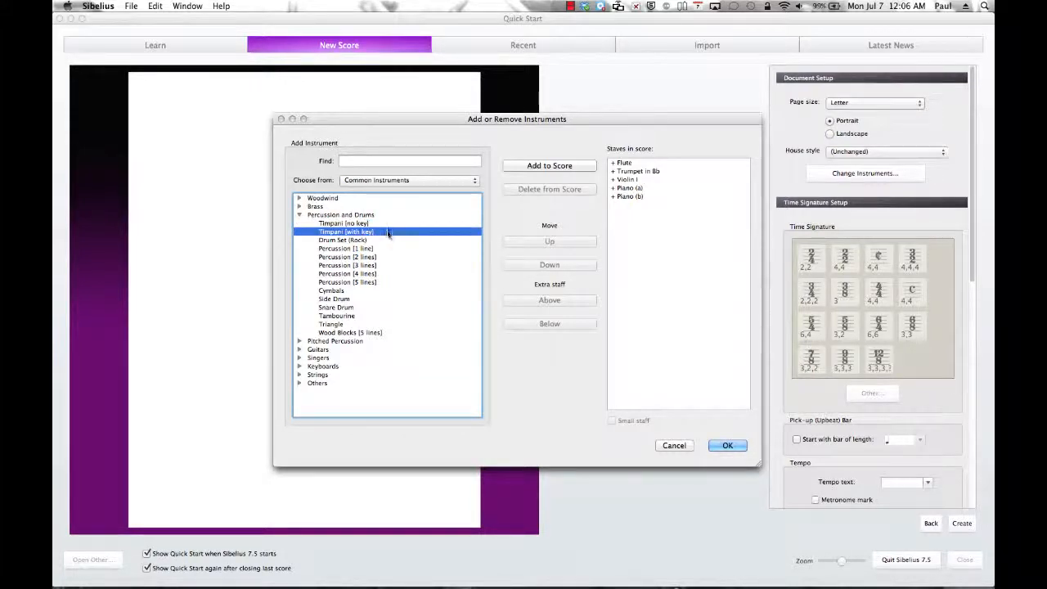
pyautogui.moveTo(379, 242)
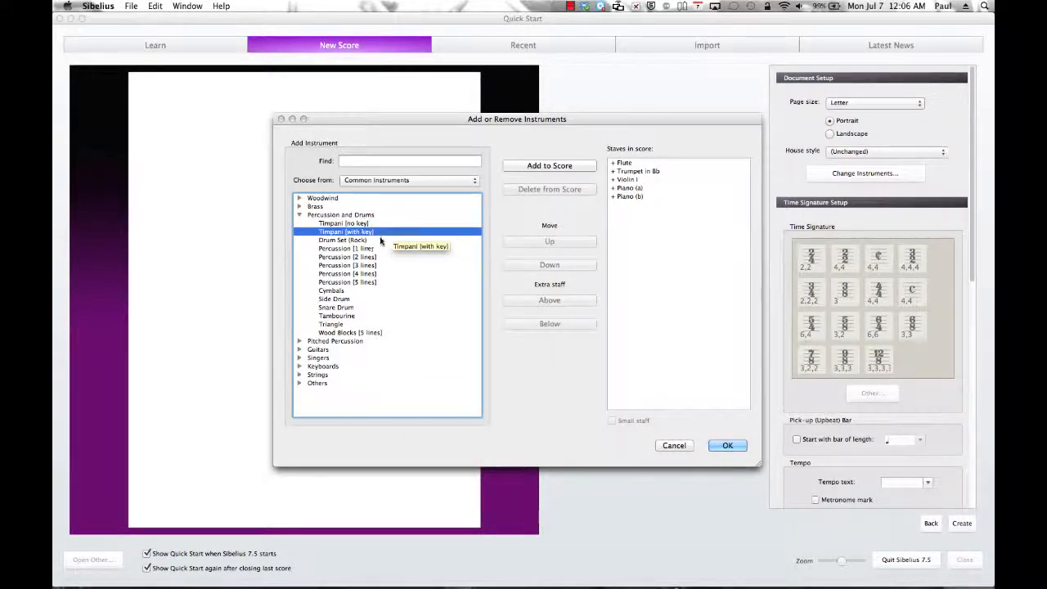
pyautogui.moveTo(373, 241)
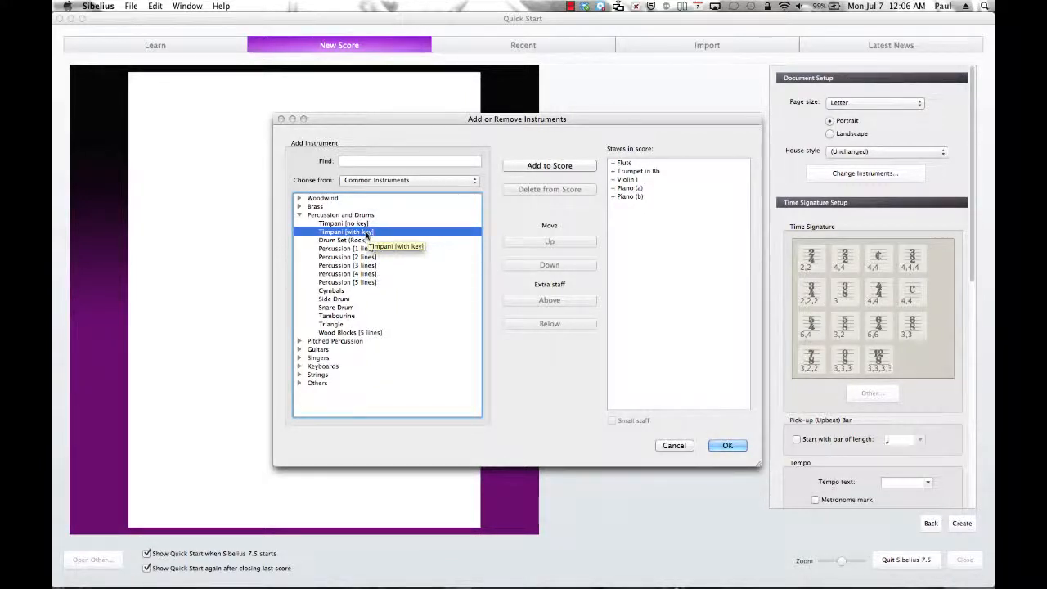
pyautogui.moveTo(455, 203)
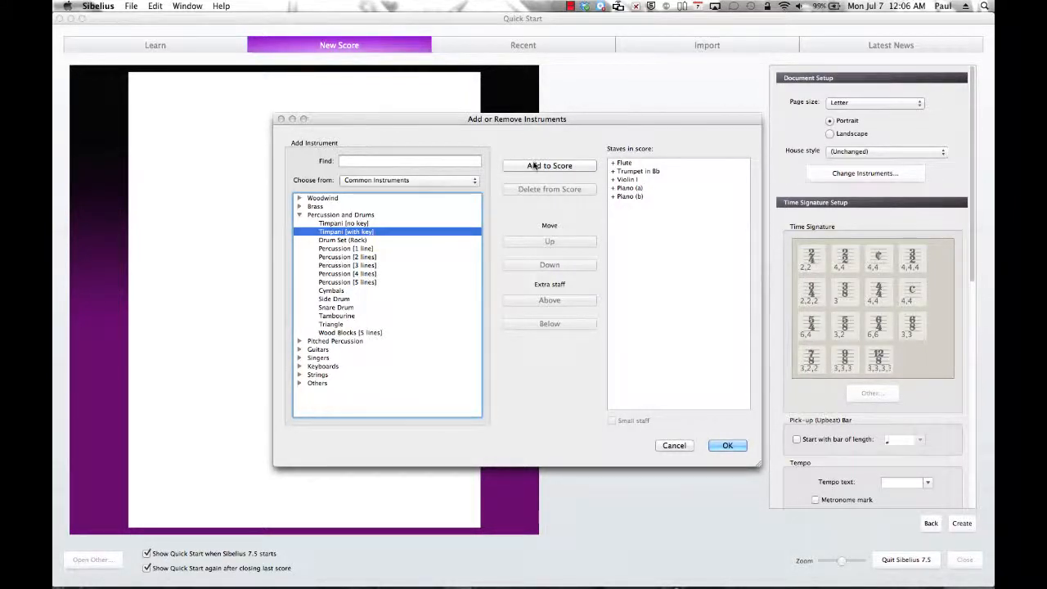
pyautogui.click(550, 165)
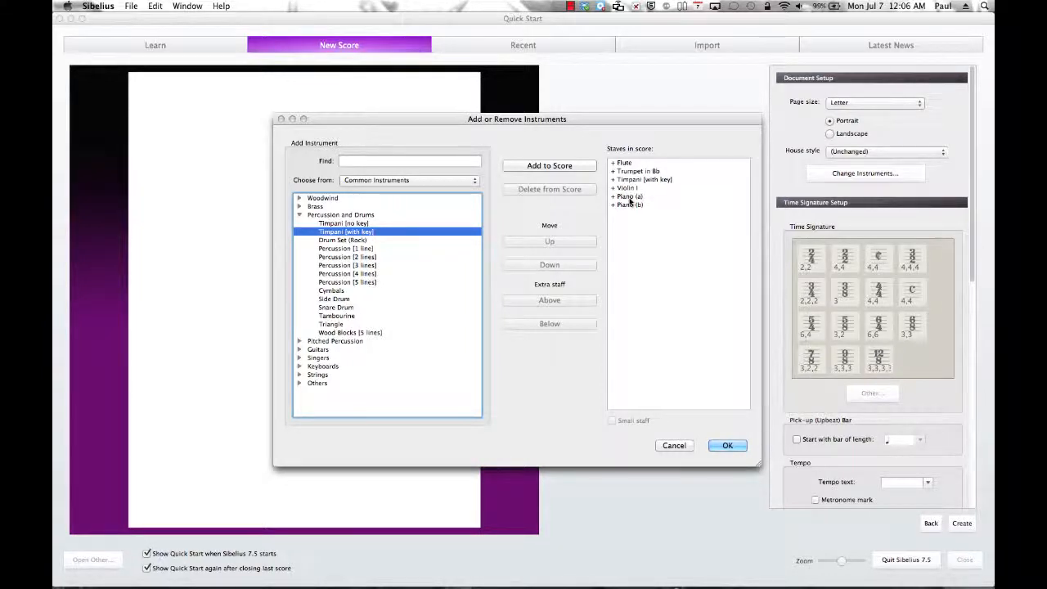
# Move Violin I up to sit directly below Flute and confirm the instrument list.
pyautogui.click(627, 186)
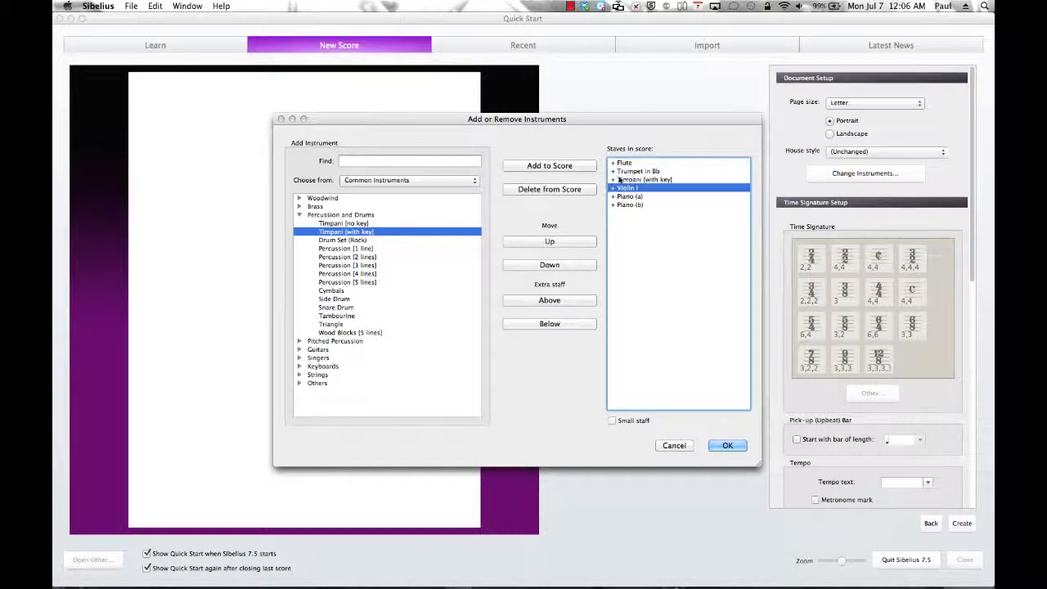
pyautogui.click(550, 241)
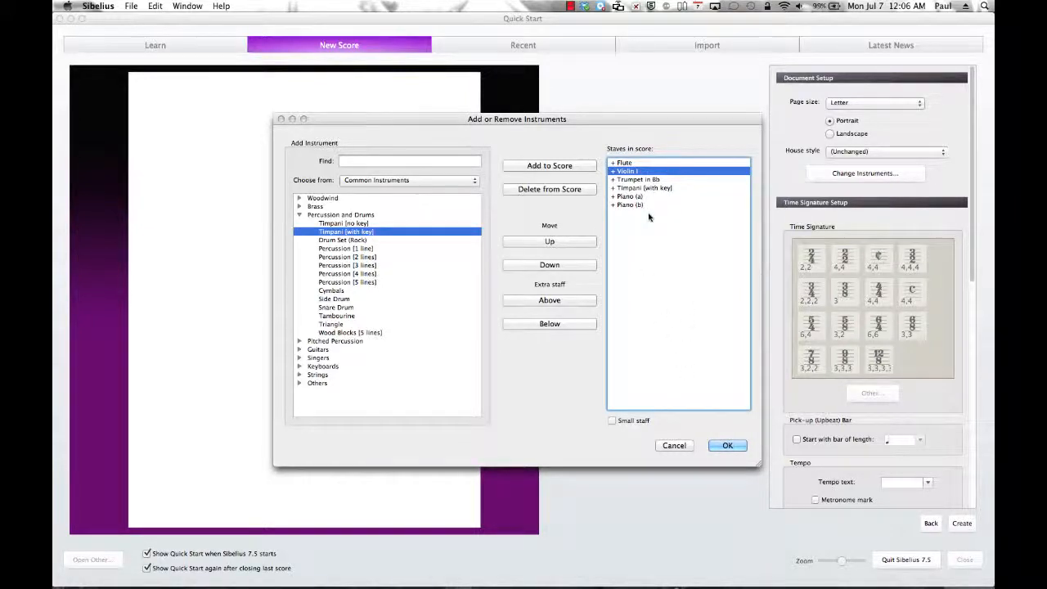
pyautogui.click(727, 445)
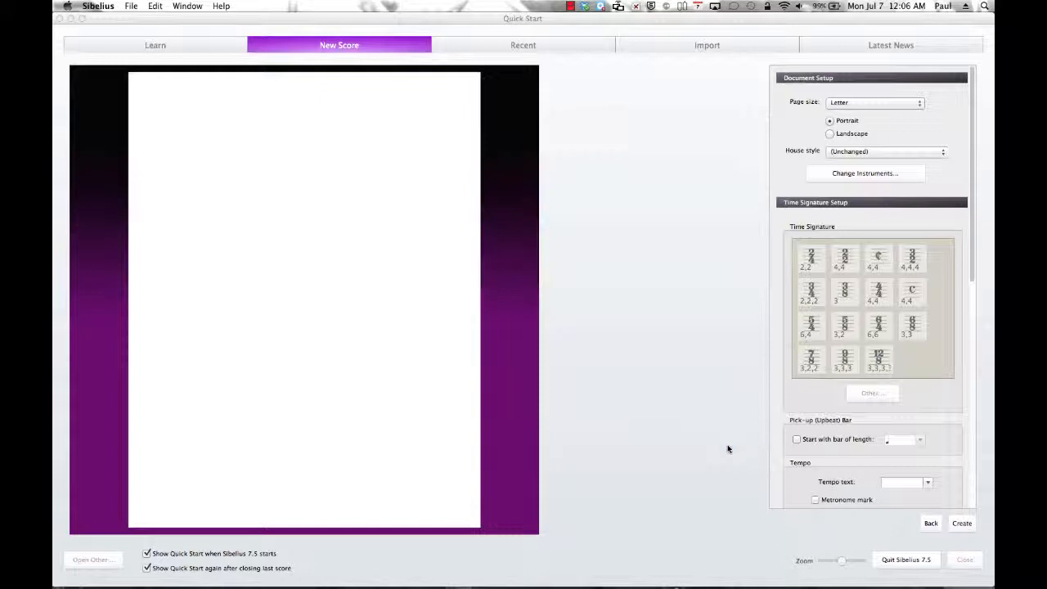
# Review the preview of Flute, Violin I, Trumpet, Timpani and Piano staves, then reach the house styles.
pyautogui.click(879, 292)
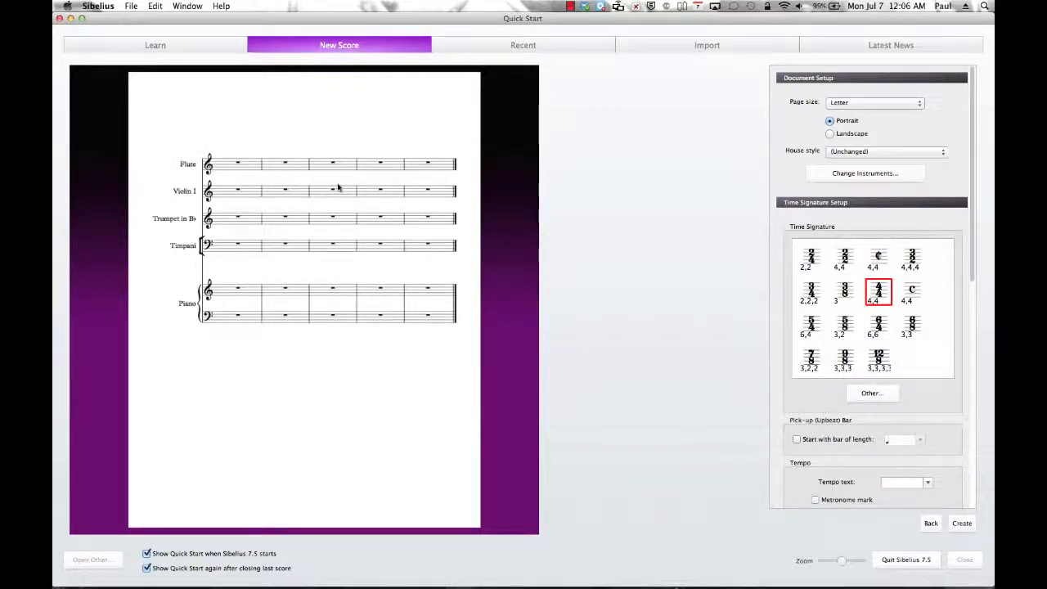
pyautogui.moveTo(249, 169)
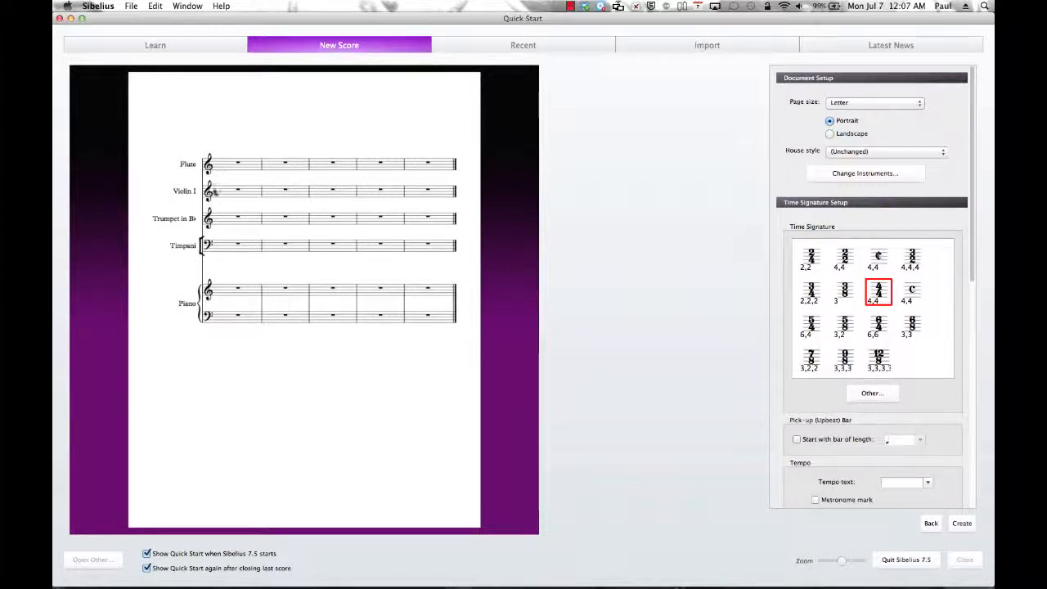
pyautogui.moveTo(318, 301)
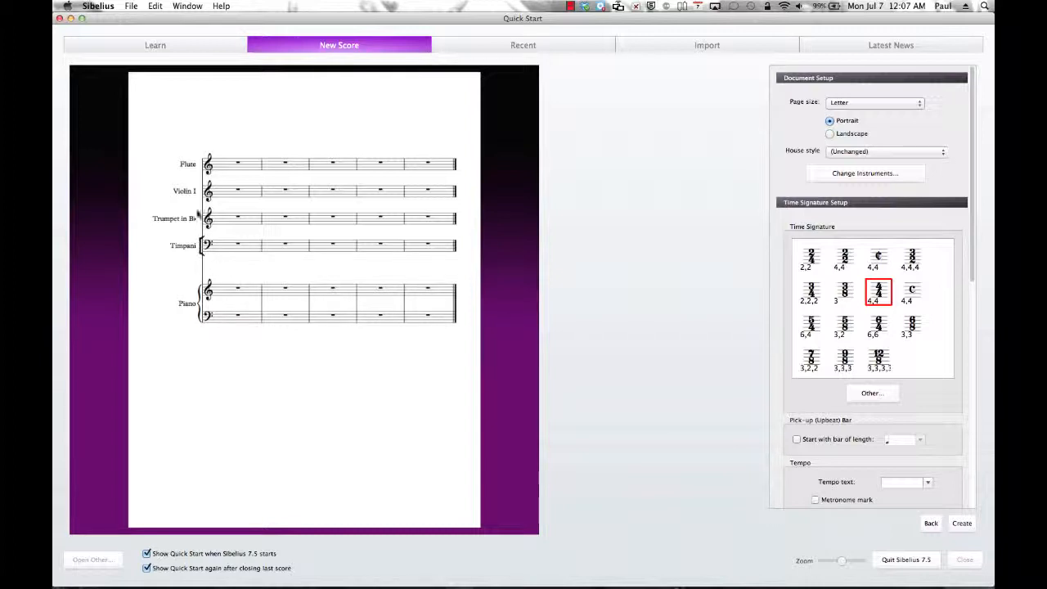
pyautogui.moveTo(279, 255)
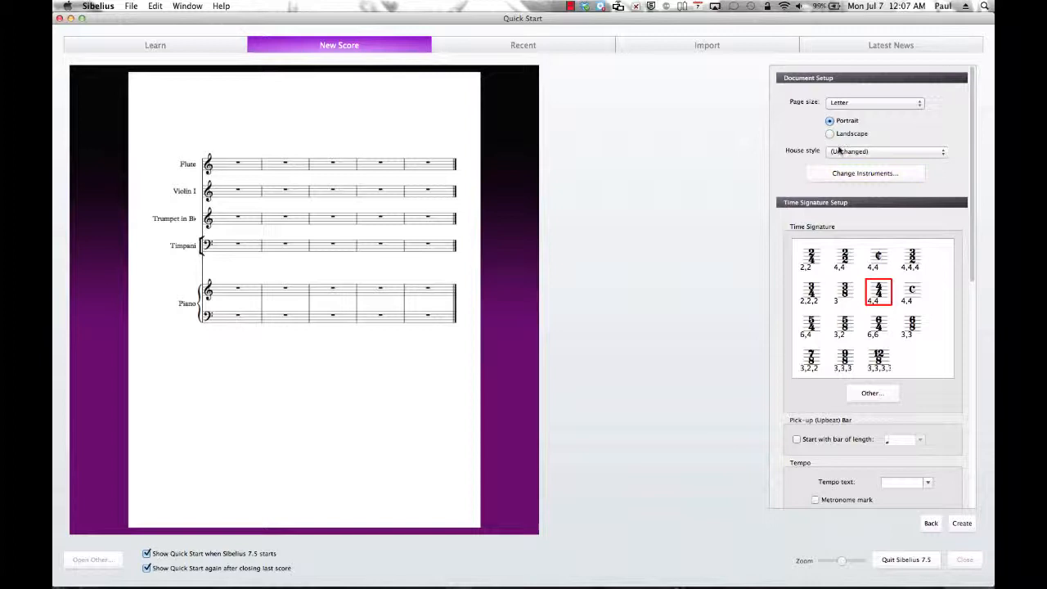
pyautogui.click(884, 150)
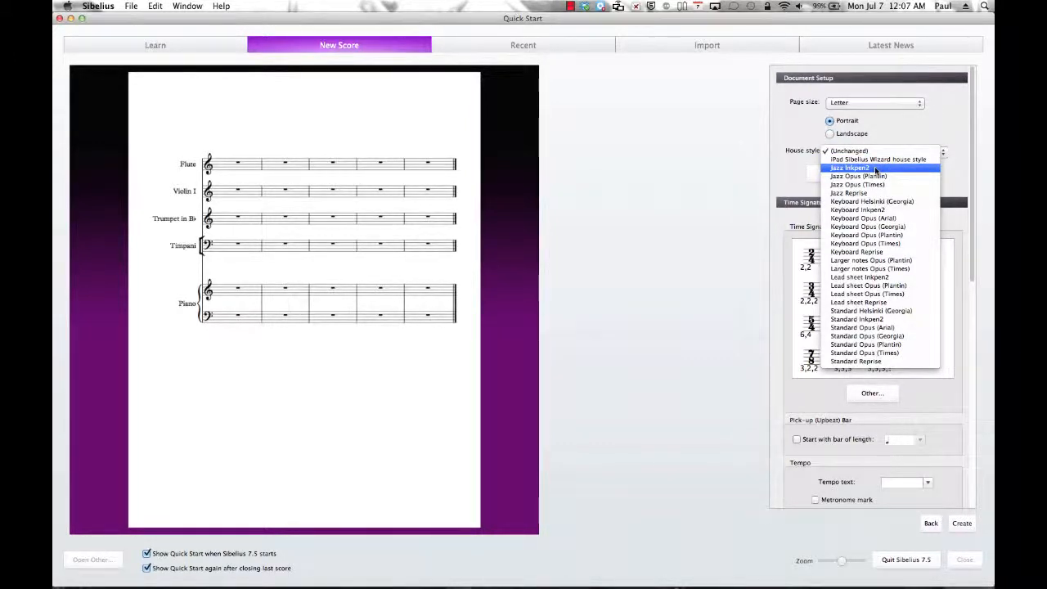
# Preview the score in Jazz Inkpen2, Keyboard Inkpen2 and Keyboard Reprise house styles.
pyautogui.click(851, 167)
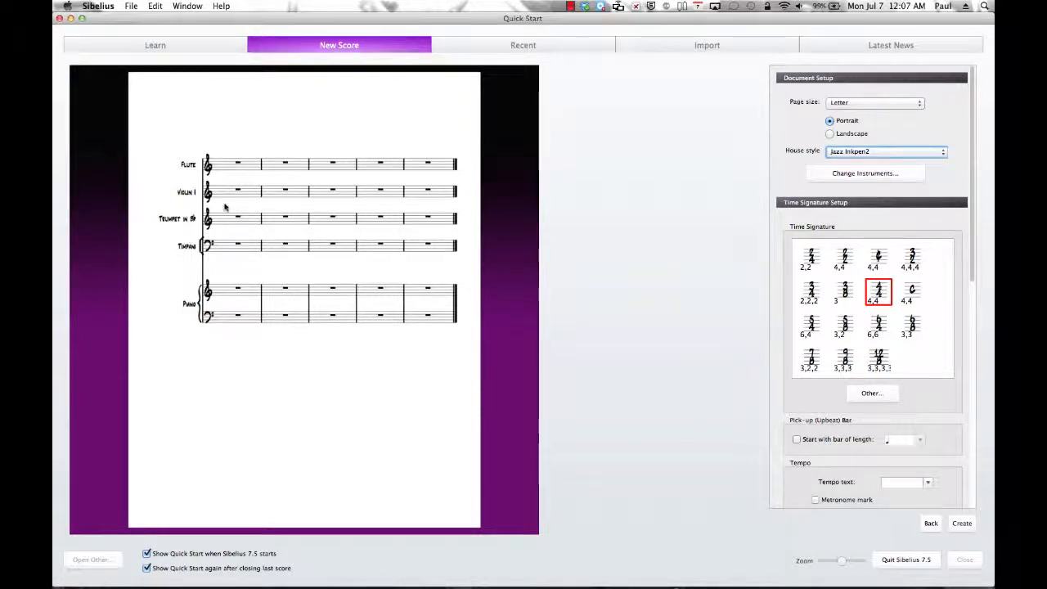
pyautogui.moveTo(216, 187)
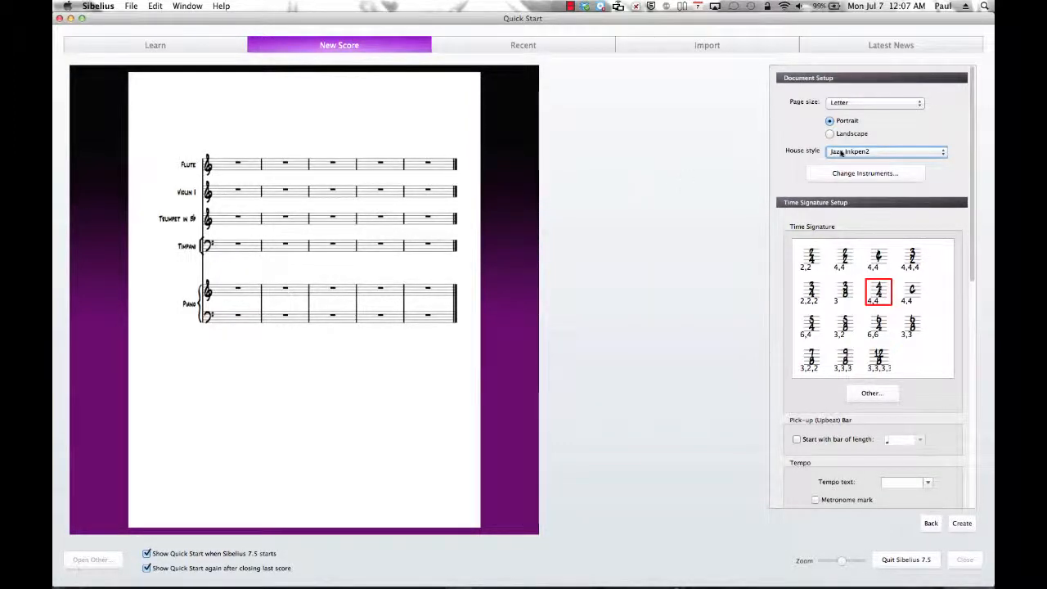
pyautogui.click(887, 151)
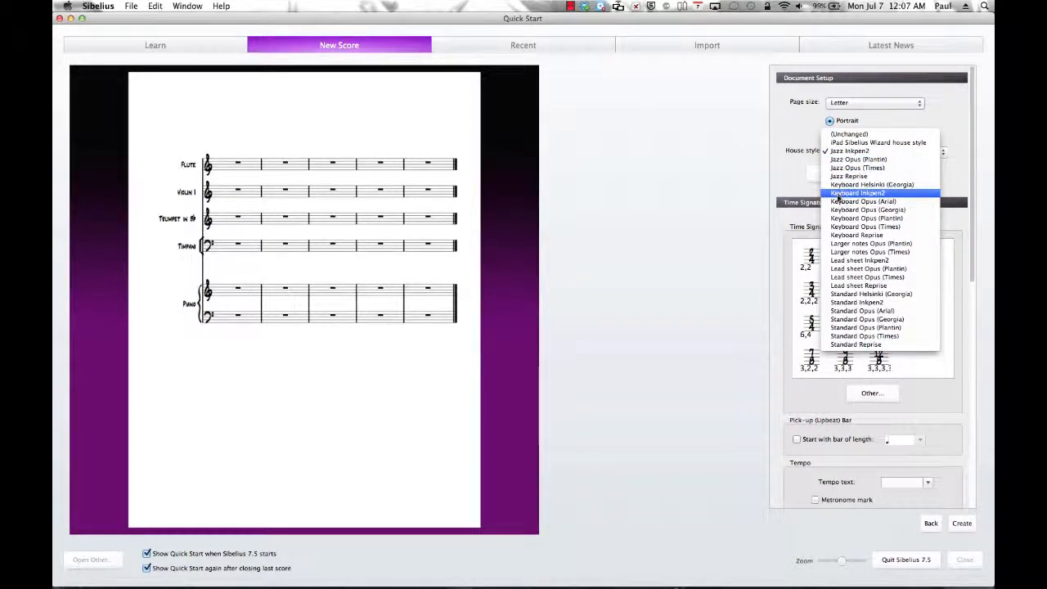
pyautogui.click(858, 193)
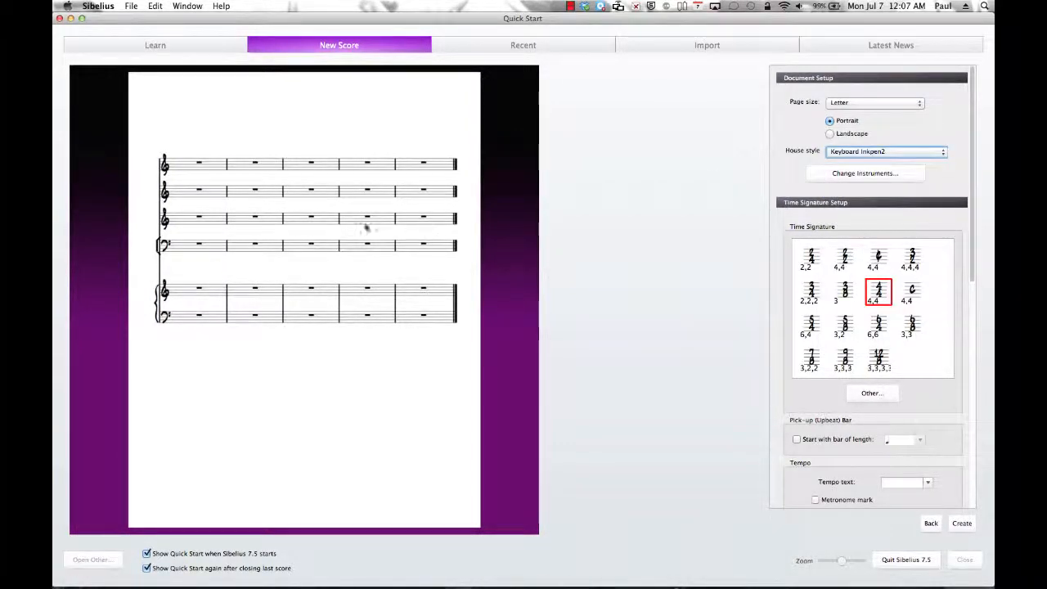
pyautogui.moveTo(180, 268)
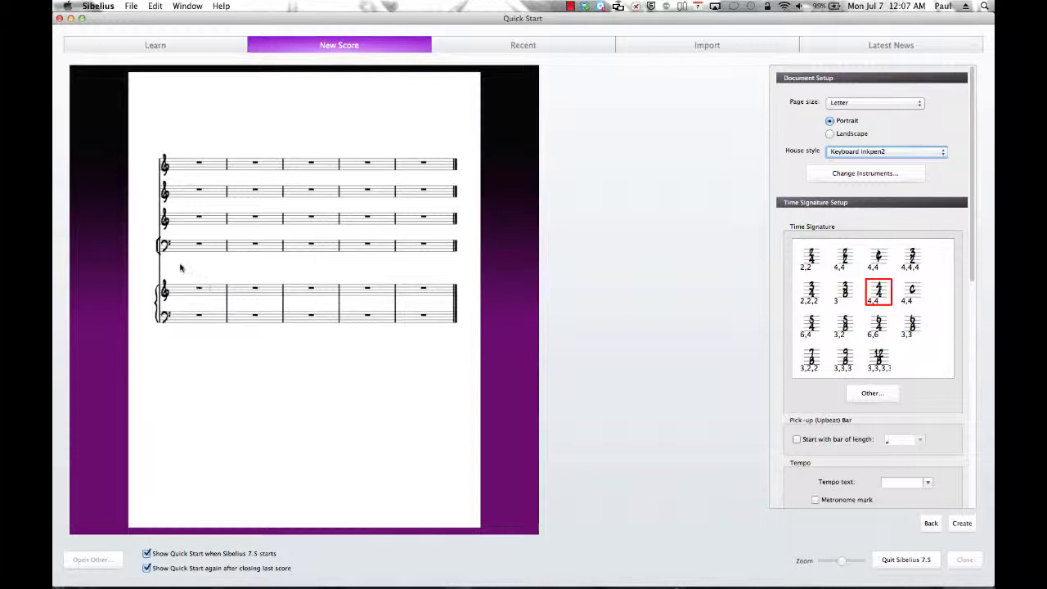
pyautogui.moveTo(144, 239)
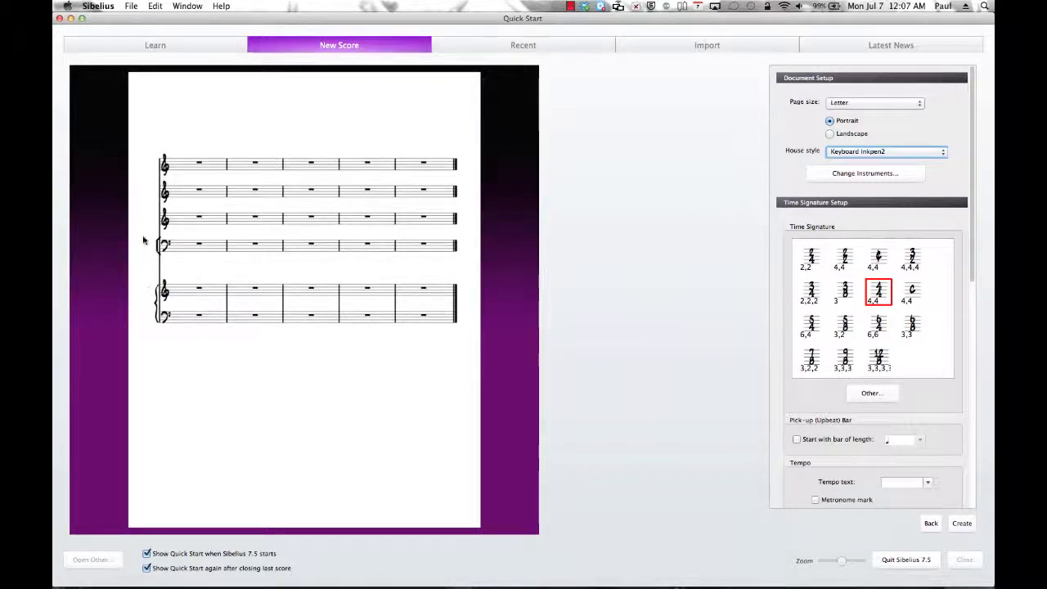
pyautogui.moveTo(626, 252)
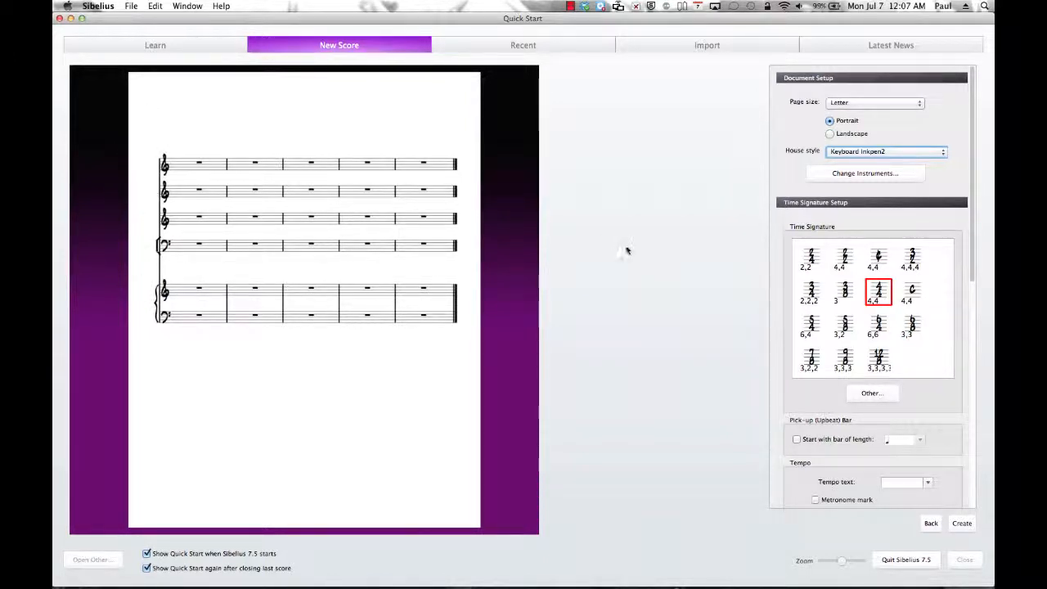
pyautogui.click(887, 151)
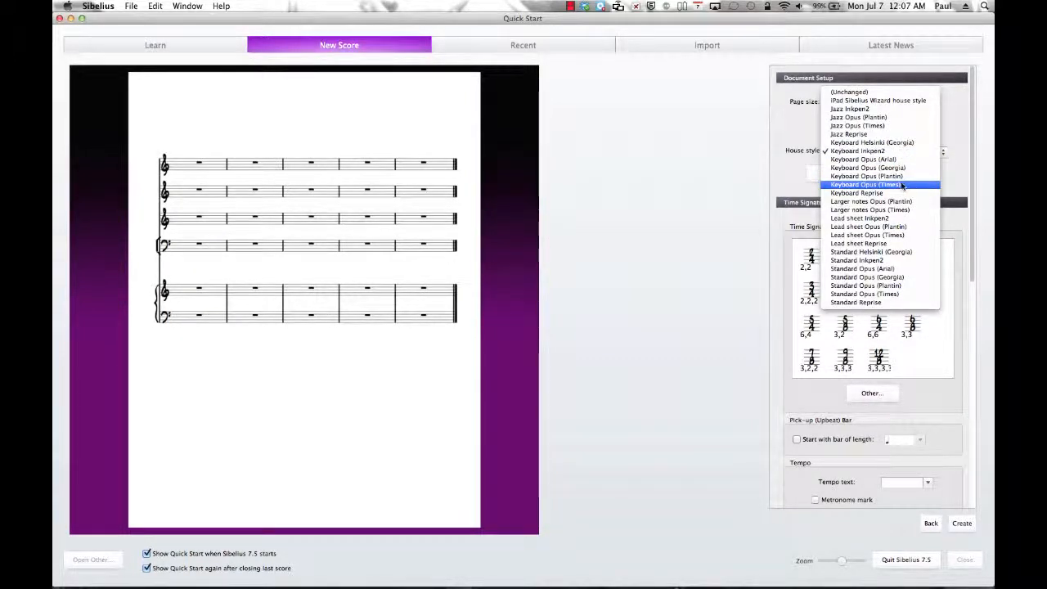
pyautogui.click(857, 193)
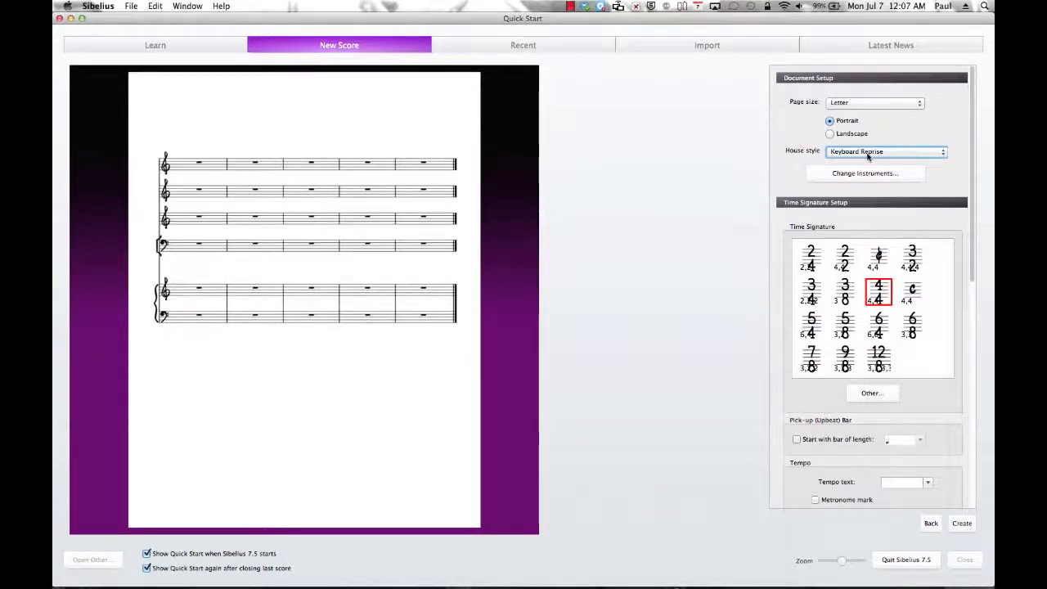
# Preview Lead sheet Inkpen2, Standard Inkpen2, Jazz Inkpen2 and a plain-name house style.
pyautogui.click(887, 151)
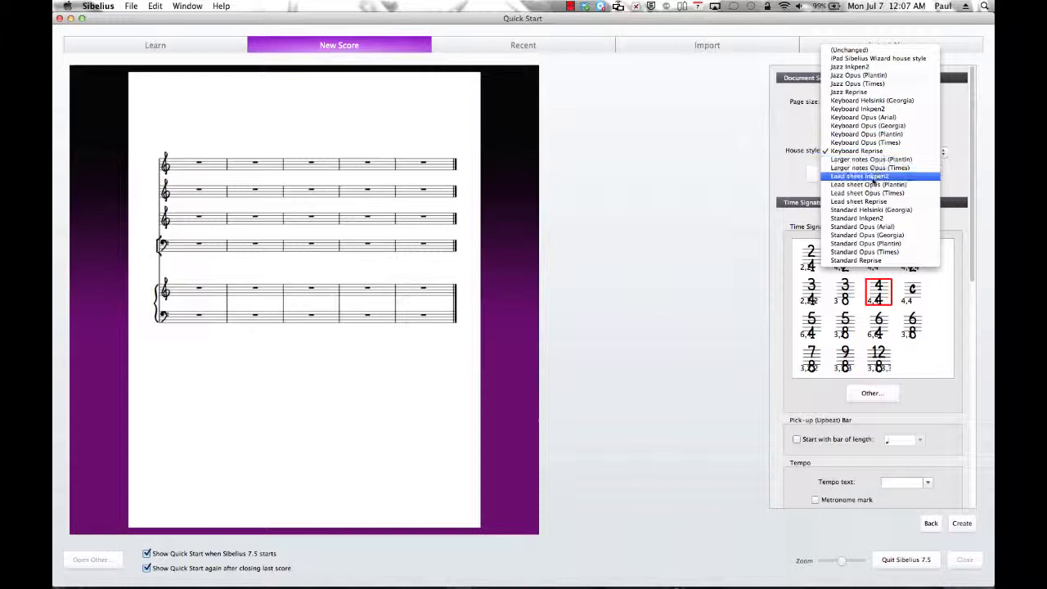
pyautogui.click(859, 176)
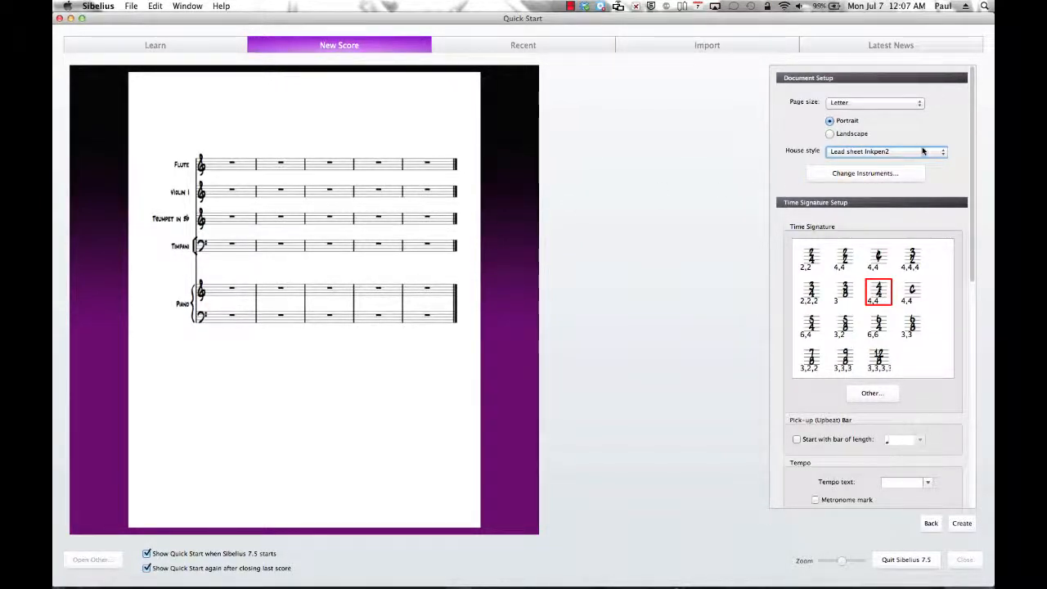
pyautogui.click(887, 150)
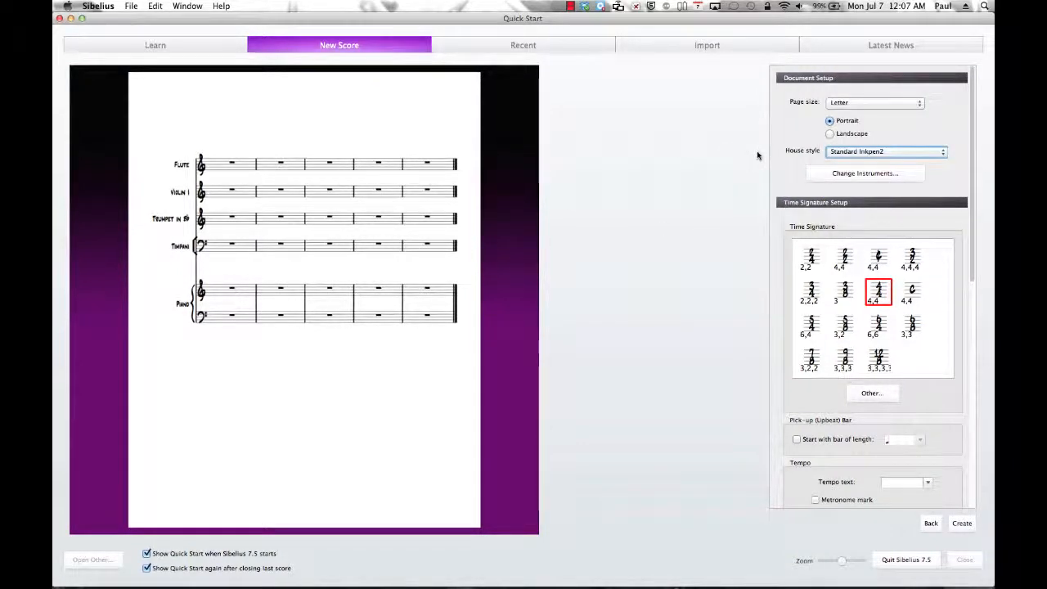
pyautogui.click(887, 150)
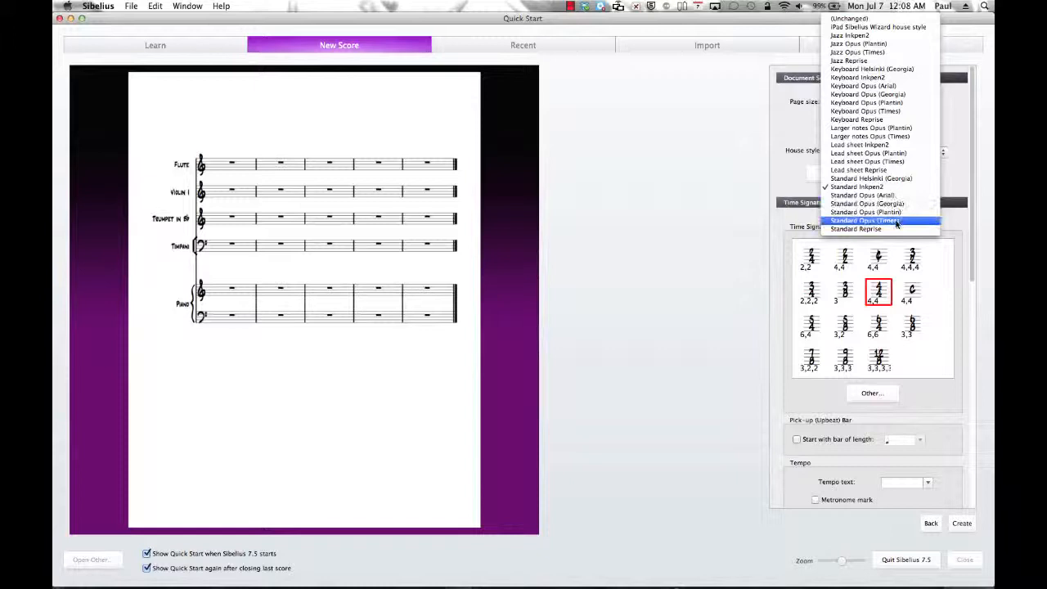
pyautogui.click(864, 220)
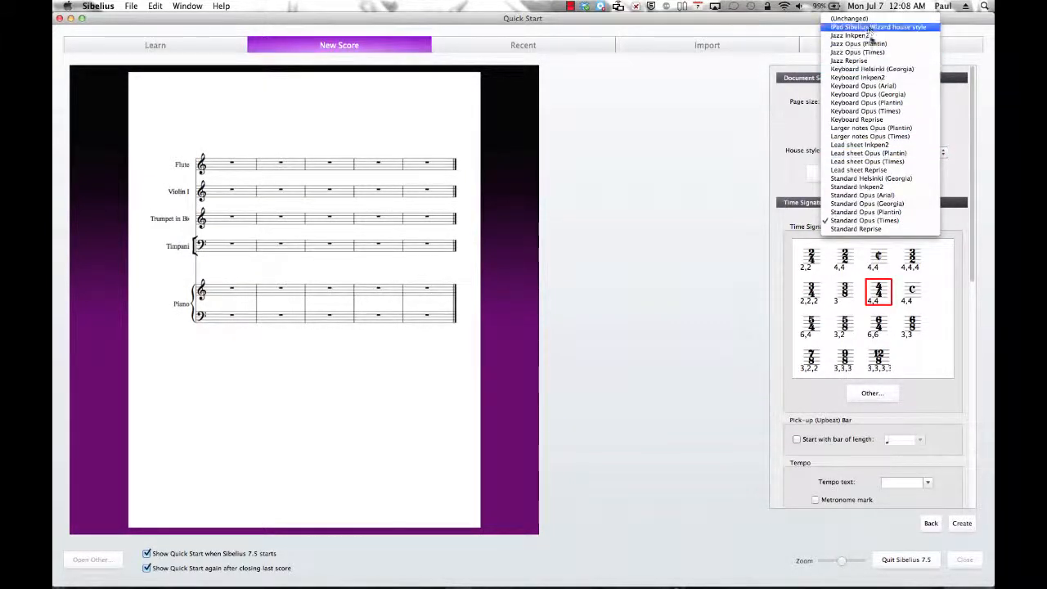
pyautogui.click(857, 36)
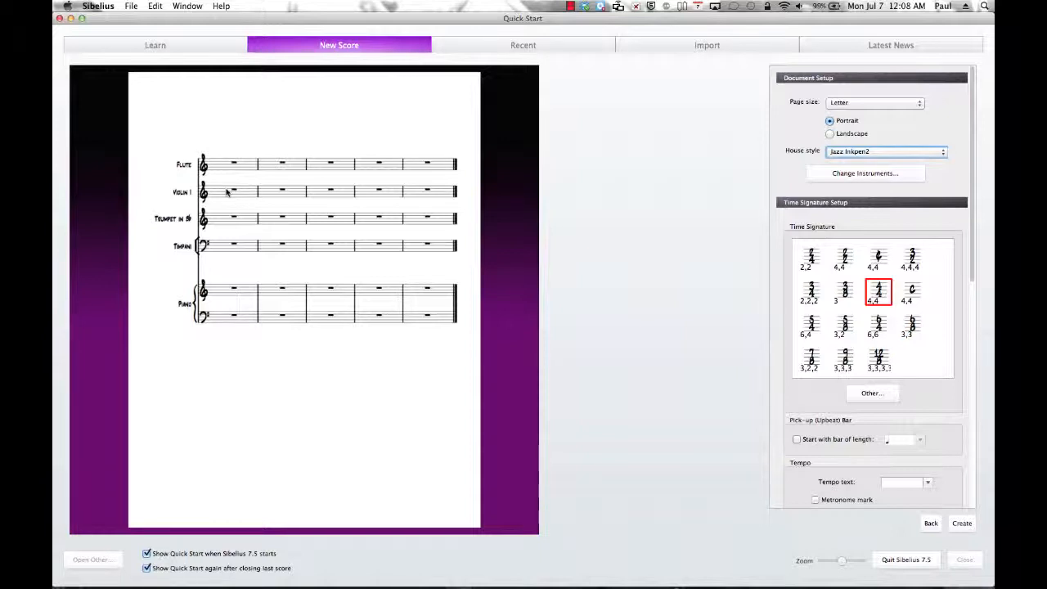
pyautogui.moveTo(380, 136)
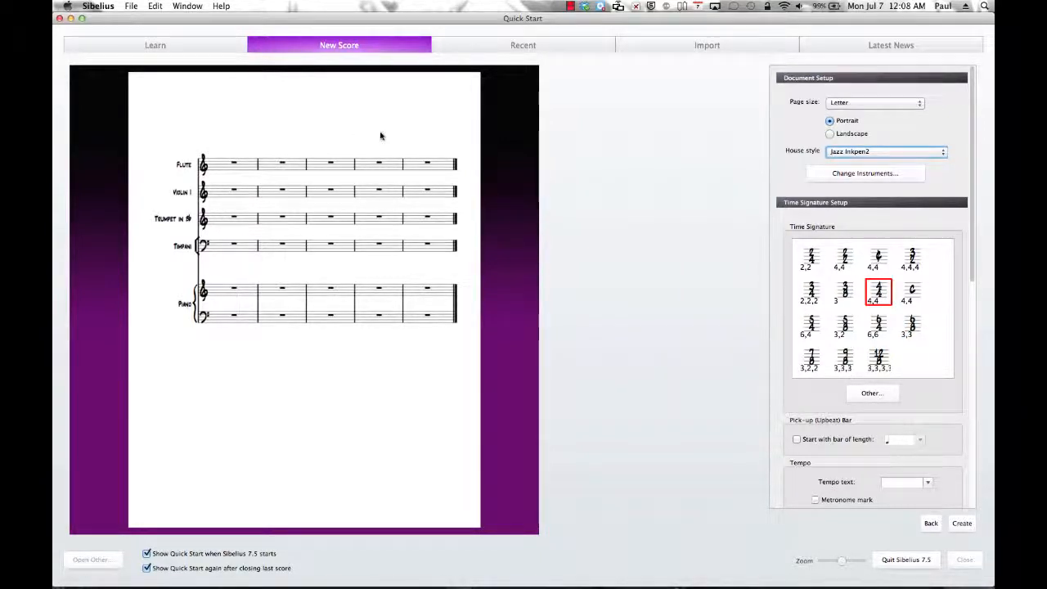
# Set the house style back to (Unchanged).
pyautogui.click(887, 150)
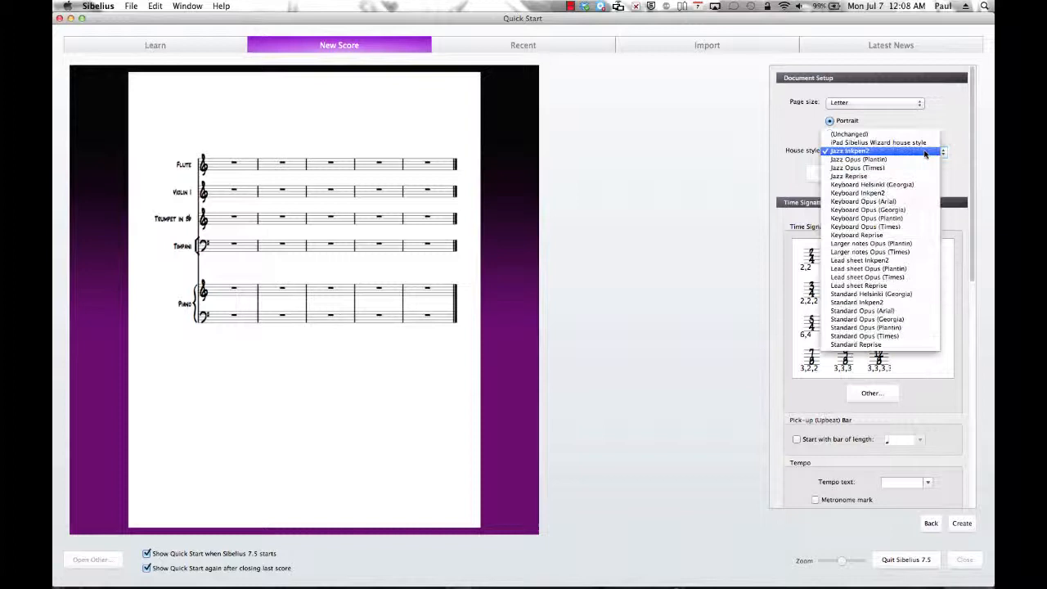
pyautogui.click(849, 134)
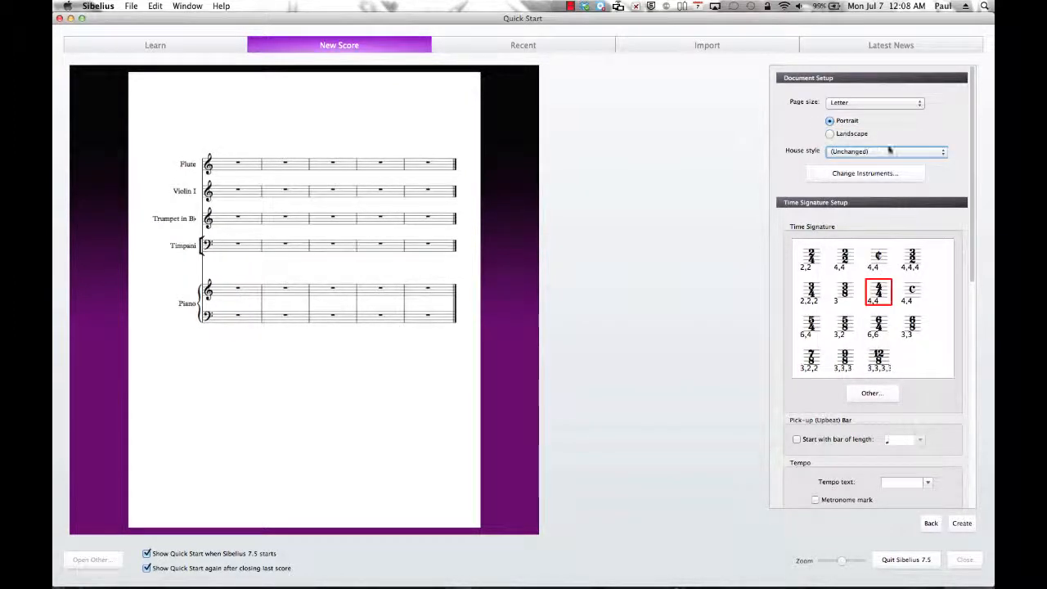
pyautogui.moveTo(183, 184)
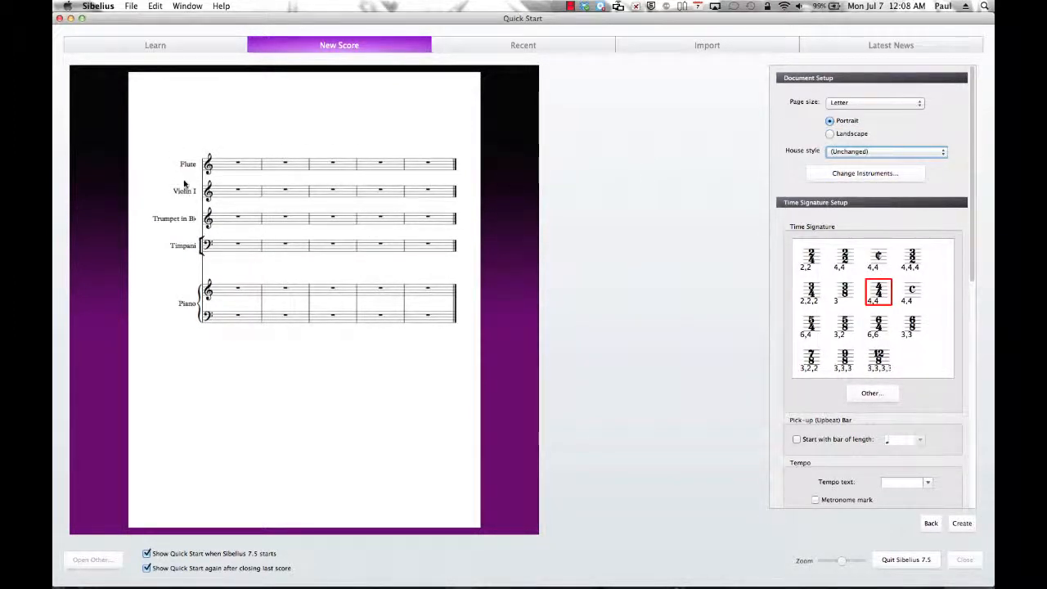
pyautogui.moveTo(180, 167)
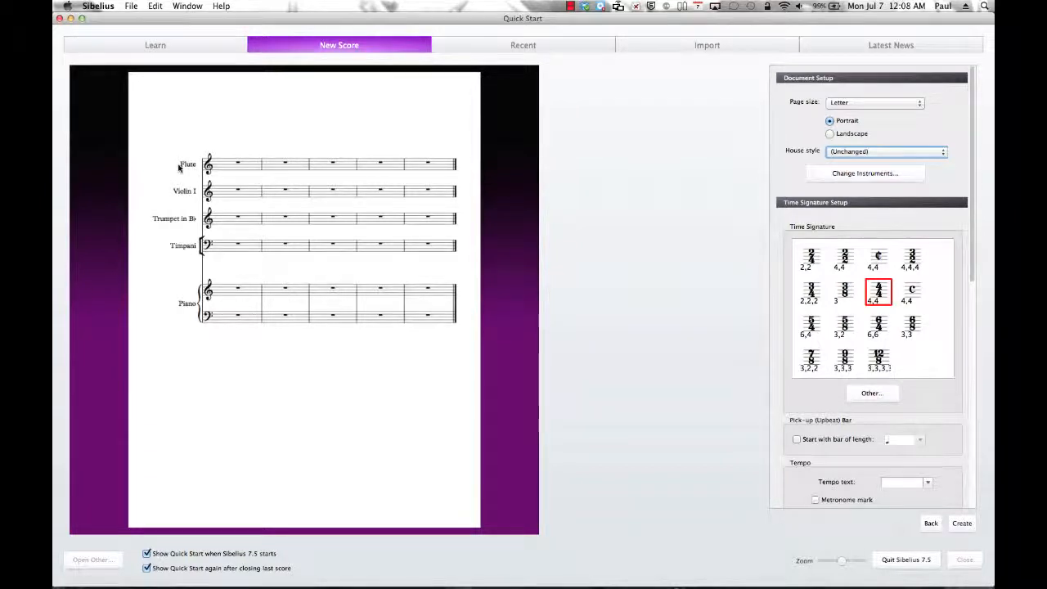
pyautogui.moveTo(180, 180)
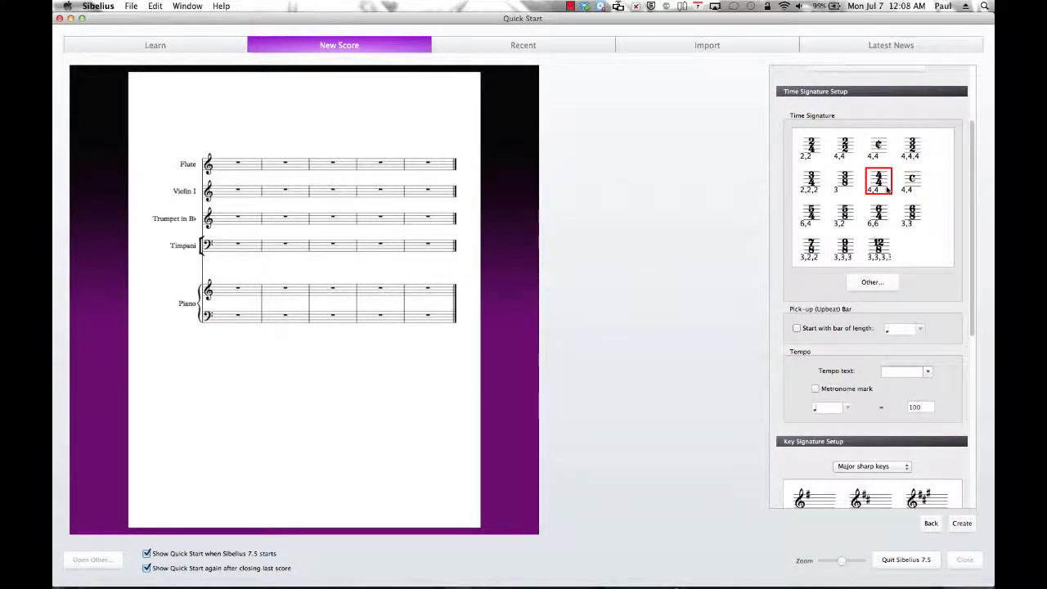
# Compare common time and other meters, then choose Other... for a custom time signature.
pyautogui.click(877, 147)
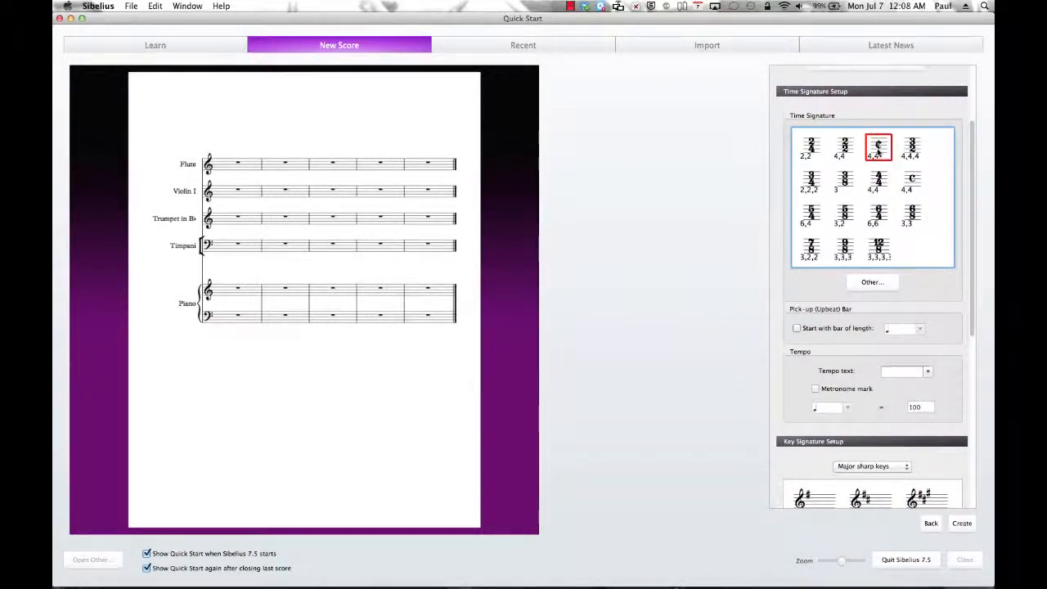
pyautogui.click(844, 216)
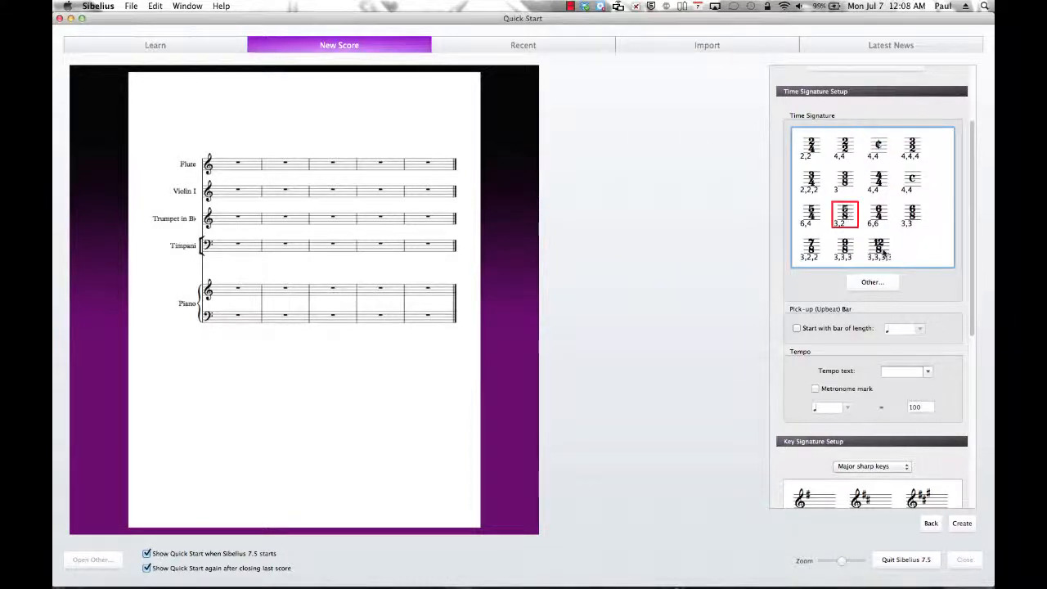
pyautogui.click(878, 249)
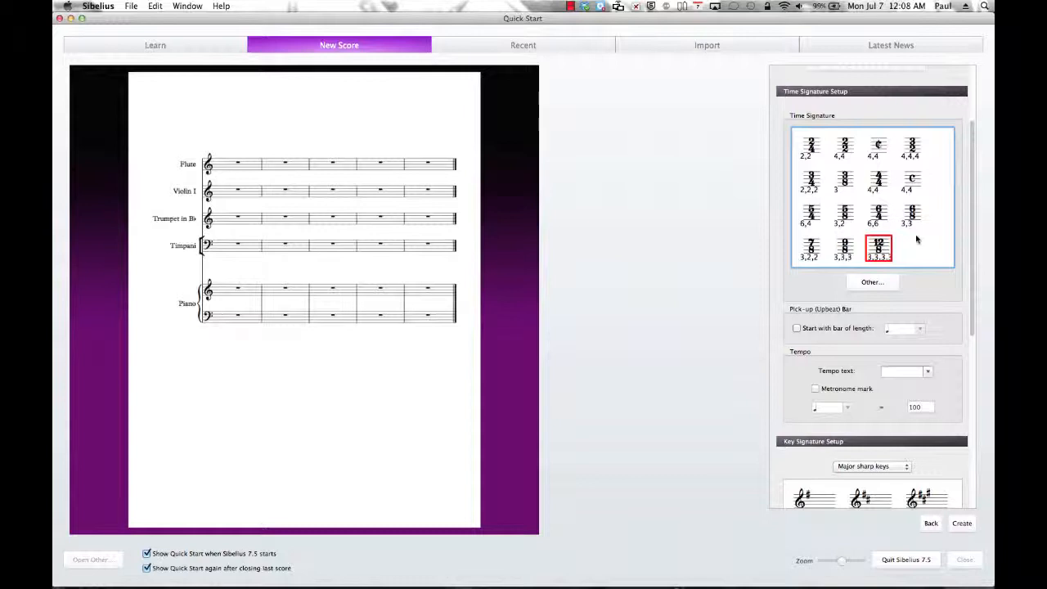
pyautogui.click(872, 281)
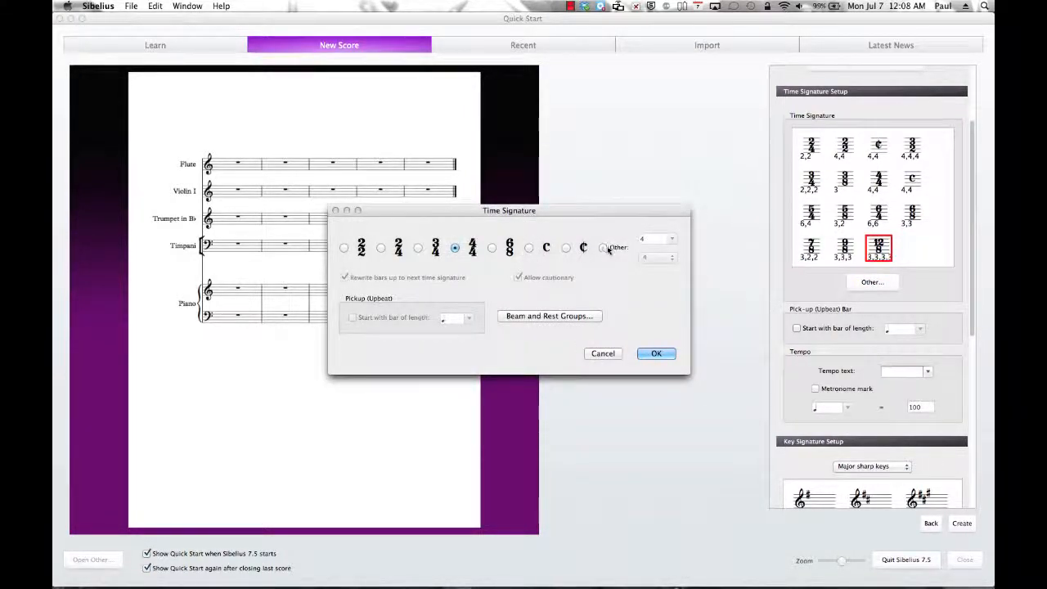
# Define a custom time signature in the Other fields and confirm it as the score's meter.
pyautogui.click(671, 239)
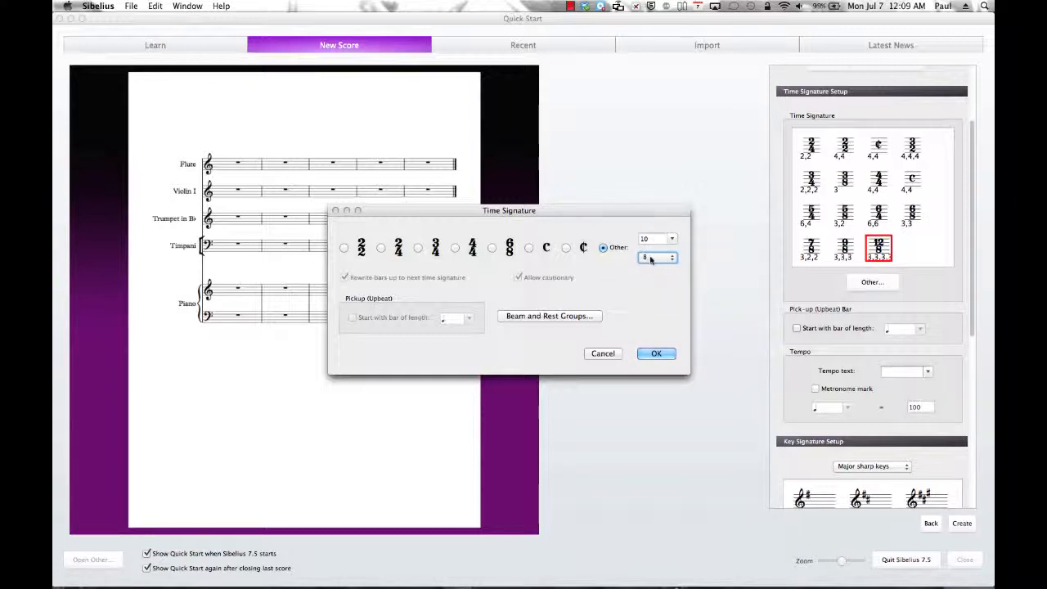
pyautogui.click(455, 249)
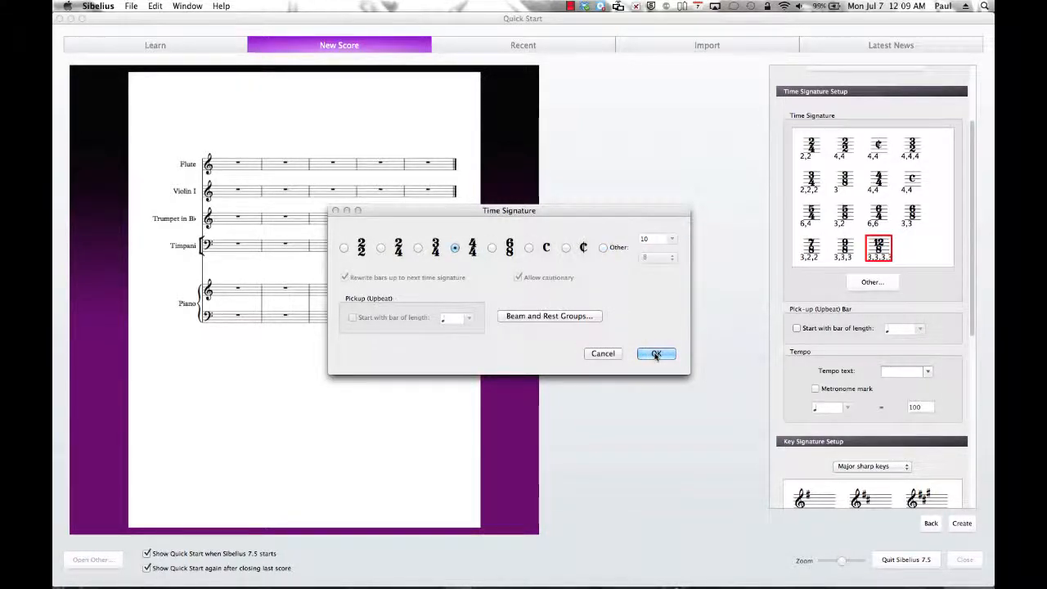
pyautogui.click(655, 353)
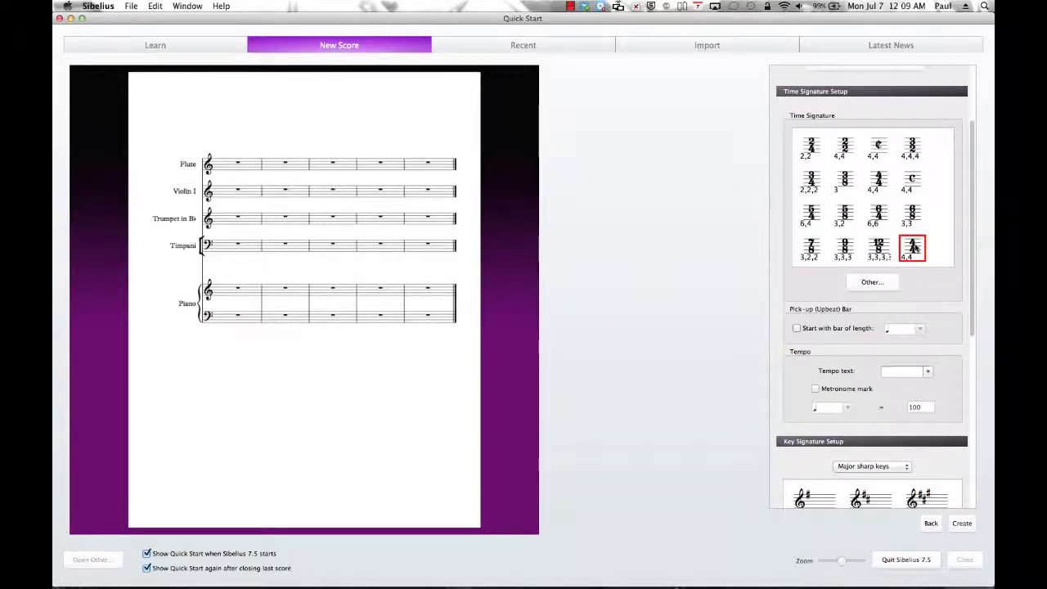
# Choose 4/4 time and enable 'Start with bar of length' for a pick-up bar.
pyautogui.click(877, 182)
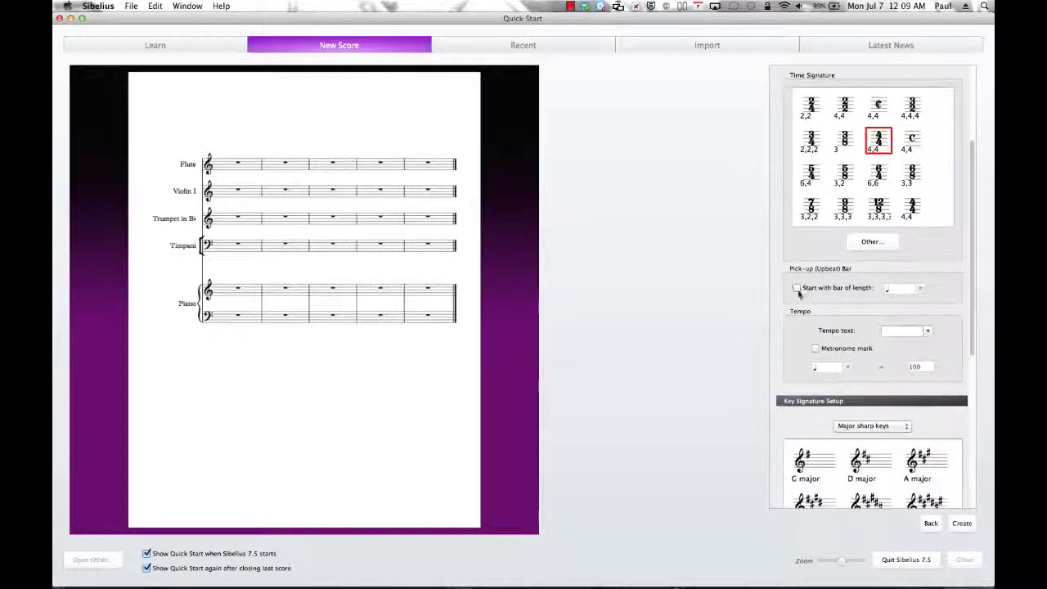
pyautogui.click(797, 288)
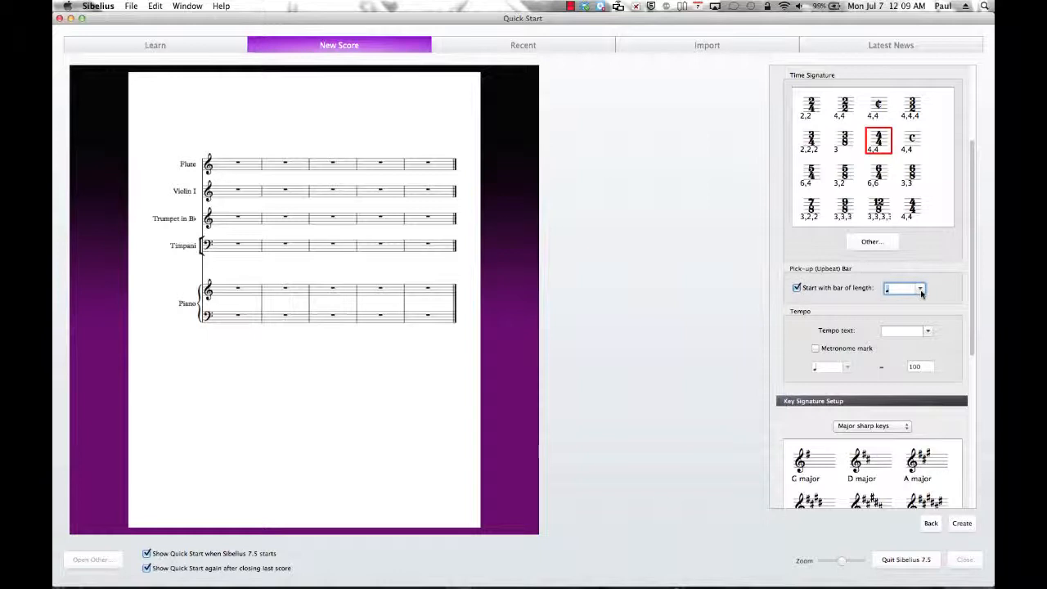
pyautogui.click(920, 288)
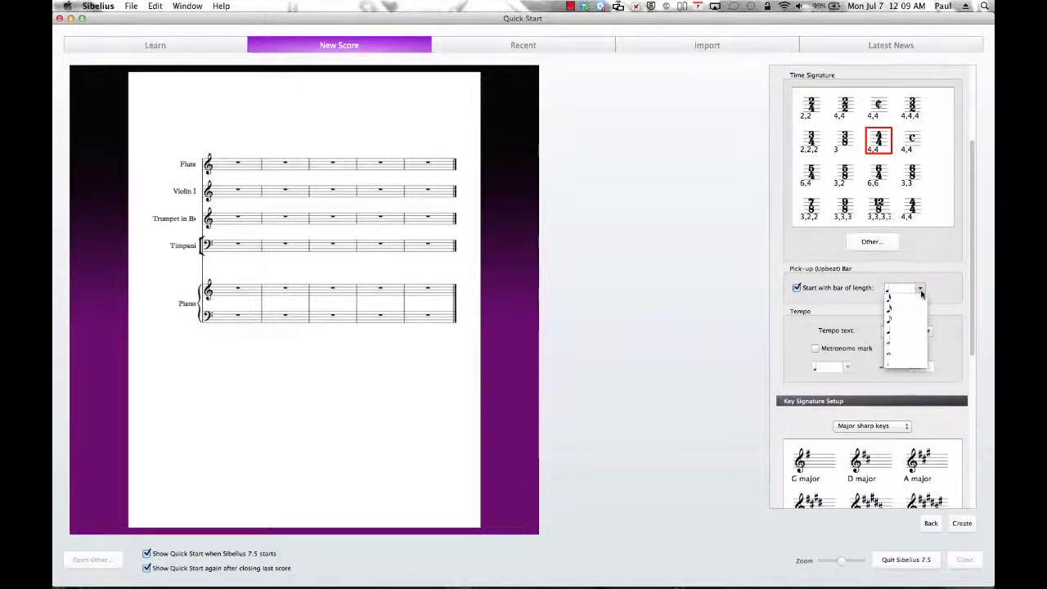
pyautogui.click(920, 288)
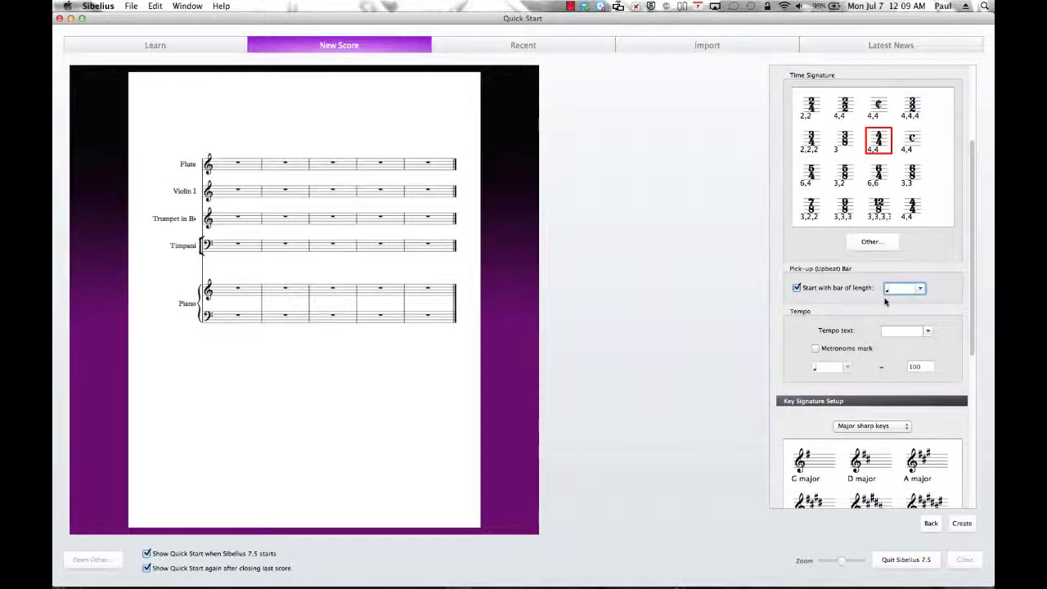
pyautogui.moveTo(925, 298)
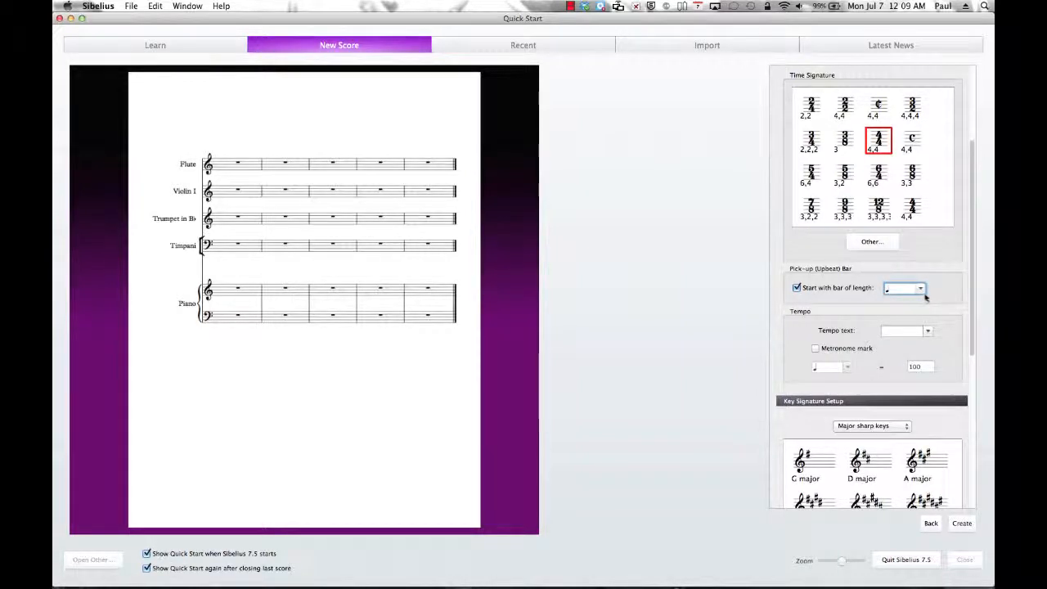
pyautogui.click(920, 288)
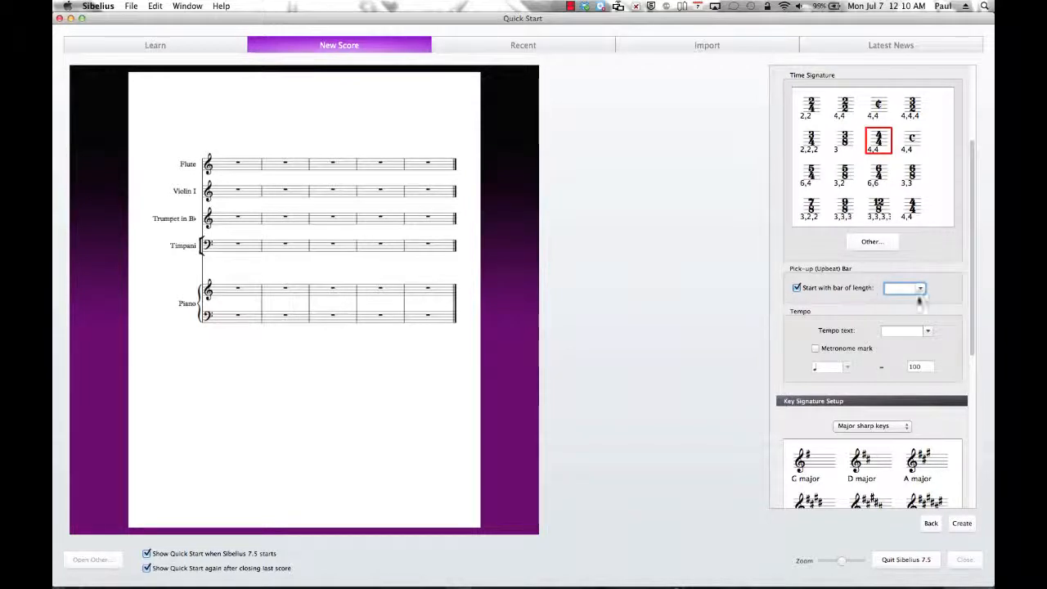
# Try different pick-up bar lengths from the dropdown and settle on a short note value.
pyautogui.click(919, 288)
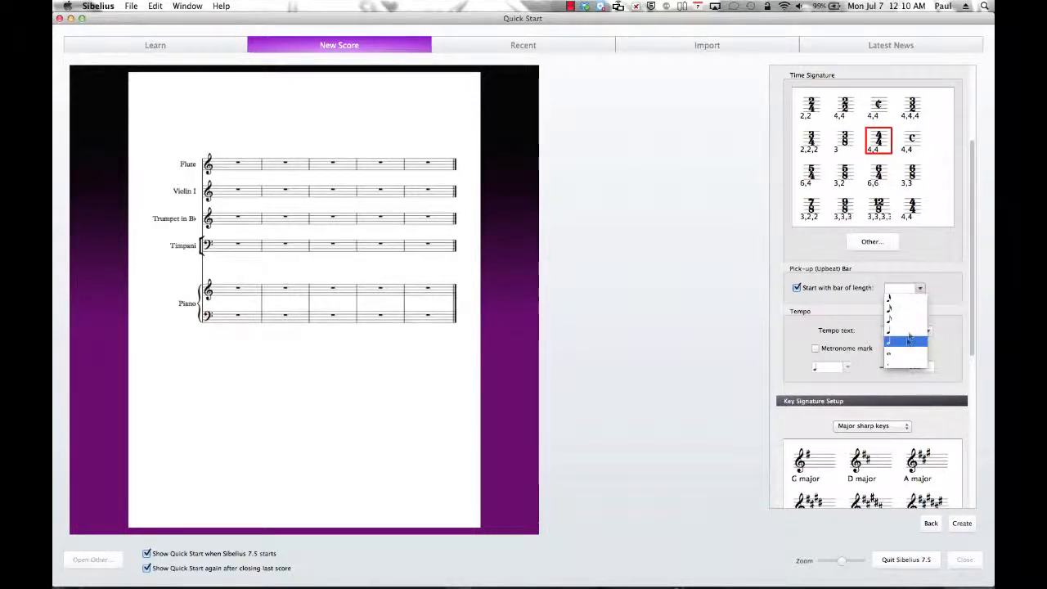
pyautogui.click(890, 342)
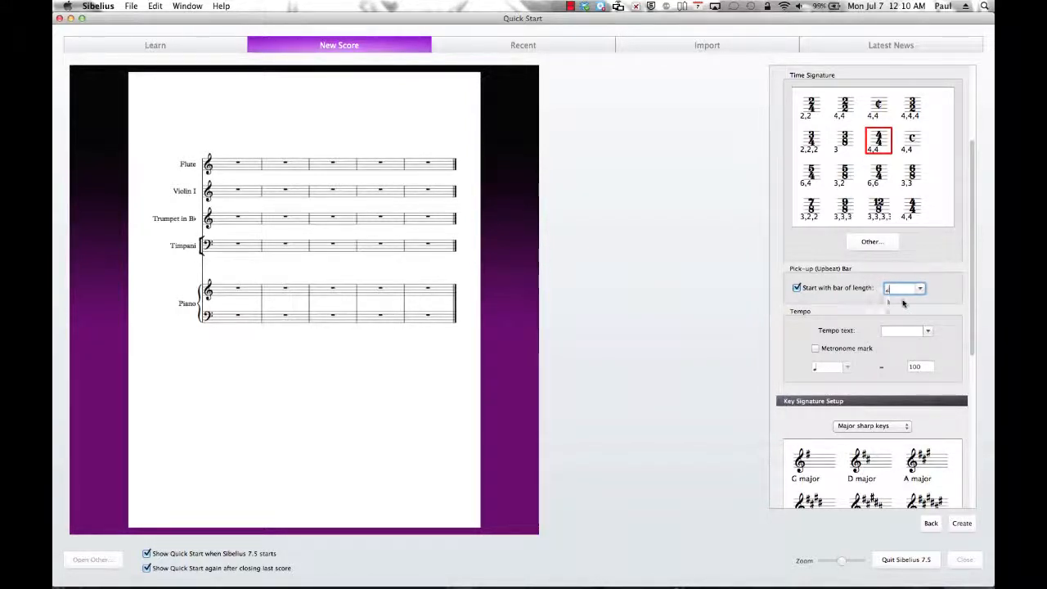
pyautogui.click(919, 288)
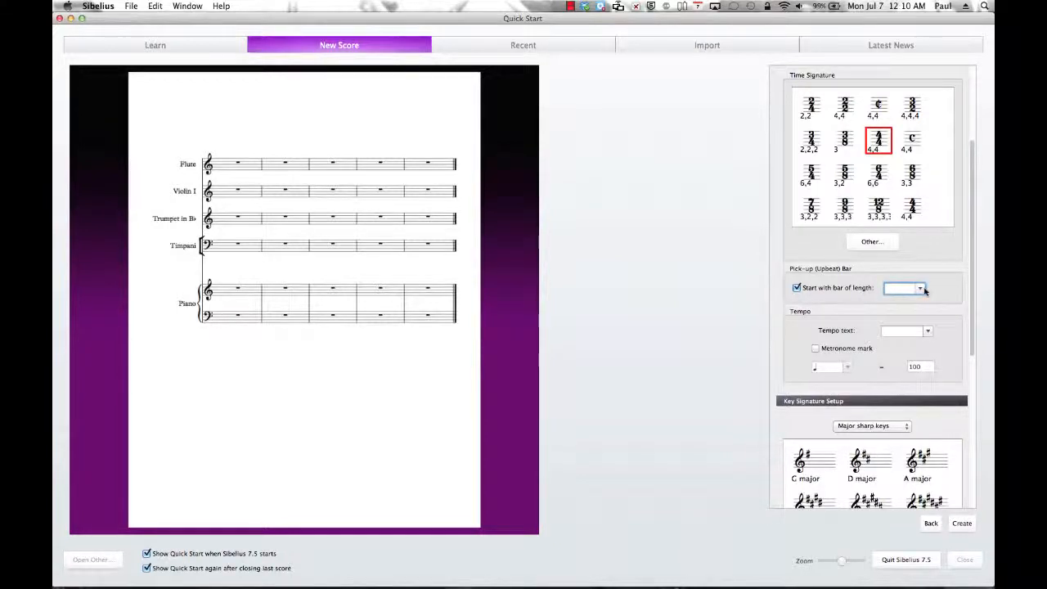
pyautogui.click(919, 288)
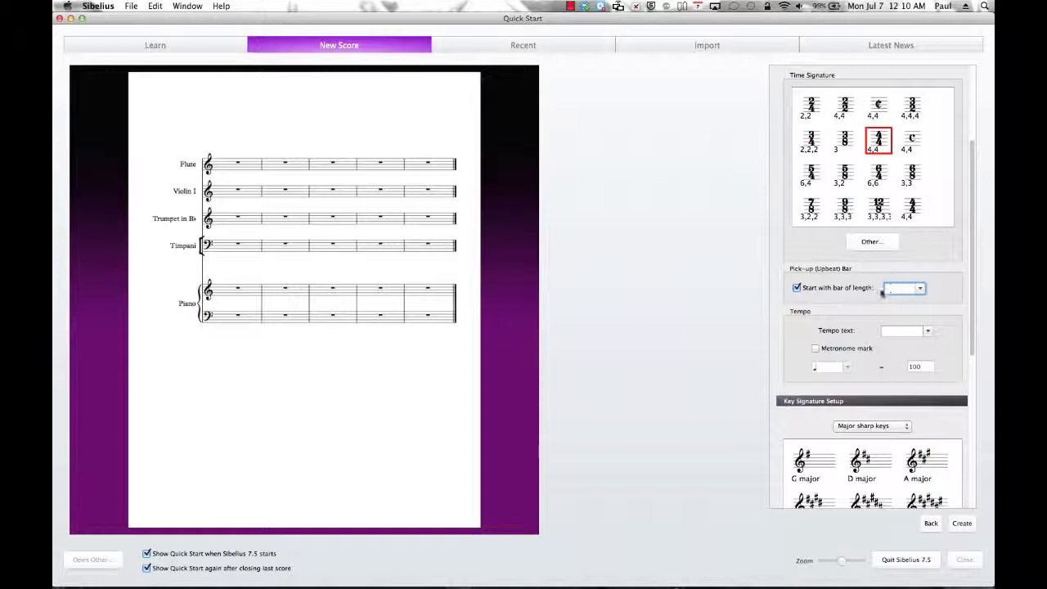
pyautogui.click(919, 288)
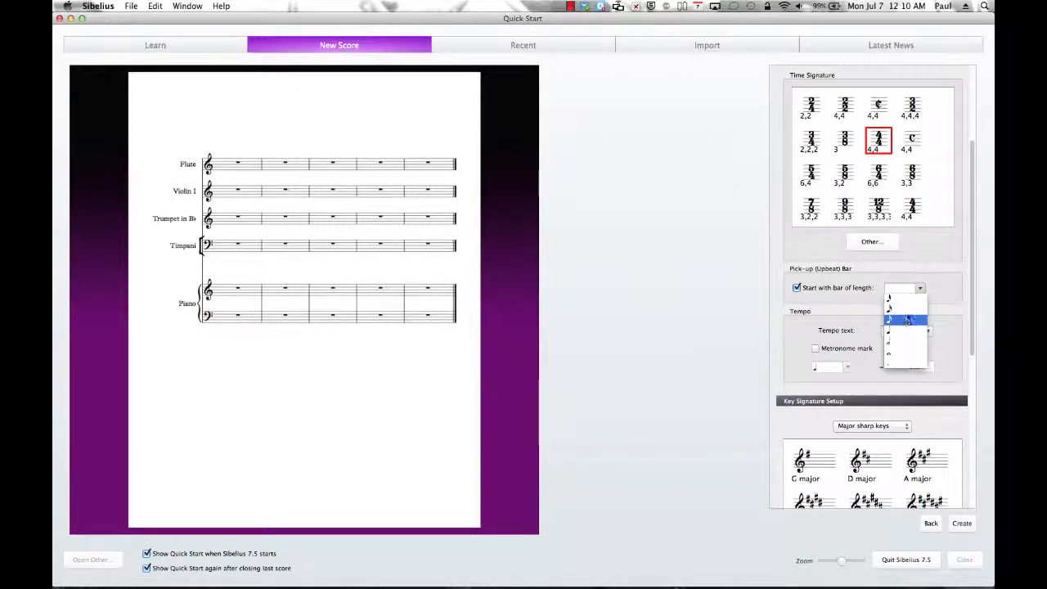
pyautogui.click(890, 319)
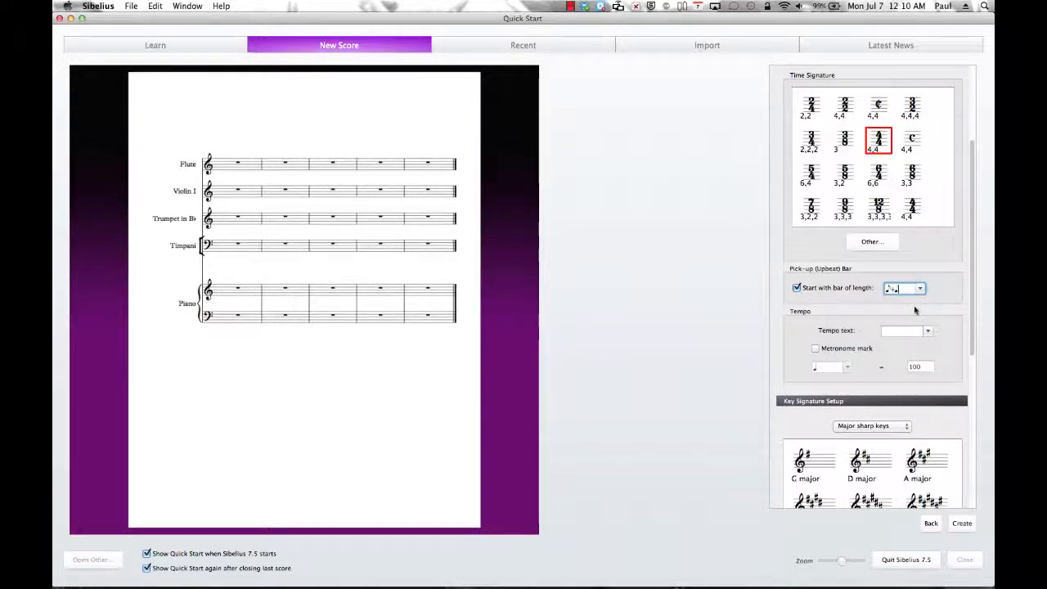
pyautogui.click(920, 288)
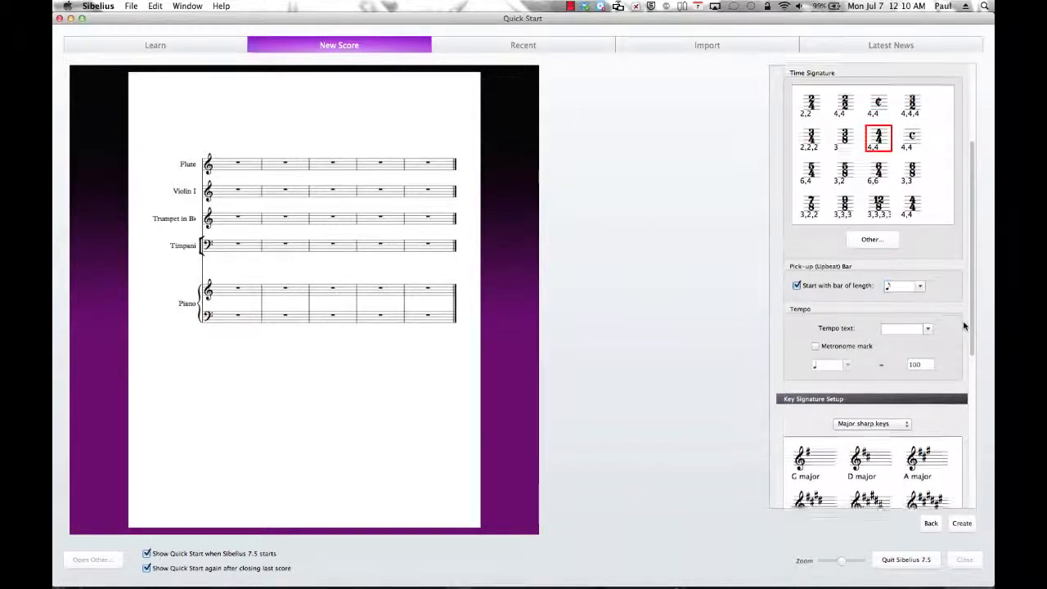
# Try the metronome mark option, then leave it switched off.
pyautogui.scroll(-3)
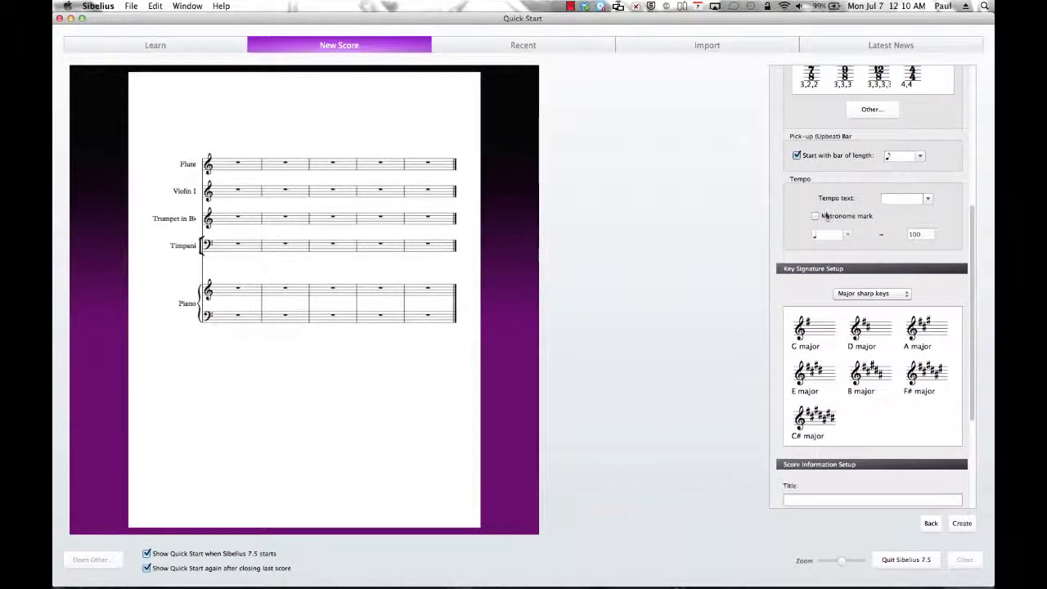
pyautogui.click(815, 216)
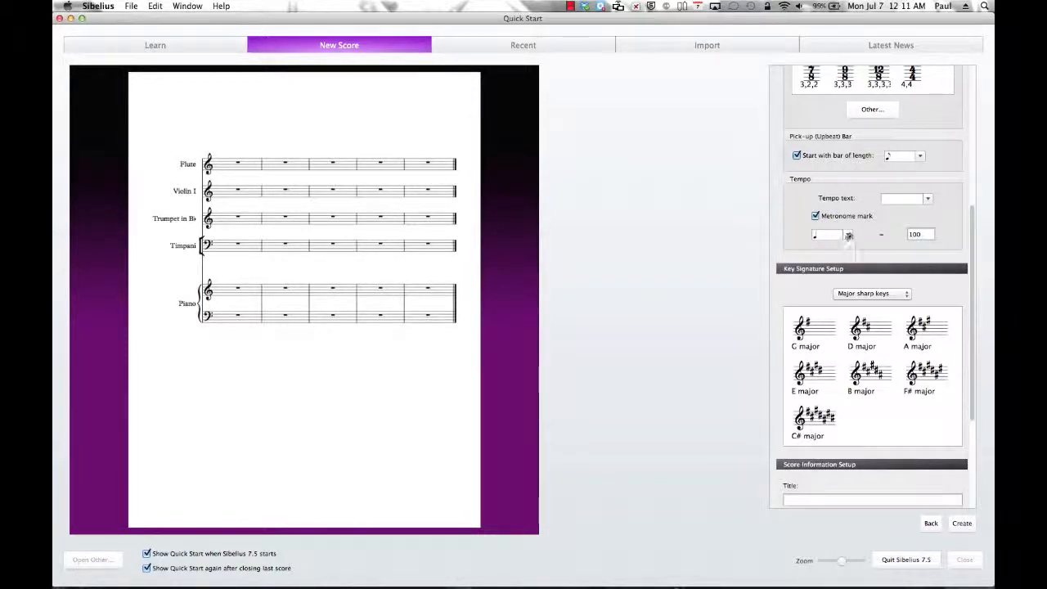
pyautogui.click(848, 236)
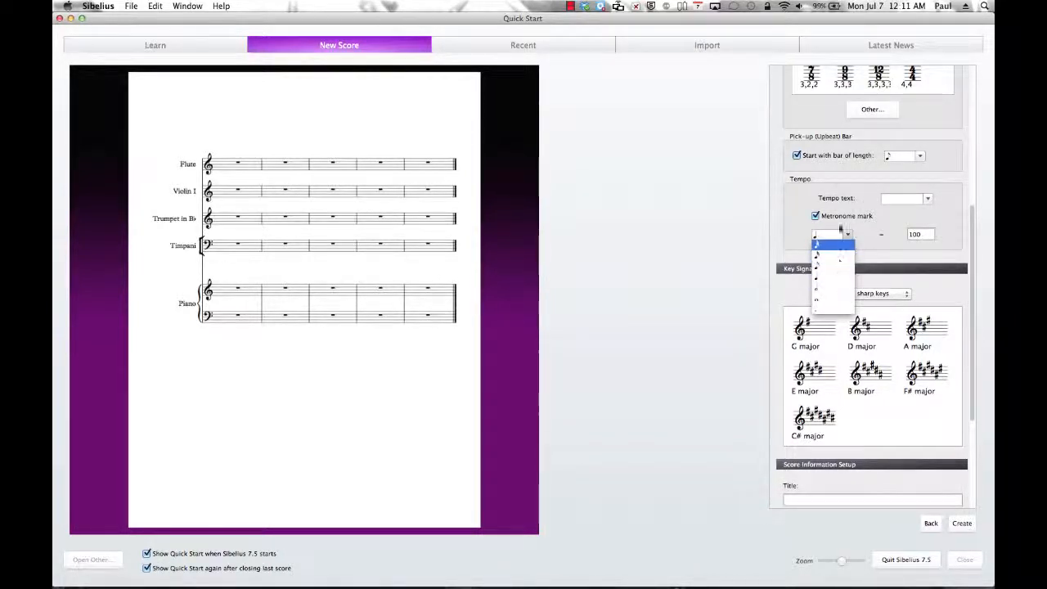
pyautogui.click(815, 216)
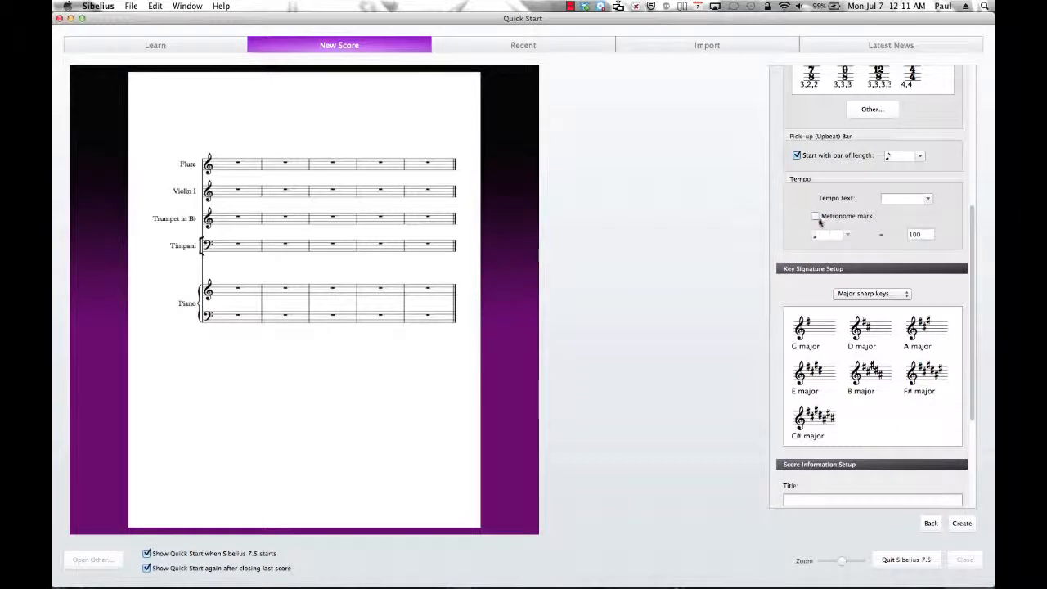
# Set the tempo text to Andante from the list of tempo words.
pyautogui.click(926, 198)
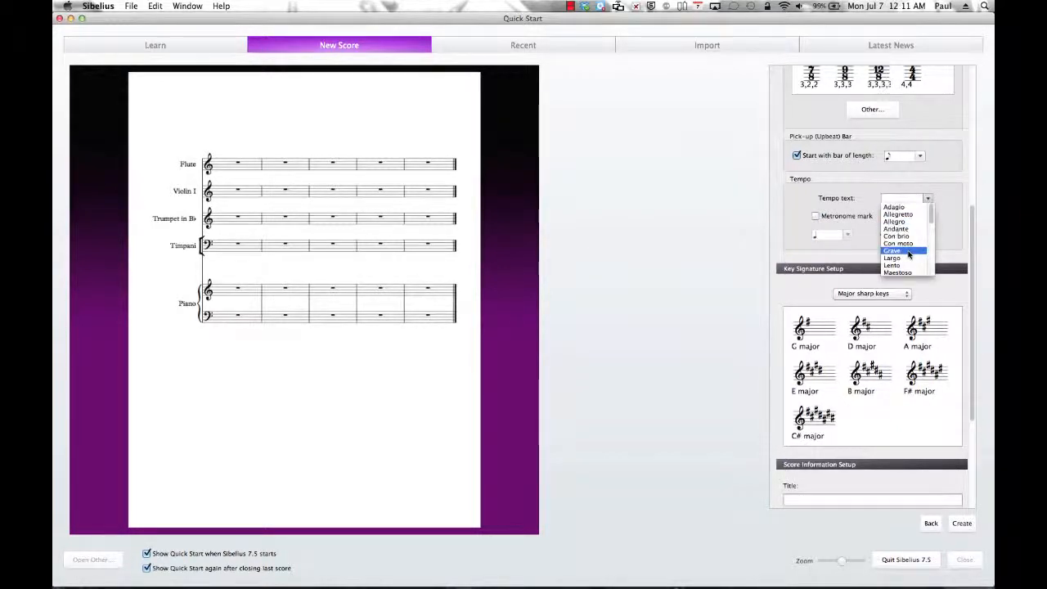
pyautogui.scroll(-3)
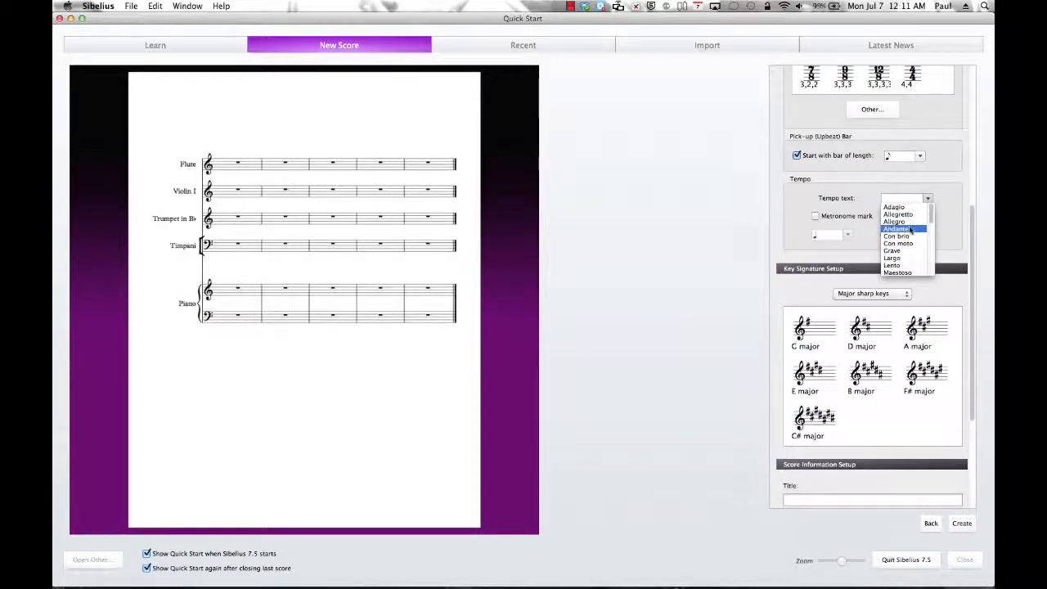
pyautogui.click(897, 229)
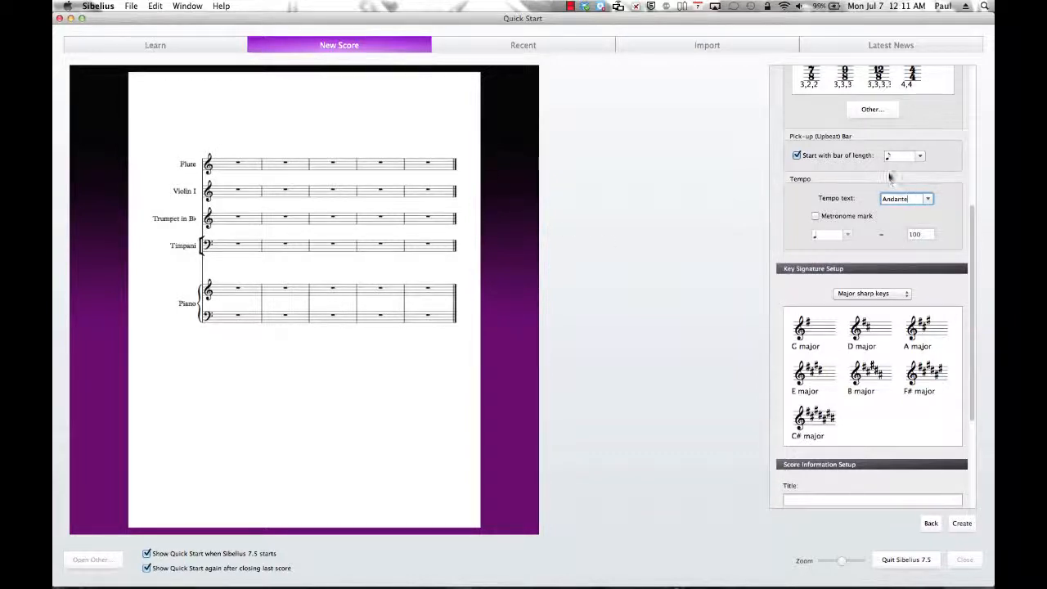
pyautogui.scroll(-3)
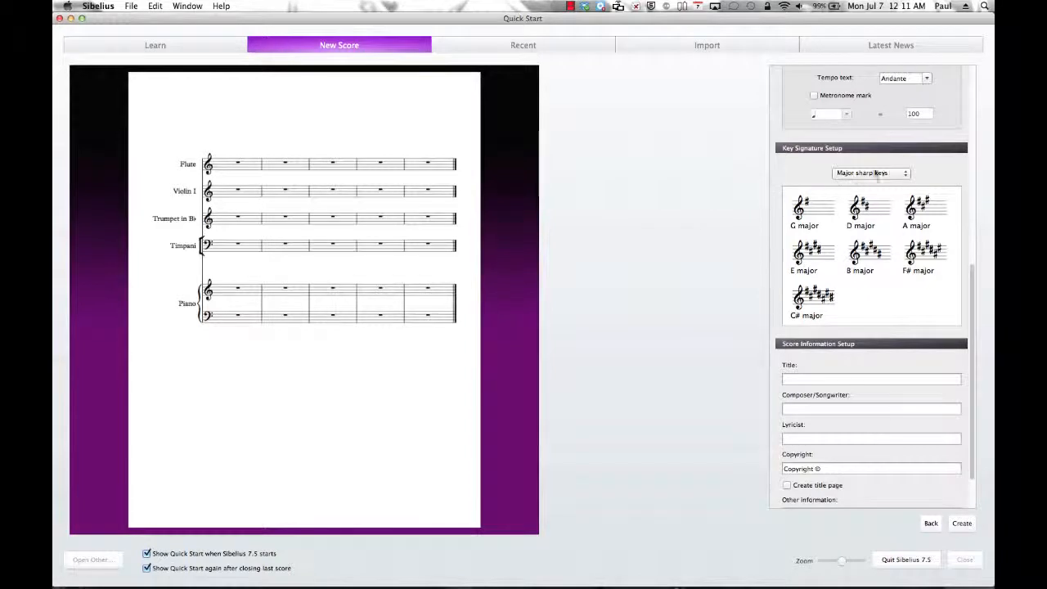
# Browse the key signature groups, return to Major sharp keys and select D major.
pyautogui.click(871, 174)
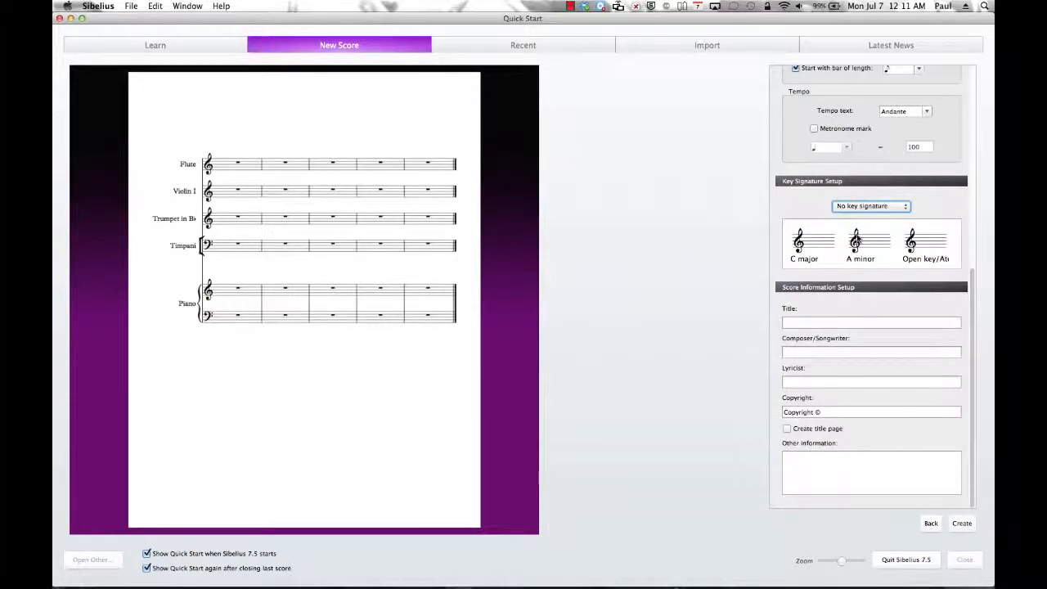
pyautogui.click(861, 242)
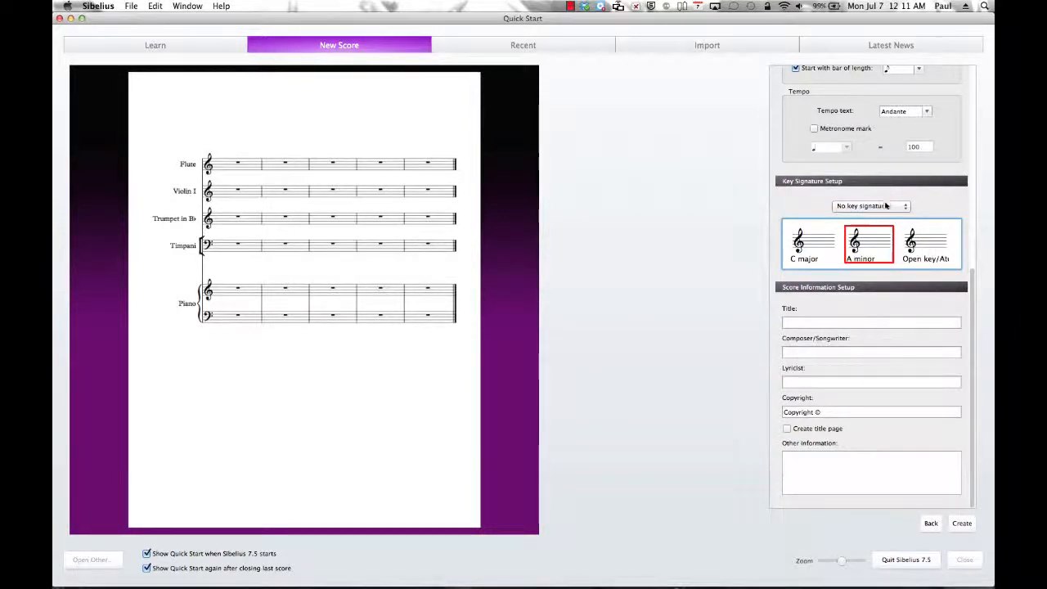
pyautogui.click(871, 206)
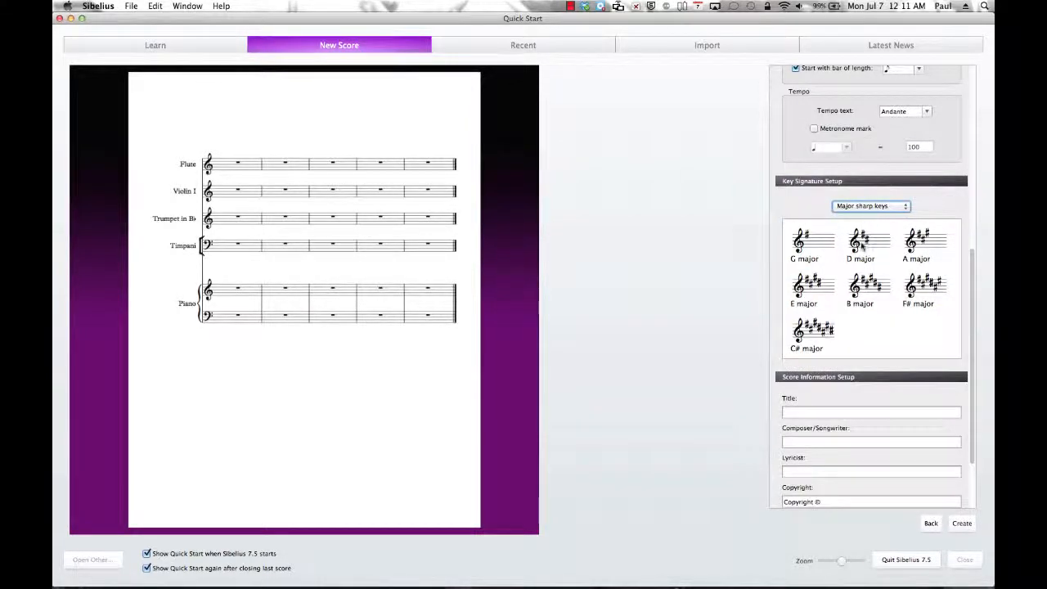
pyautogui.click(869, 244)
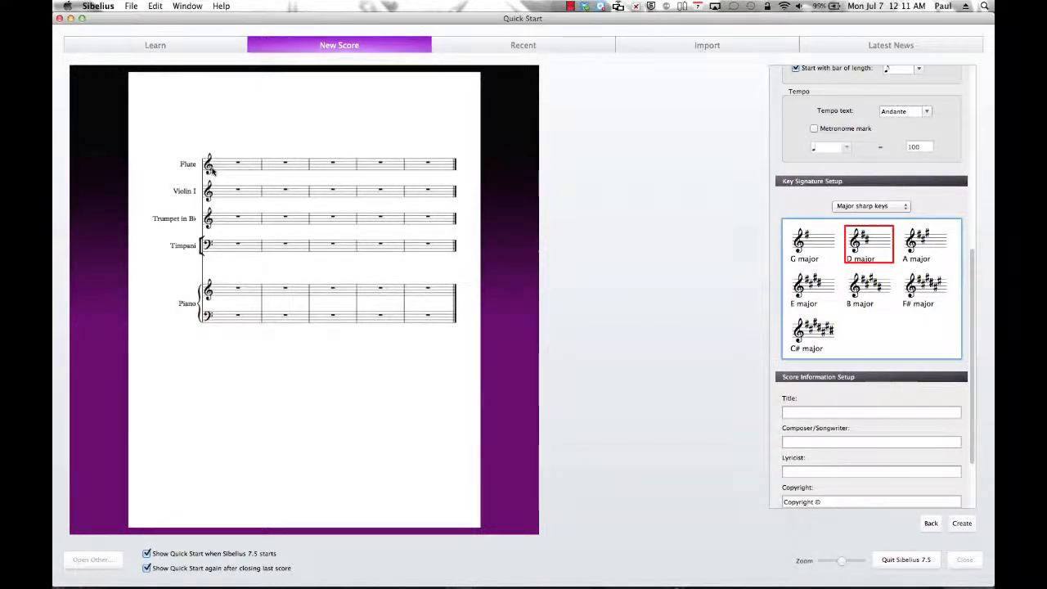
pyautogui.moveTo(710, 303)
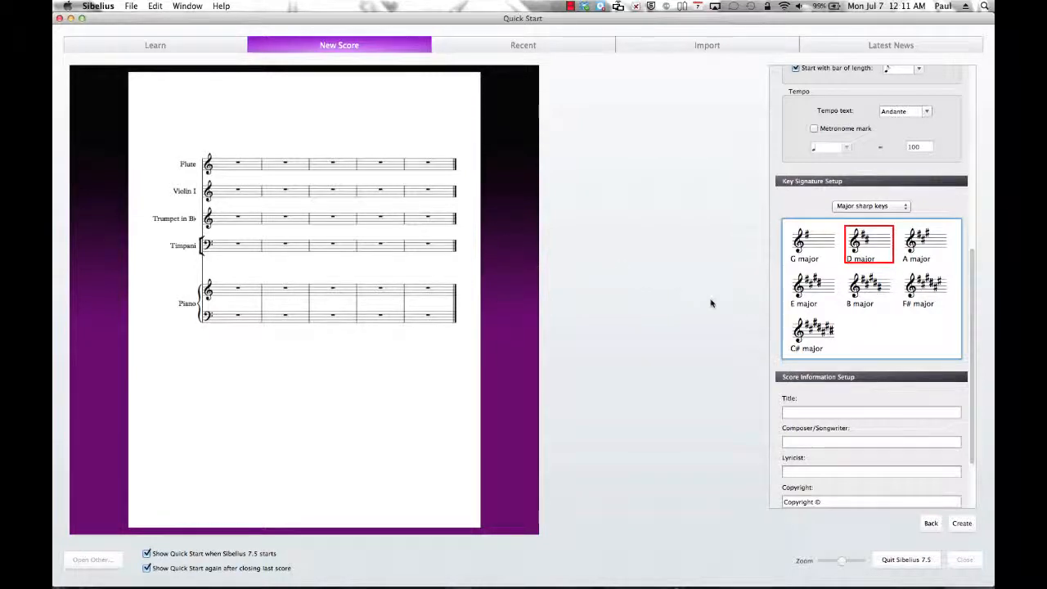
# Enter 'My New Song' as the title and 'Me' as the composer.
pyautogui.scroll(-3)
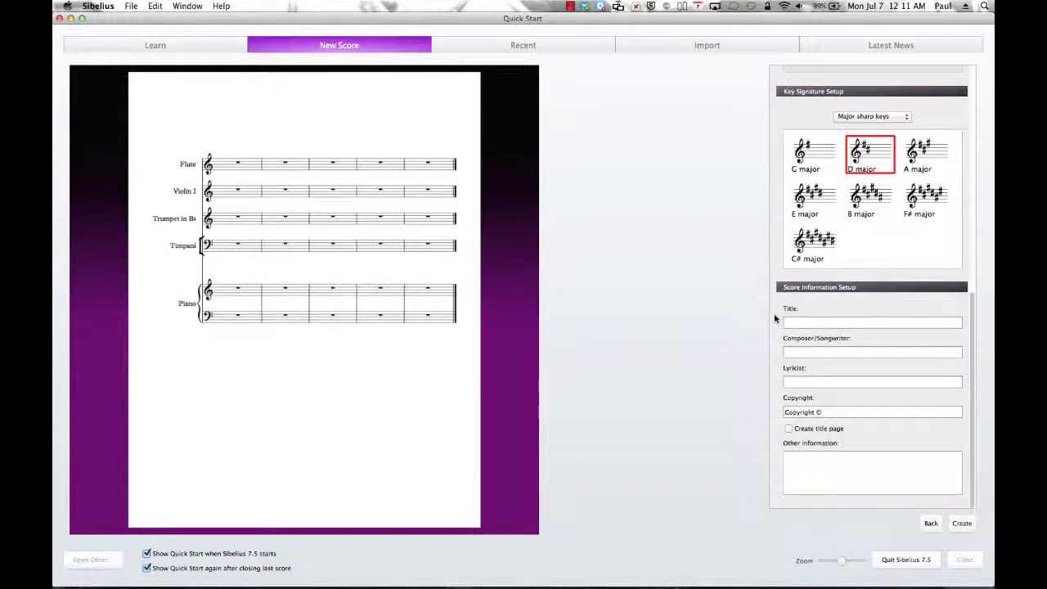
pyautogui.click(872, 321)
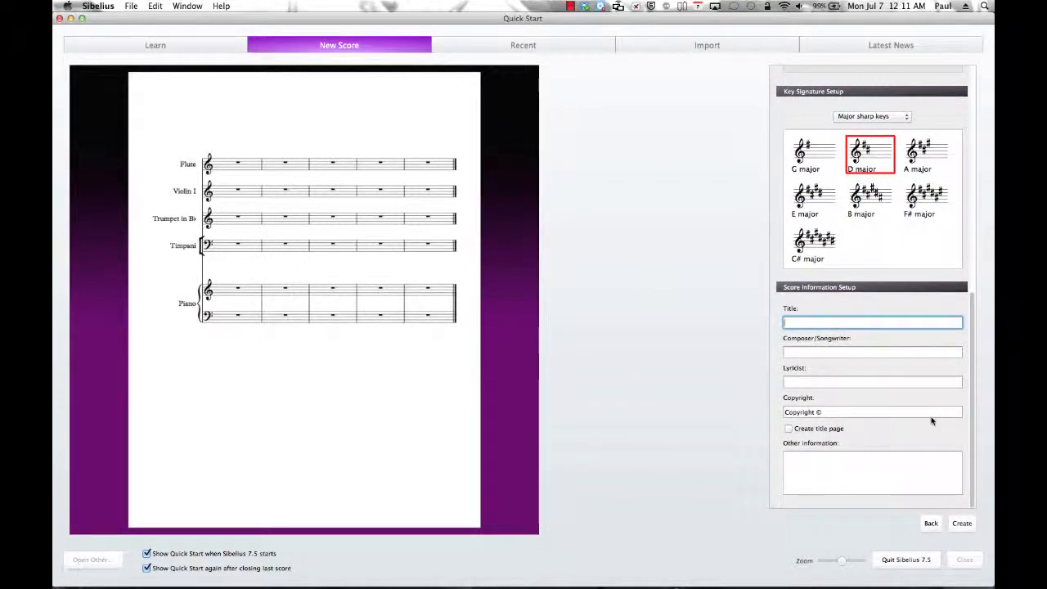
pyautogui.write('My')
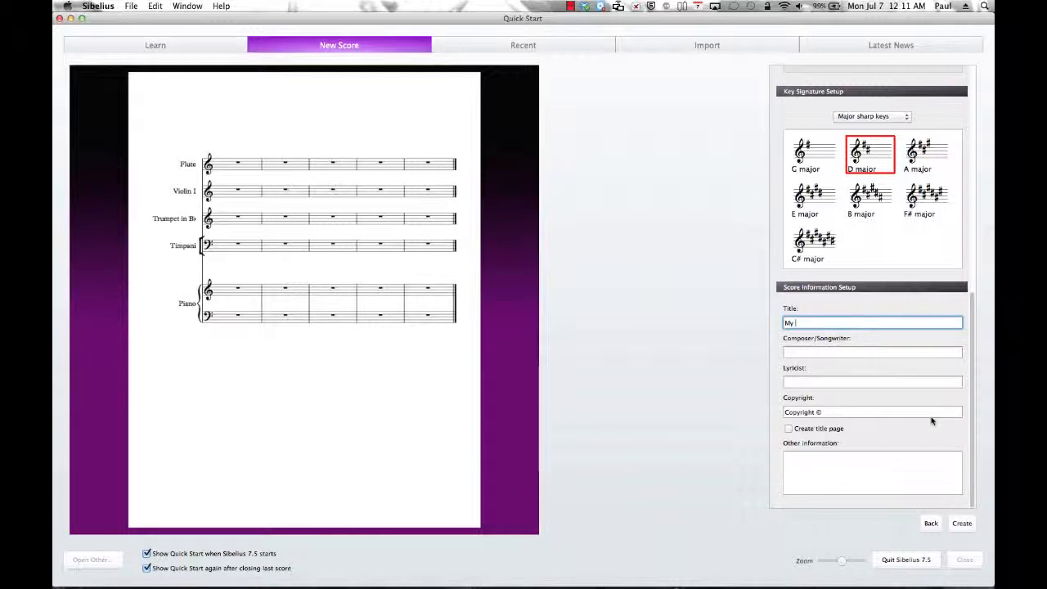
pyautogui.write('New SOn')
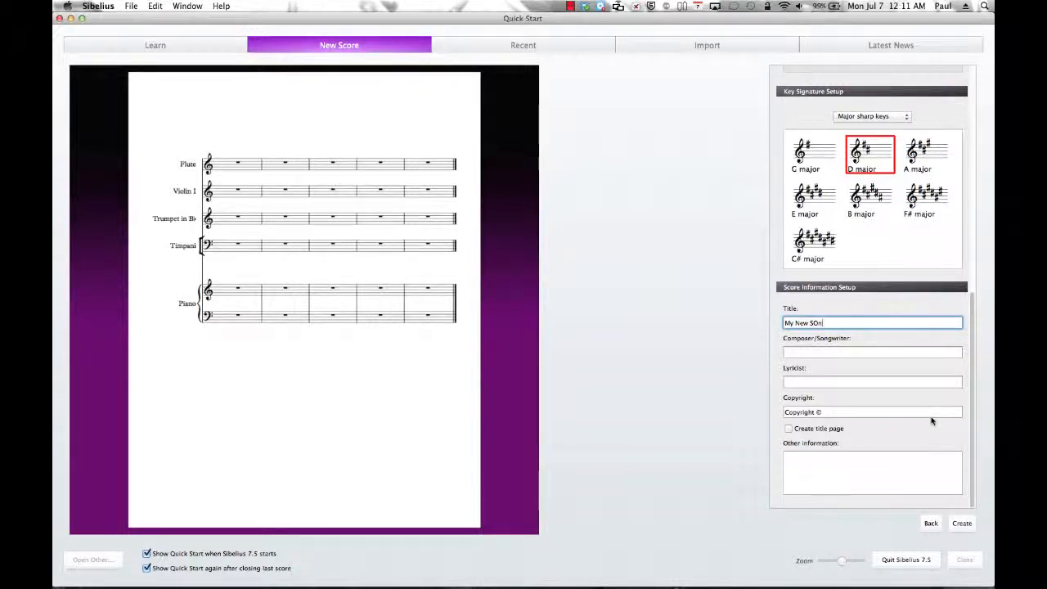
pyautogui.click(872, 352)
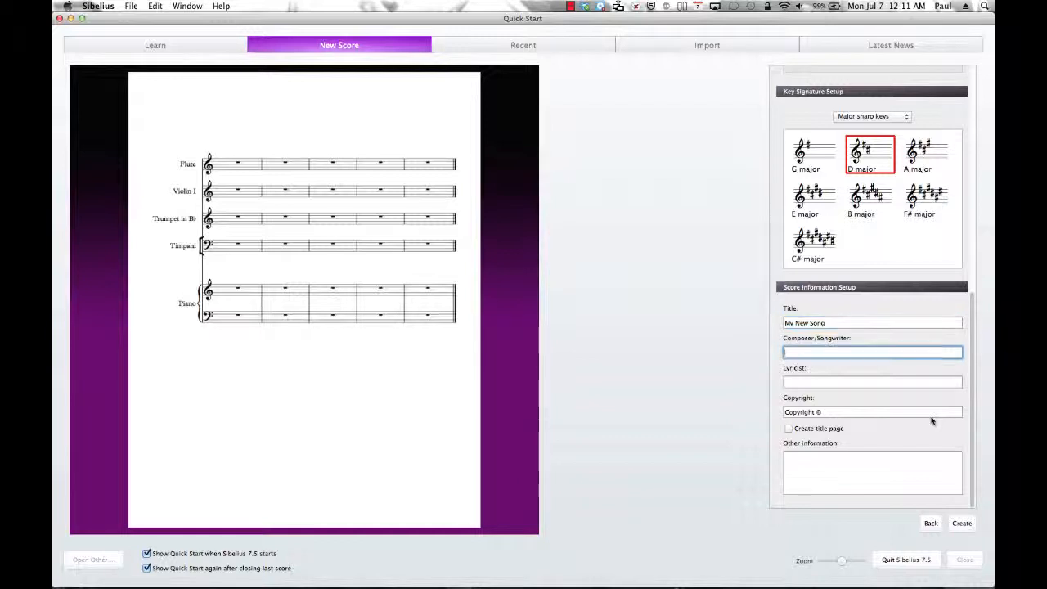
pyautogui.write('Me')
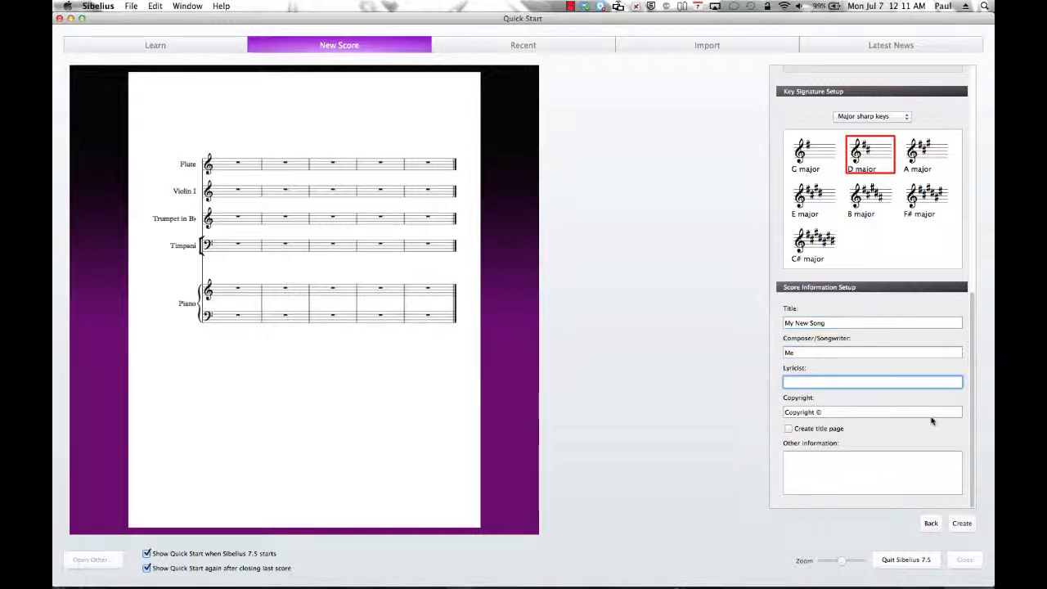
# Enter 'Someone else' as lyricist and 'Copyright © 2014 by Me & Someone Else'.
pyautogui.write('Someone else')
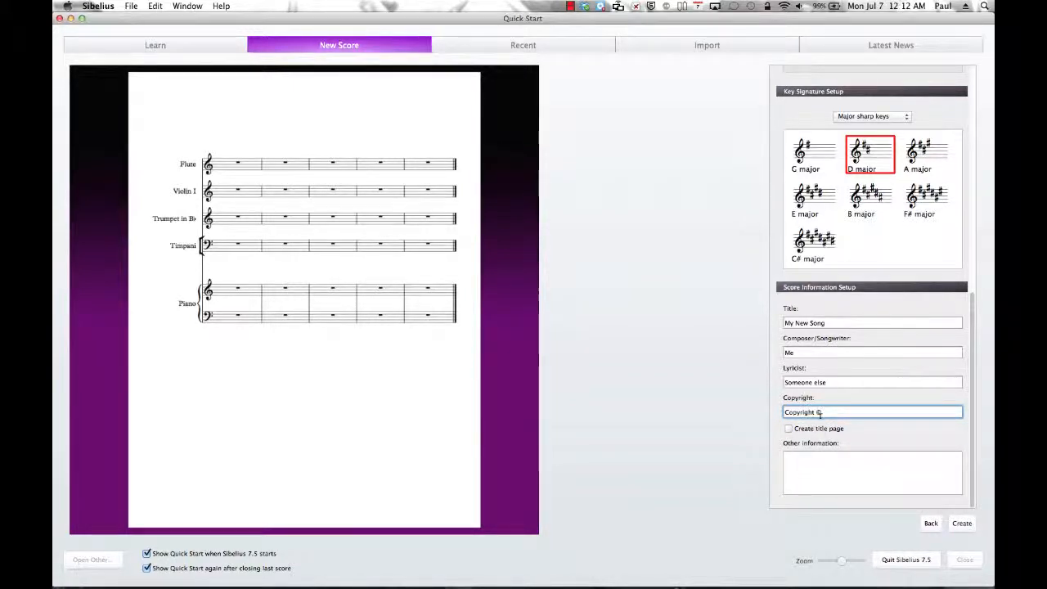
pyautogui.moveTo(825, 406)
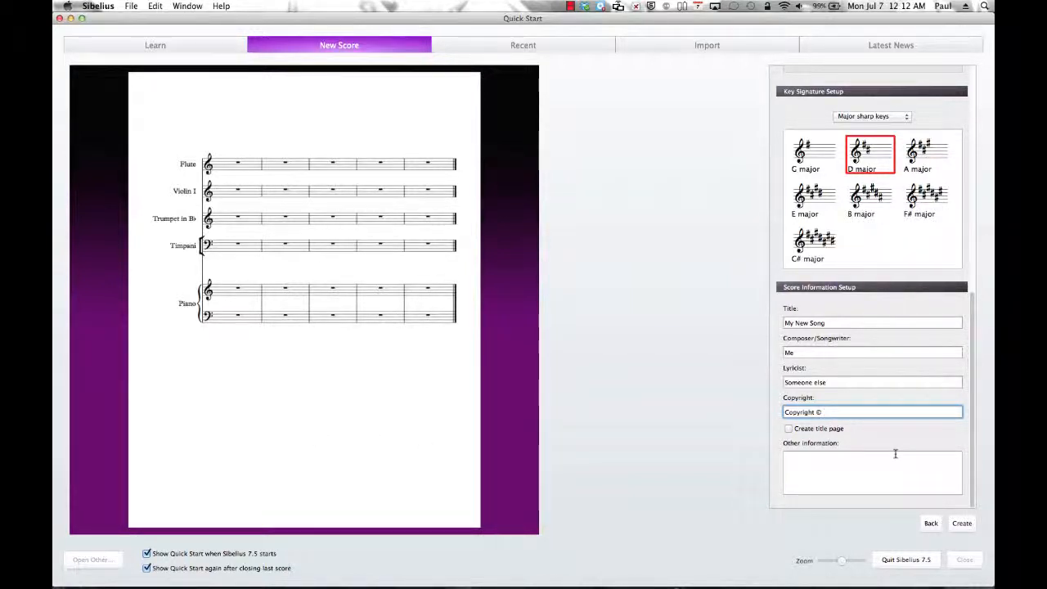
pyautogui.write('2014')
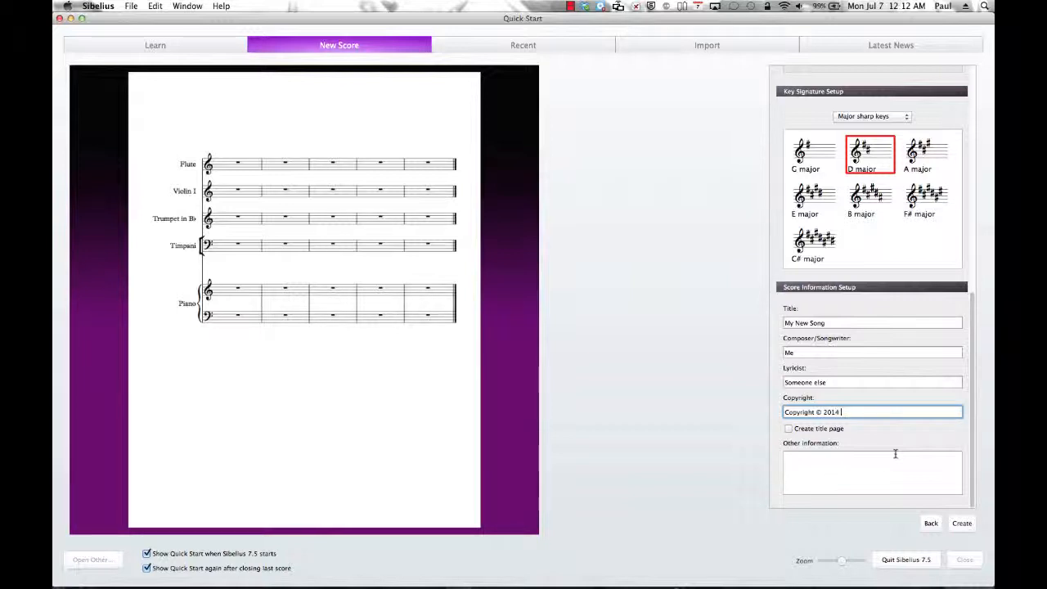
pyautogui.write('by Me & Someone')
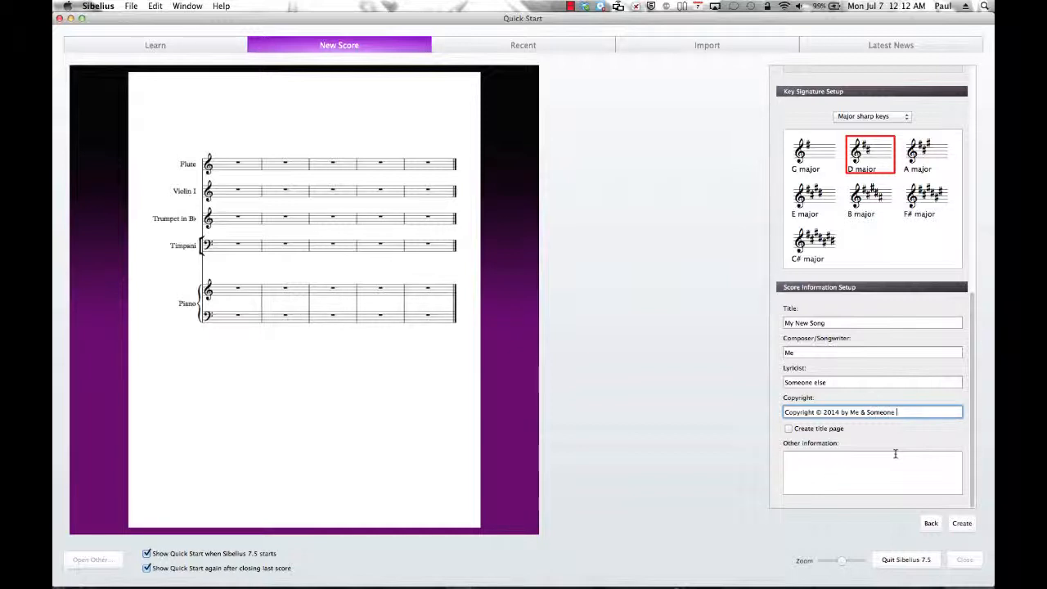
pyautogui.write('Else')
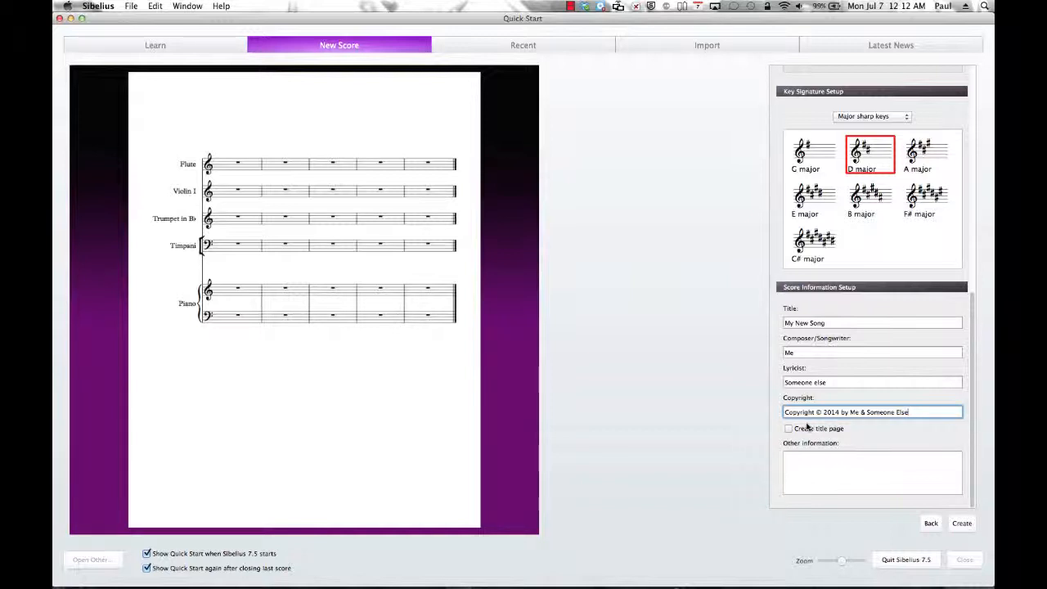
pyautogui.click(789, 428)
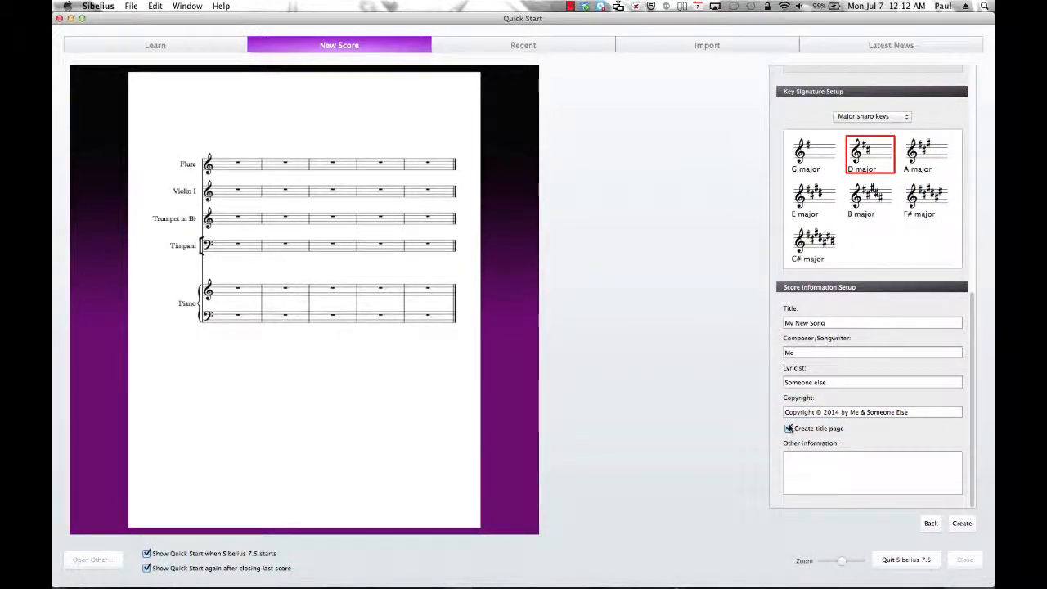
pyautogui.click(789, 429)
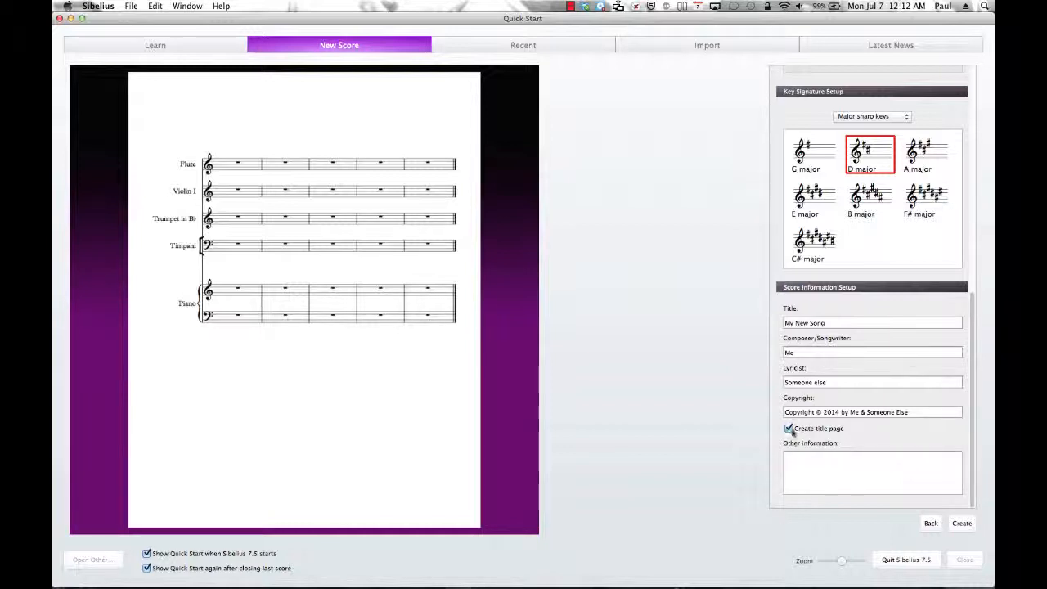
pyautogui.click(789, 429)
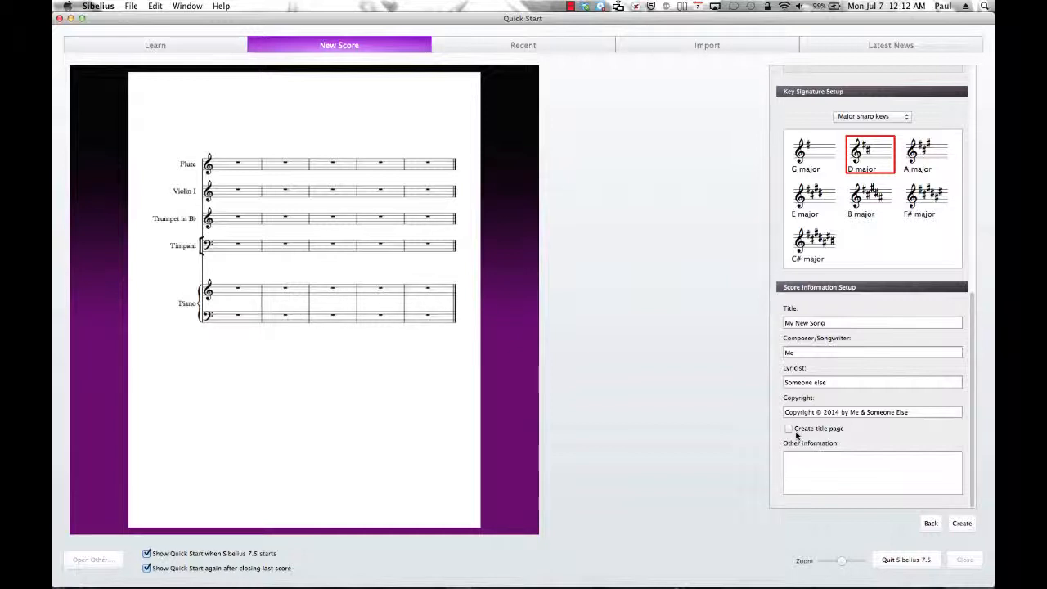
pyautogui.moveTo(712, 409)
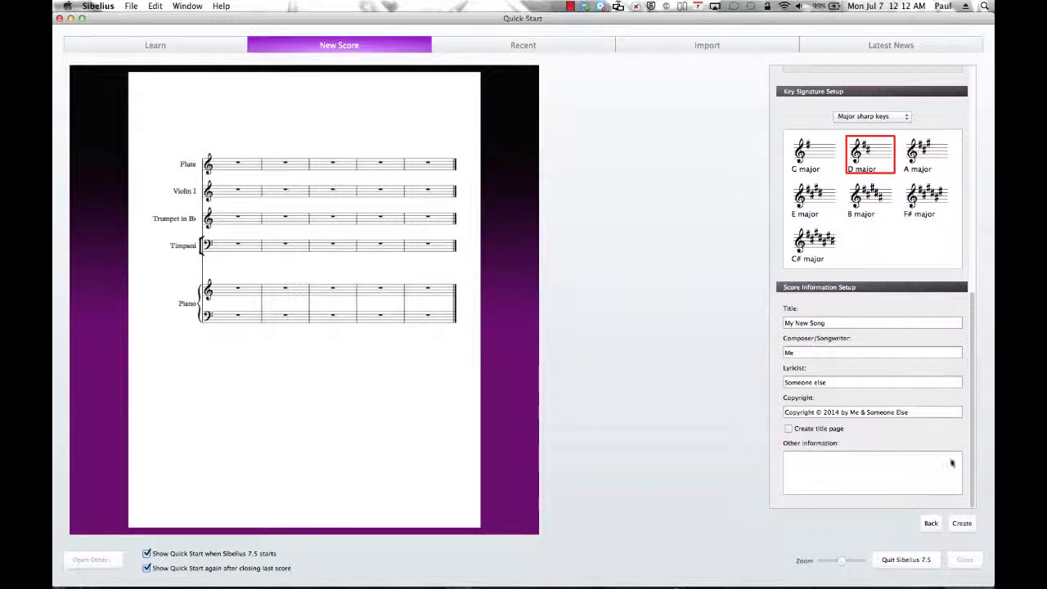
pyautogui.click(963, 524)
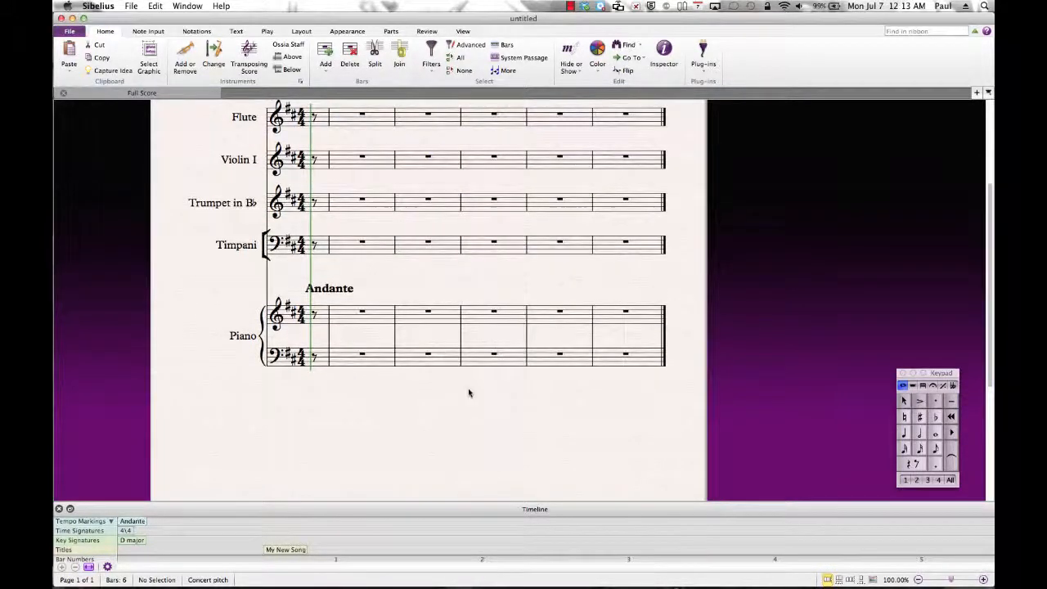
# Scroll down the created score to check the copyright line at the page foot.
pyautogui.scroll(-3)
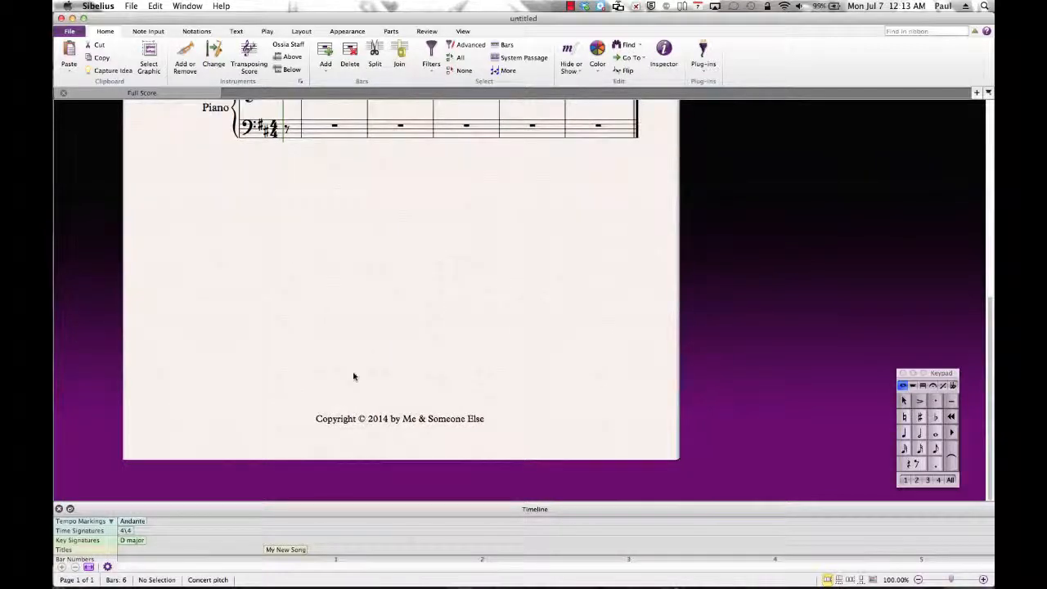
pyautogui.moveTo(357, 435)
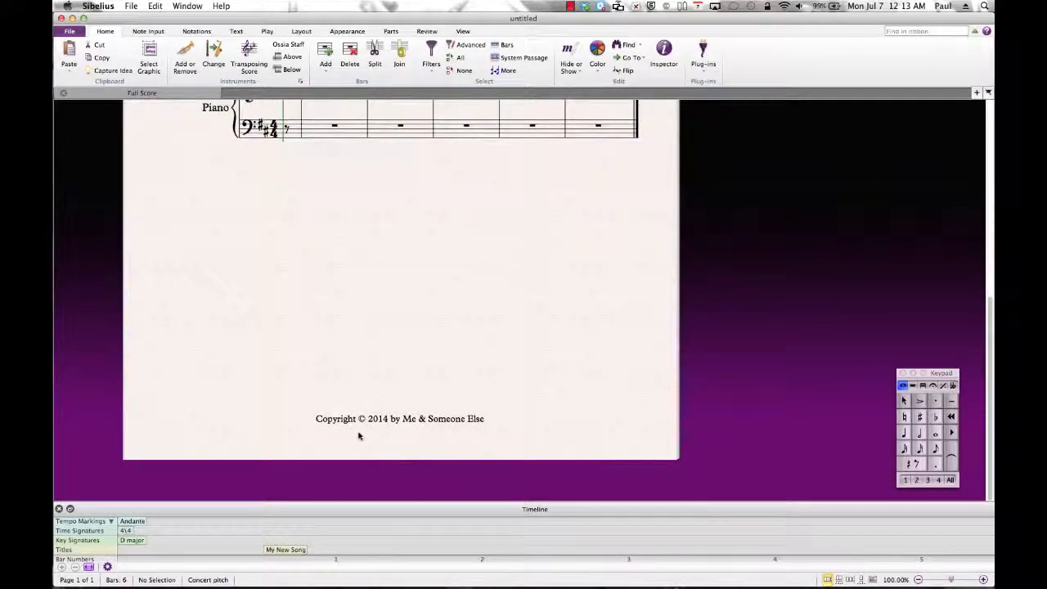
pyautogui.moveTo(445, 312)
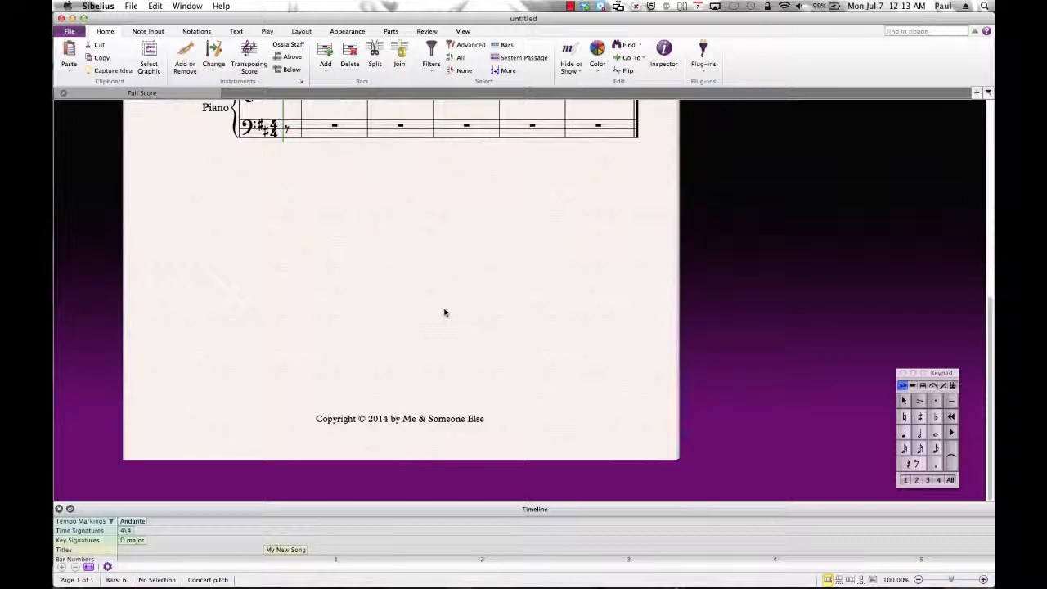
pyautogui.moveTo(712, 270)
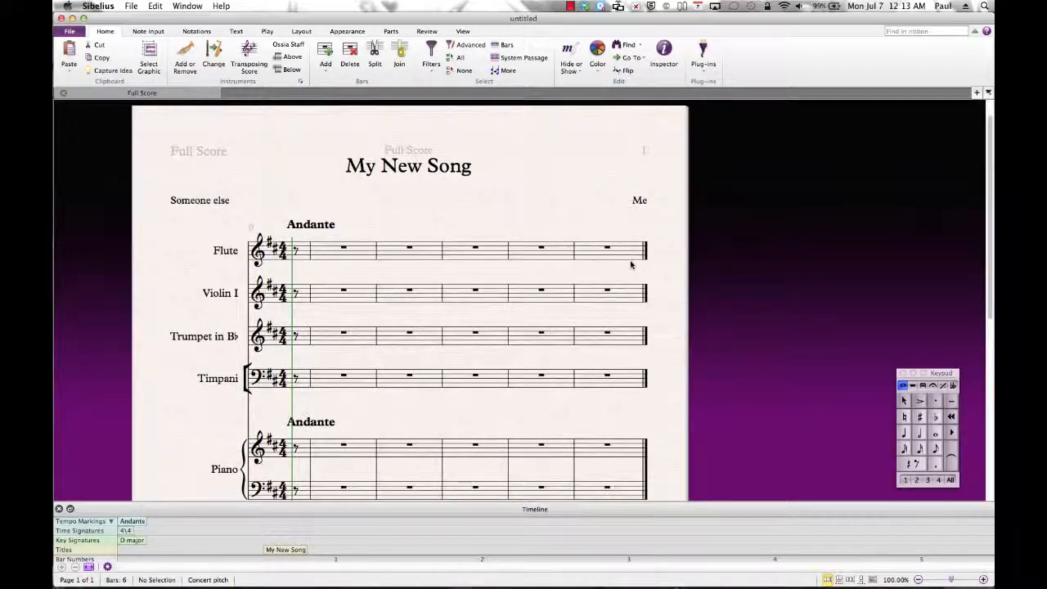
pyautogui.moveTo(514, 163)
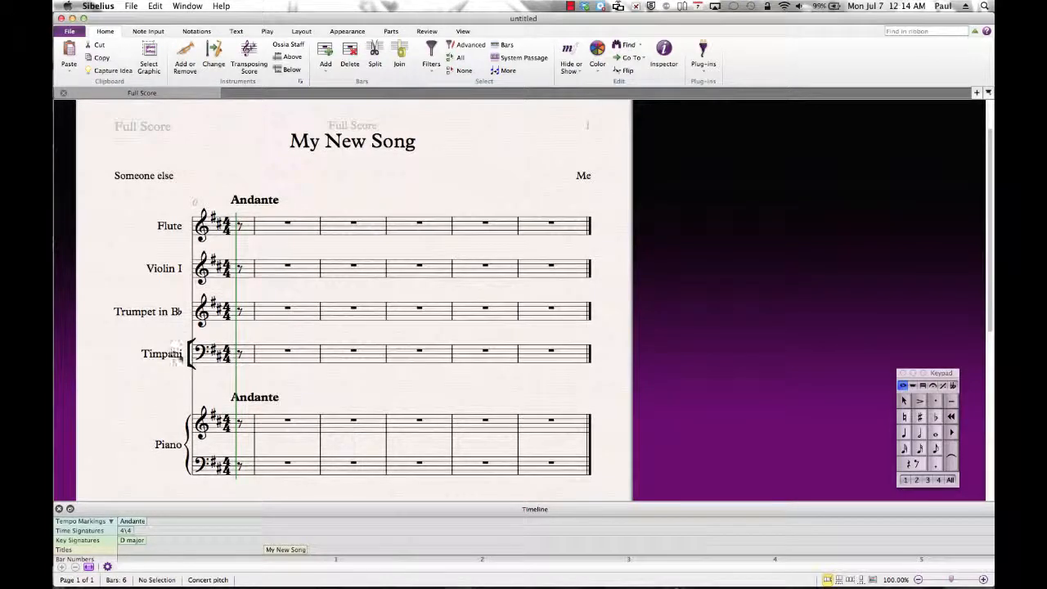
pyautogui.click(192, 353)
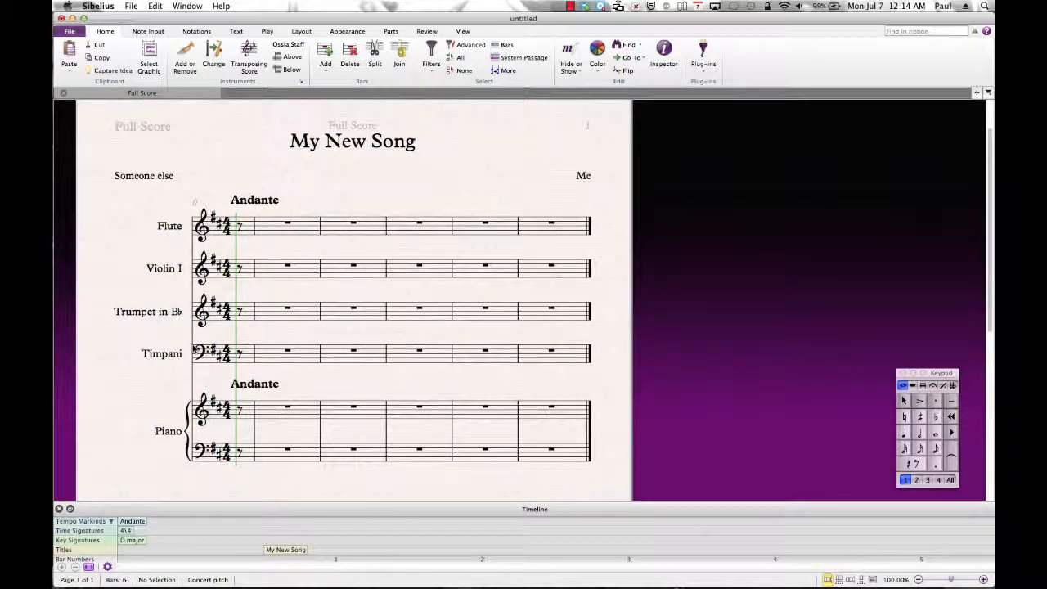
pyautogui.moveTo(196, 339)
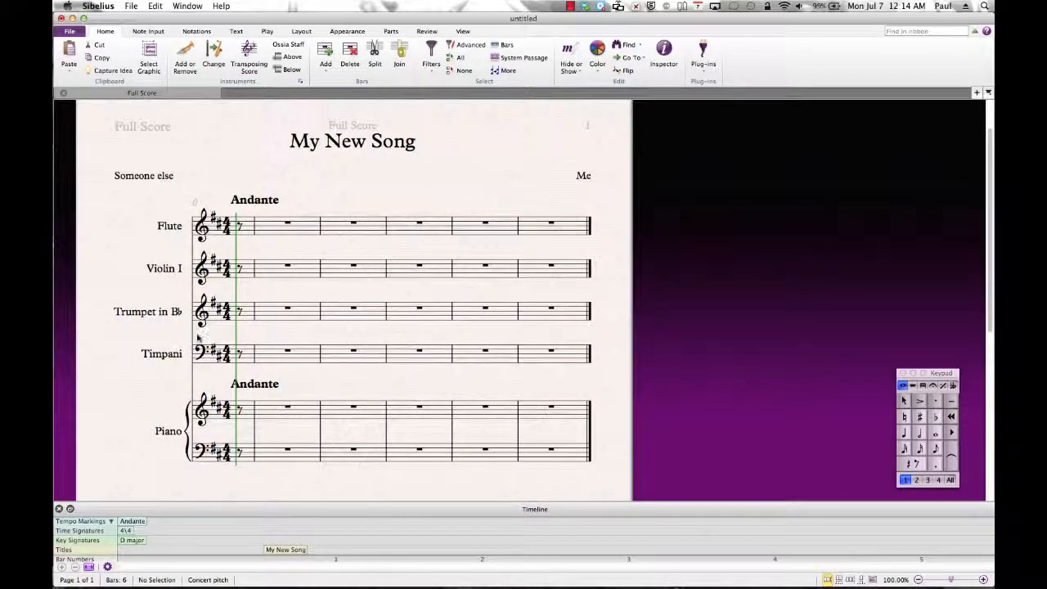
pyautogui.moveTo(193, 357)
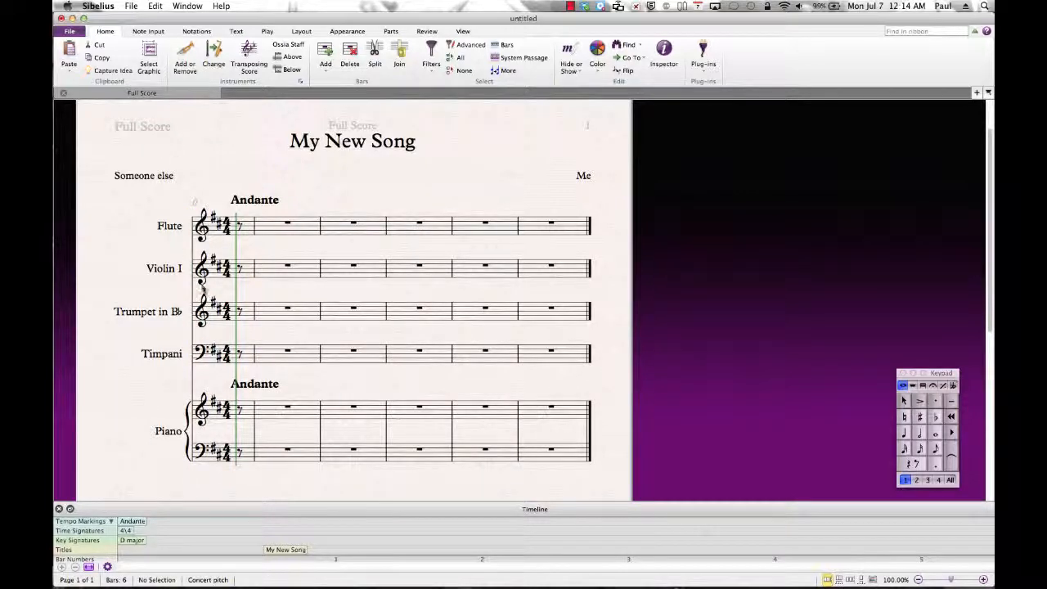
pyautogui.moveTo(461, 171)
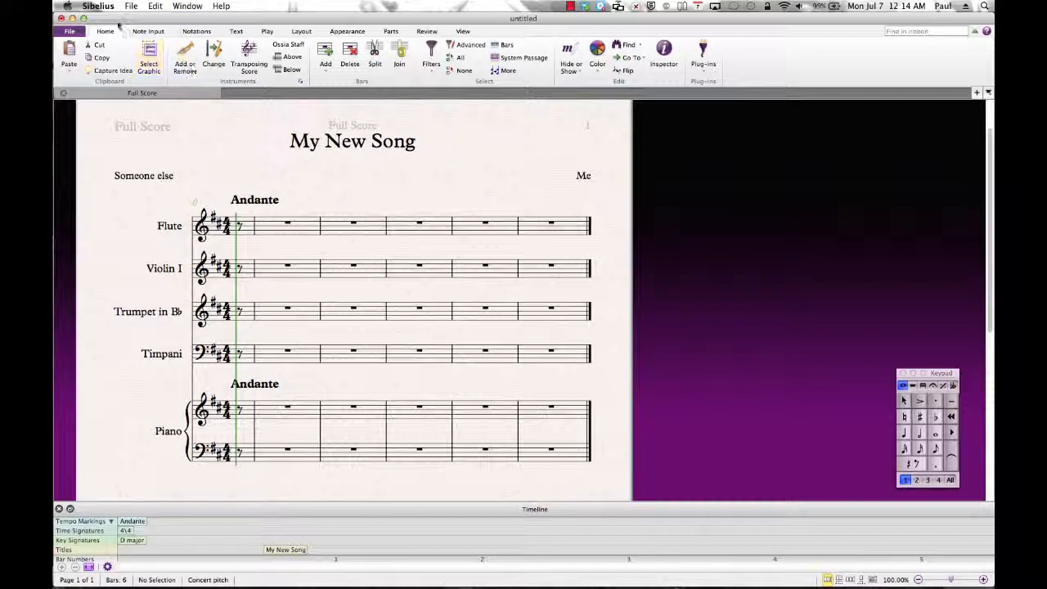
# Start File > Save and browse the Documents folders to the Sibelius 2 folder.
pyautogui.click(131, 6)
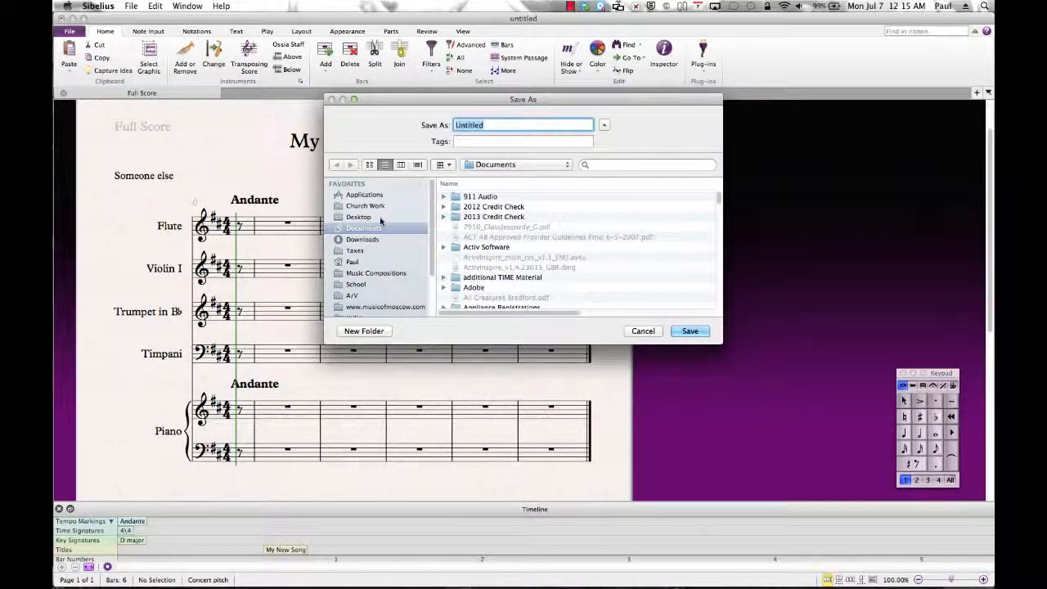
pyautogui.moveTo(386, 219)
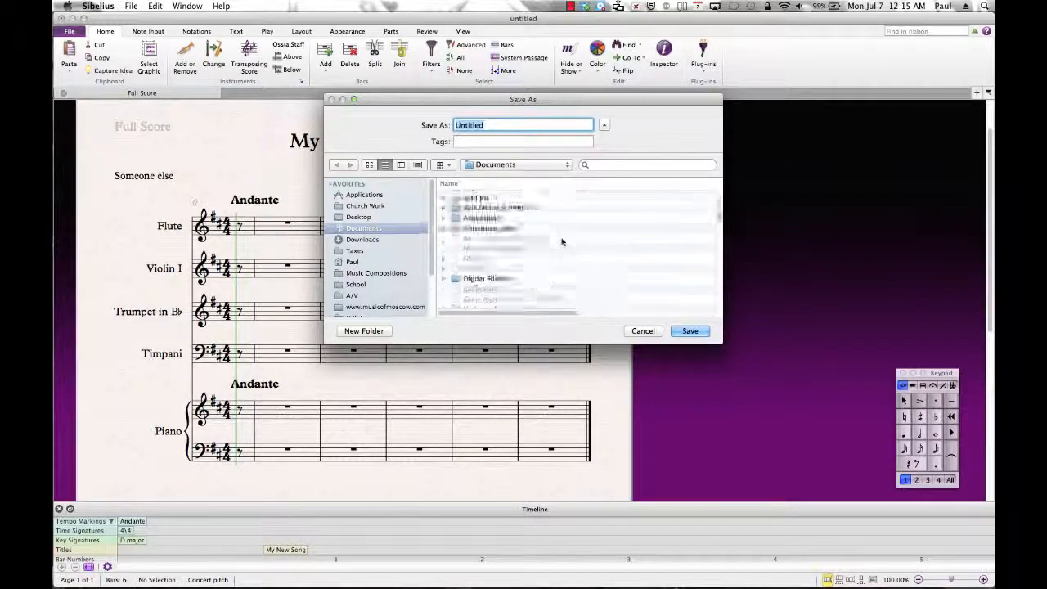
pyautogui.scroll(-3)
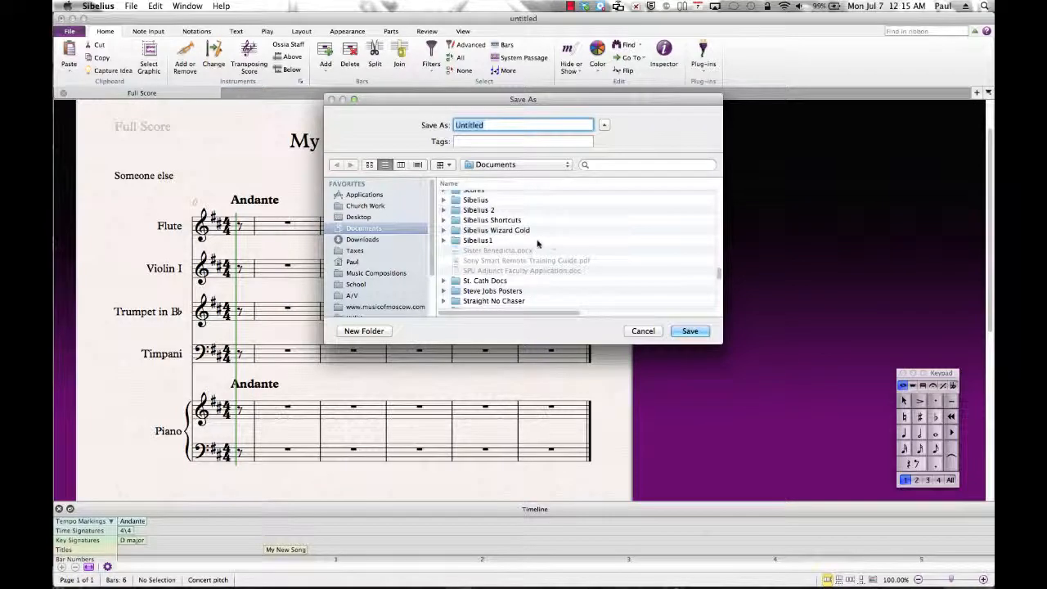
pyautogui.doubleClick(478, 239)
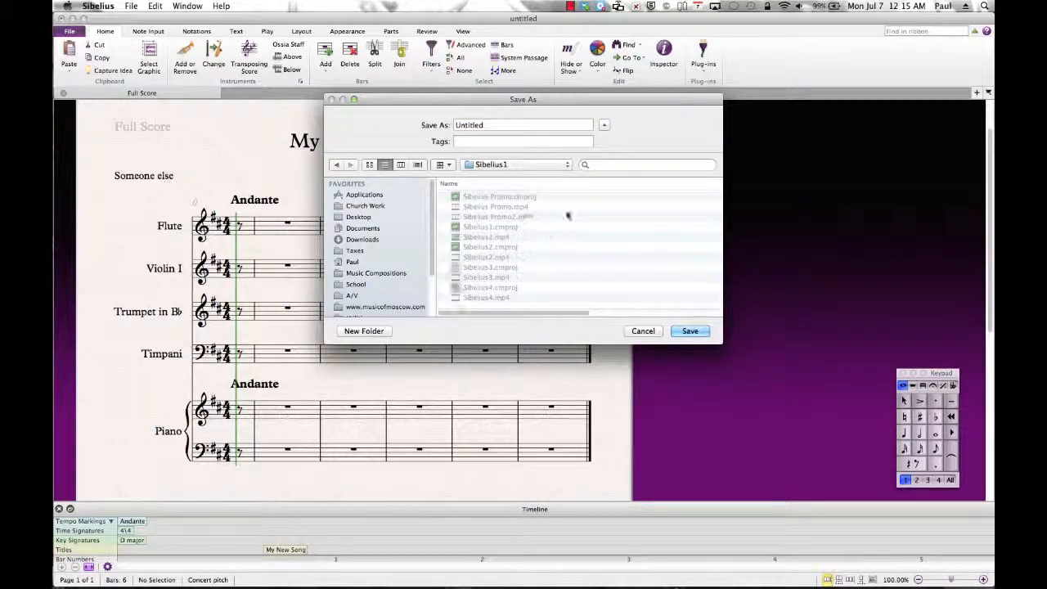
pyautogui.click(363, 229)
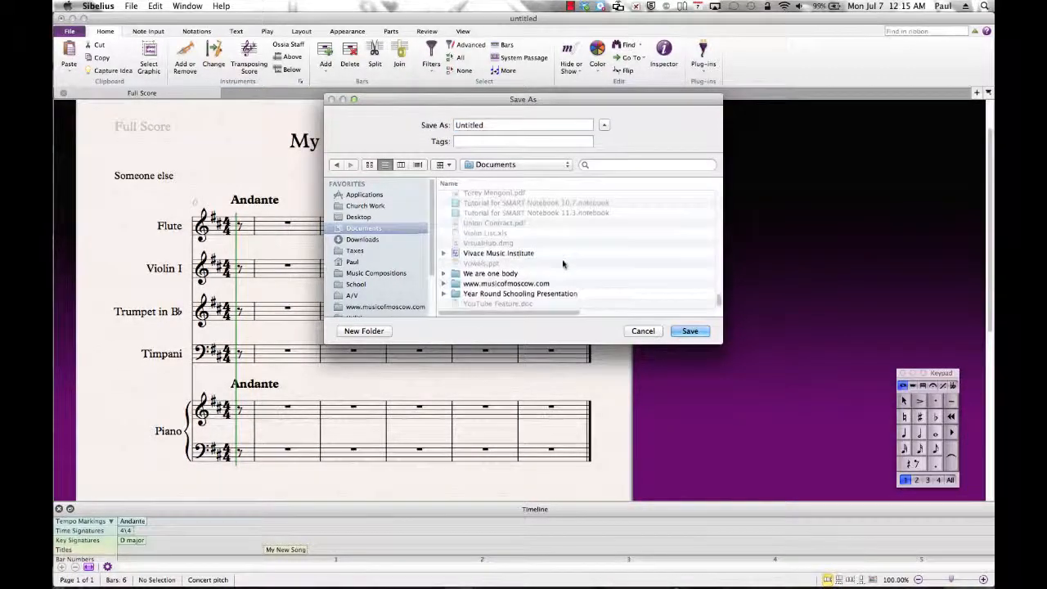
pyautogui.scroll(-3)
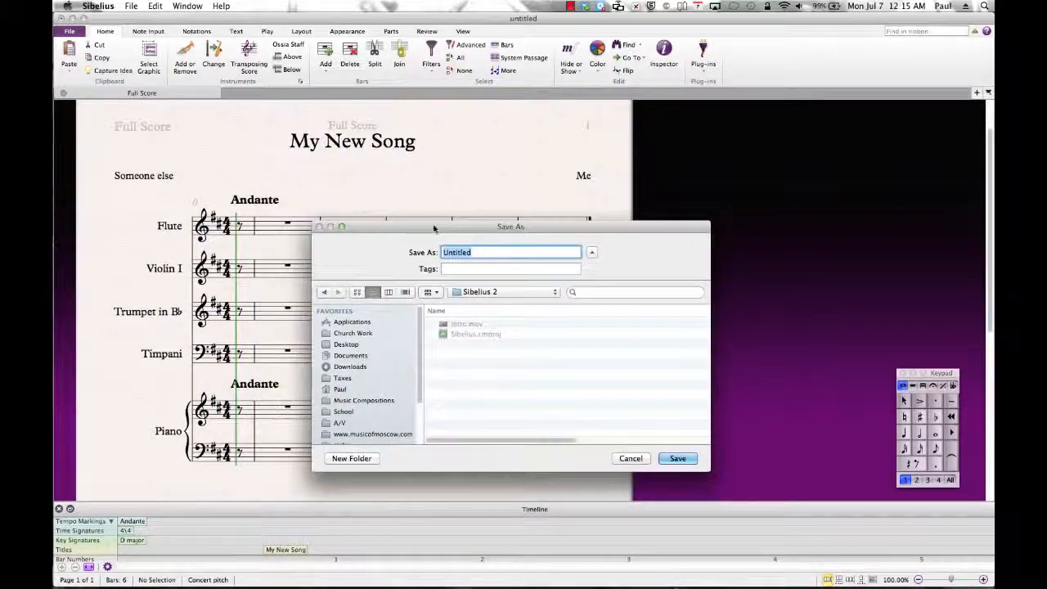
# Save the score under the name 'My New Song'.
pyautogui.write('My New Song')
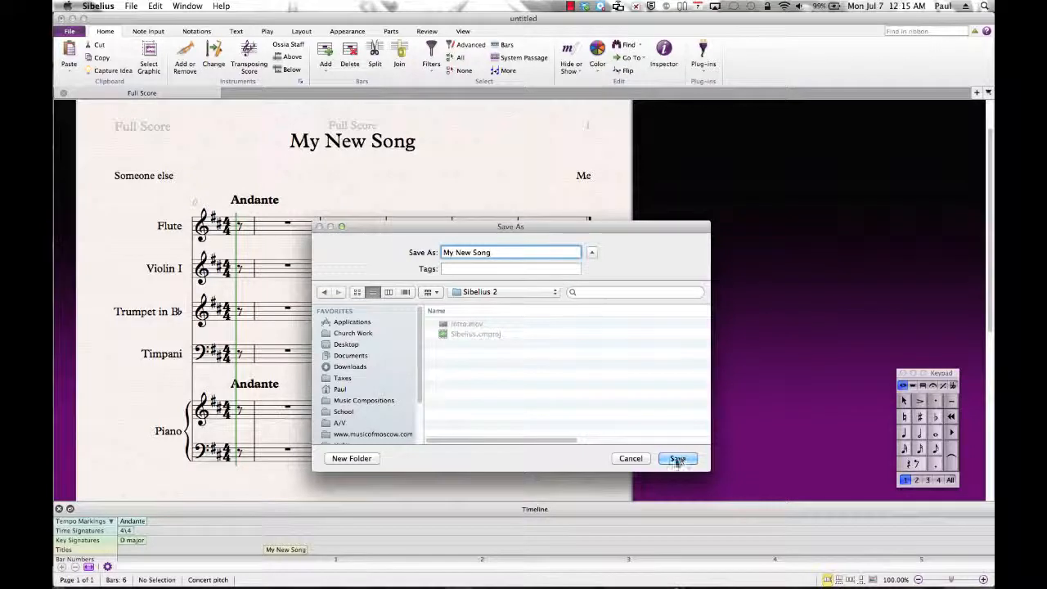
pyautogui.click(678, 458)
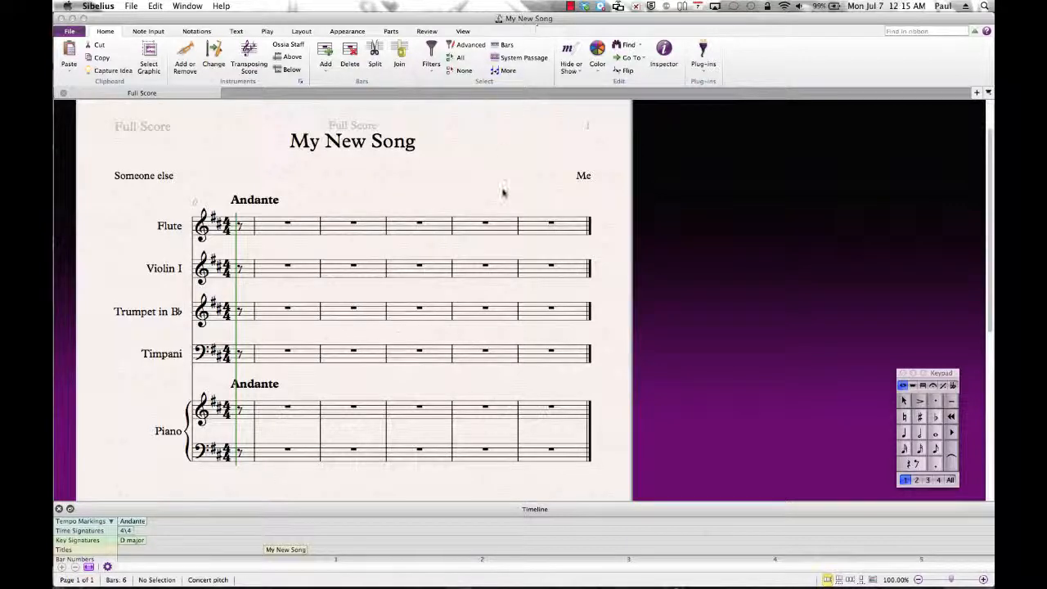
pyautogui.moveTo(725, 265)
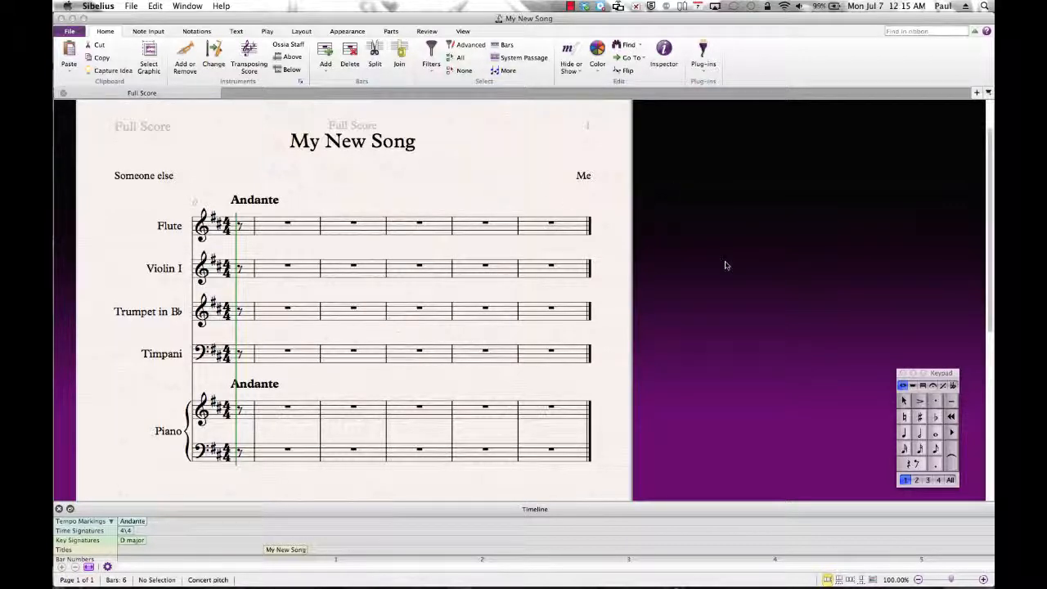